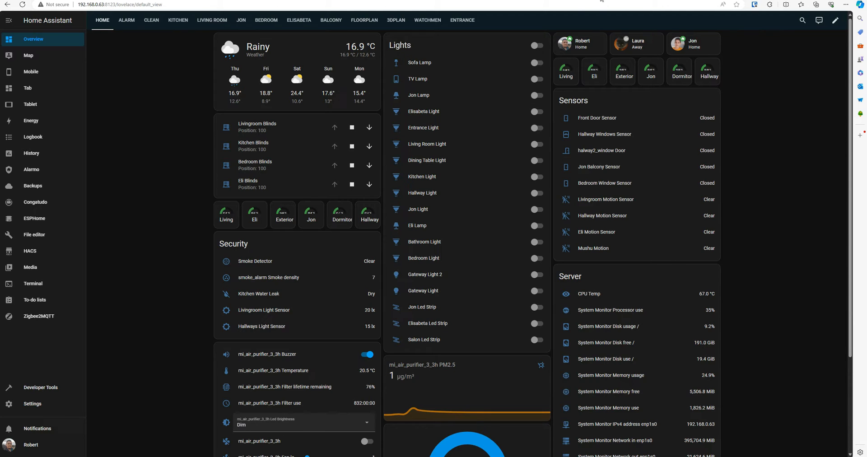
- From Settings, view the ESPHome add-on update offering 2024.5.2 over installed 2024.4.2
click(32, 404)
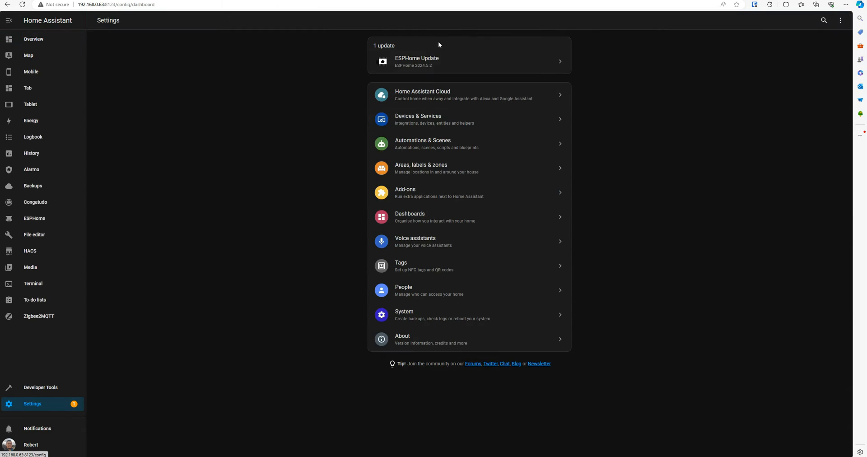
mouse_move(420, 72)
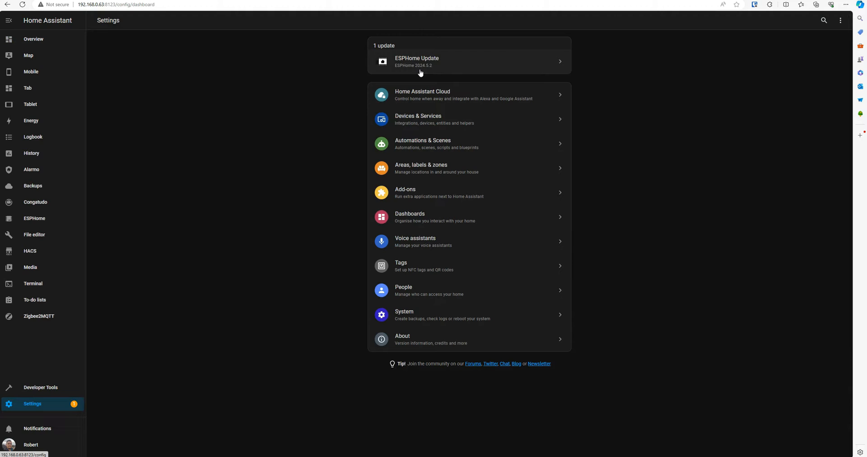
mouse_move(424, 194)
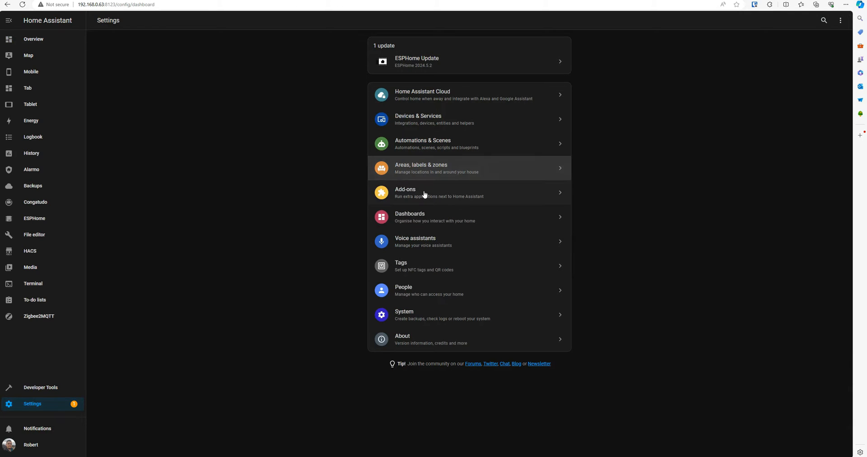
click(468, 60)
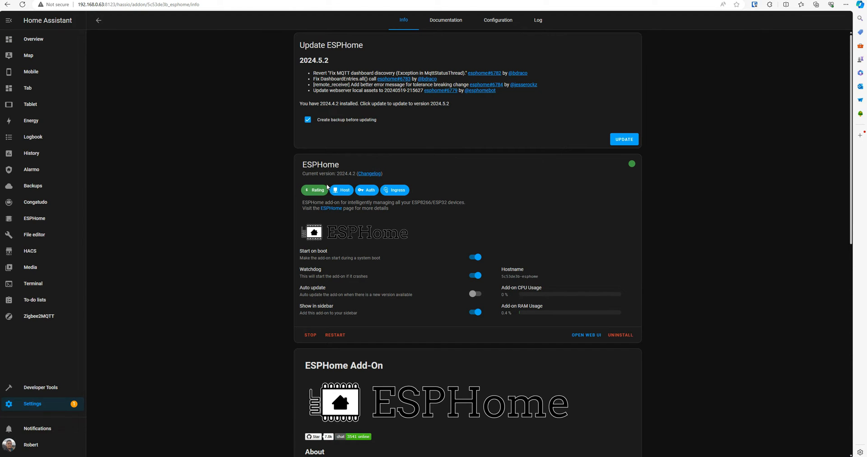
mouse_move(348, 180)
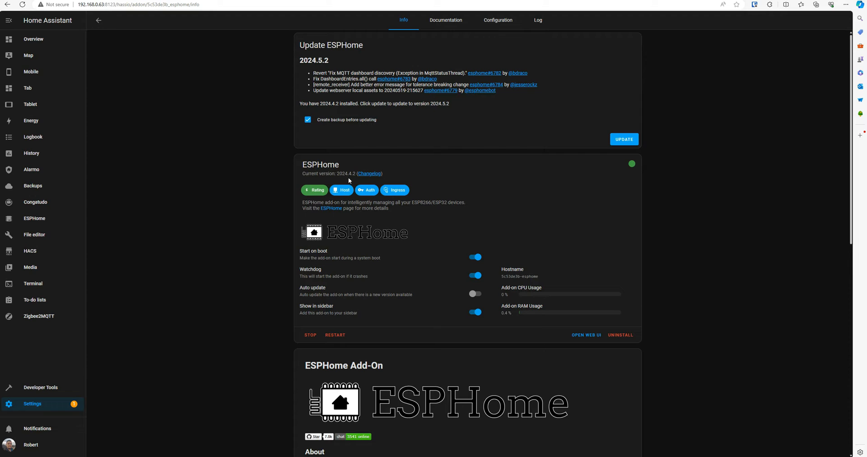
mouse_move(318, 67)
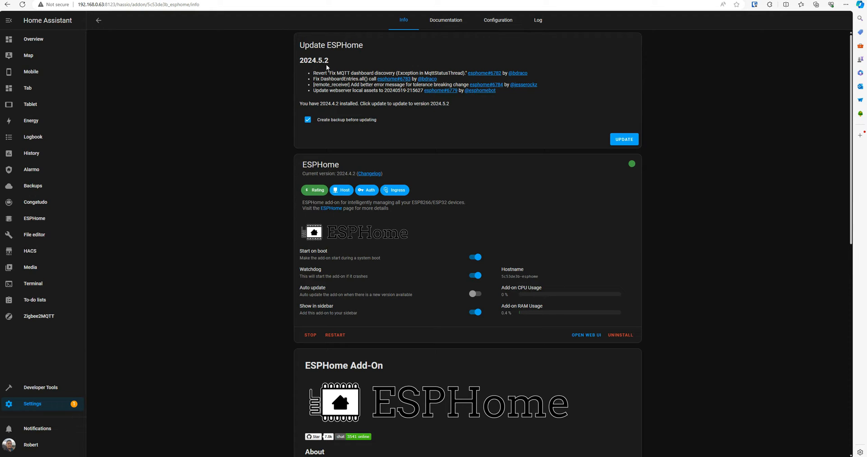
mouse_move(42, 305)
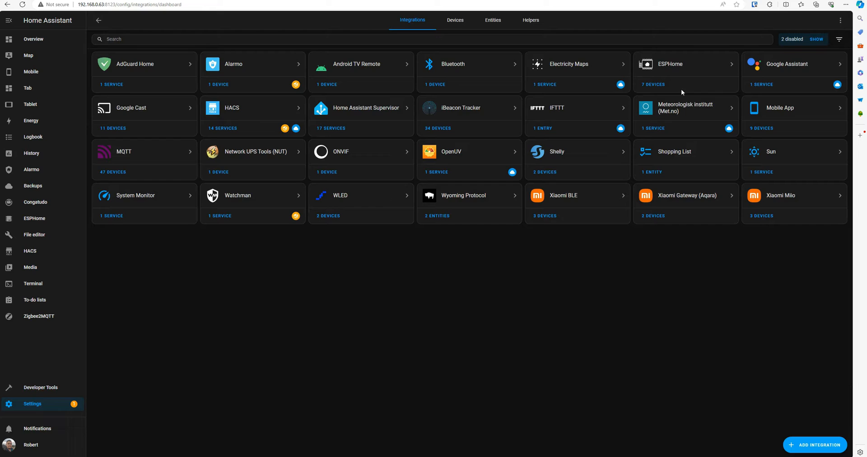
- Open the Eli-Room device page and select its firmware version 2024.4.2
click(669, 64)
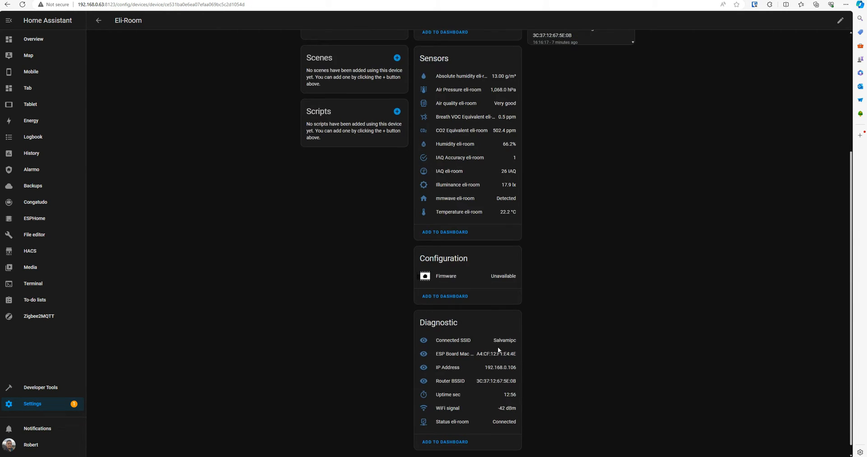
scroll(up, 3)
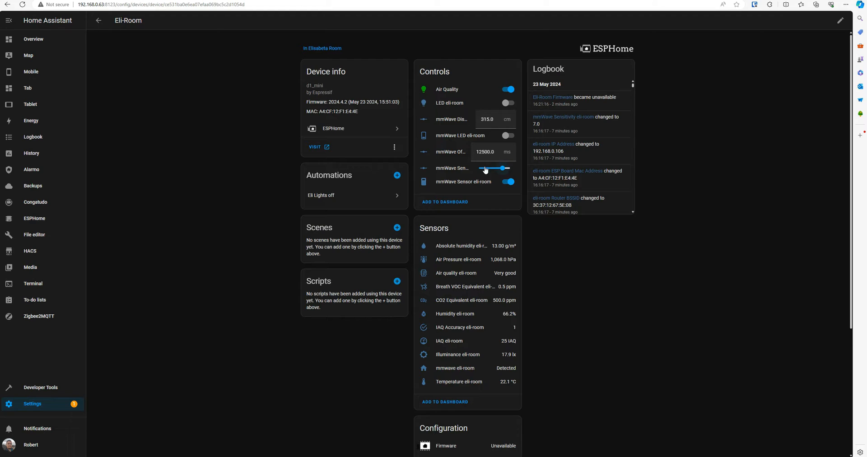
mouse_move(480, 166)
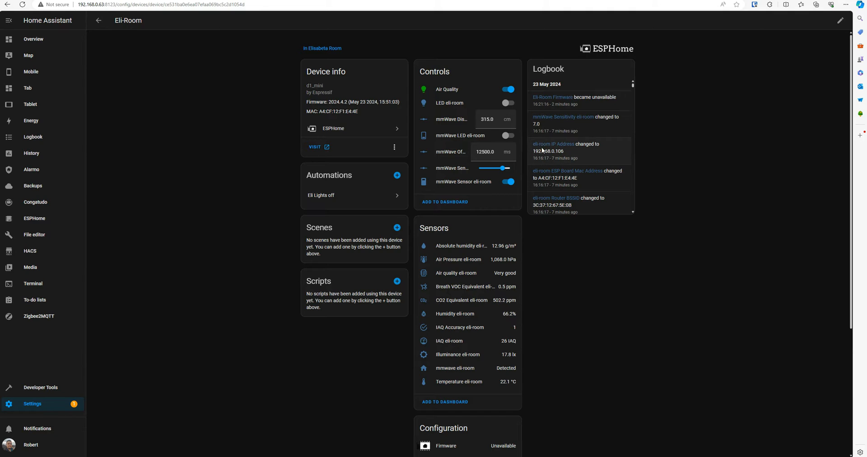
mouse_move(491, 152)
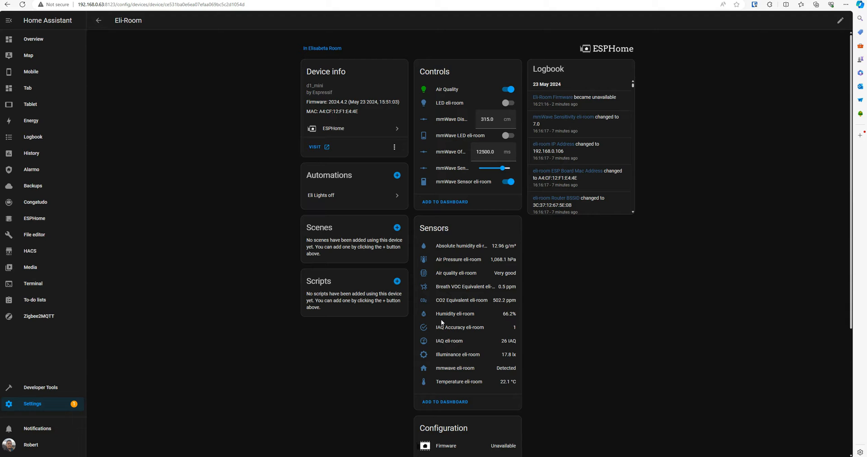
mouse_move(547, 269)
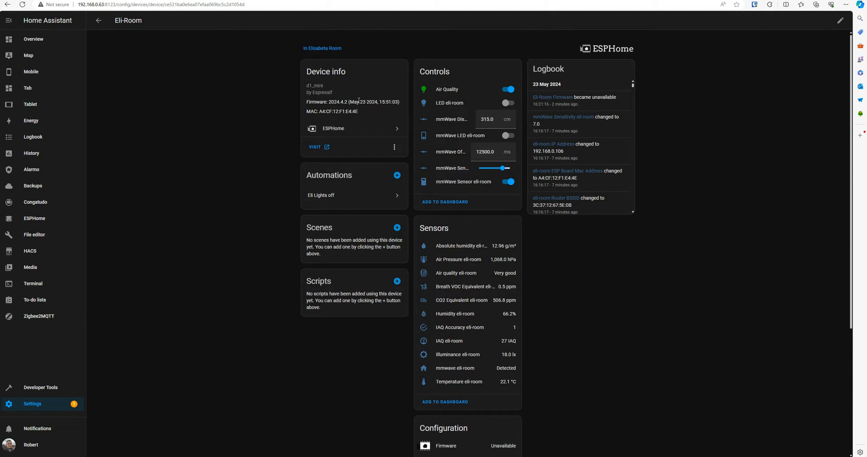
double_click(337, 102)
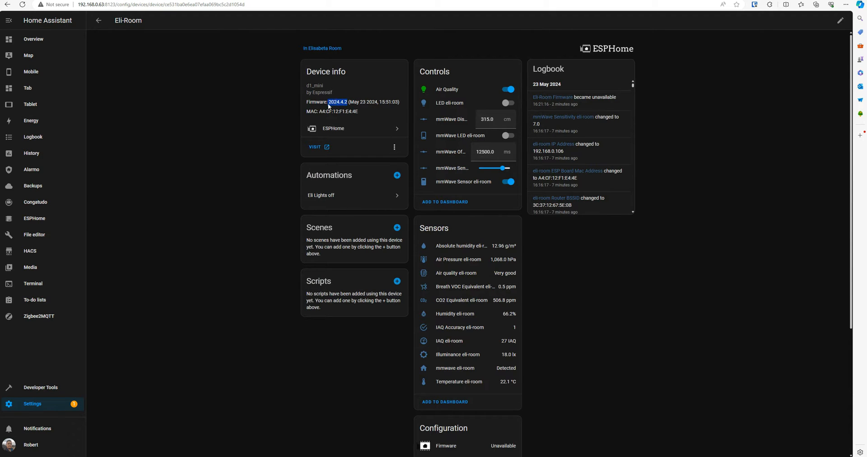
mouse_move(247, 150)
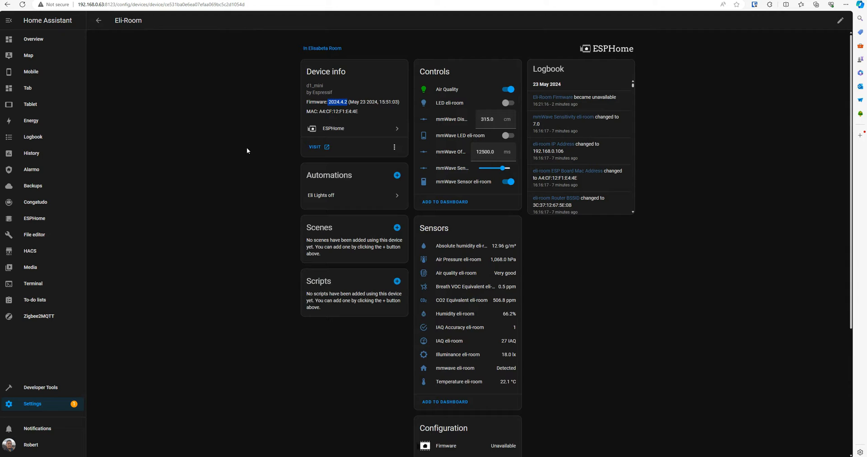
mouse_move(345, 112)
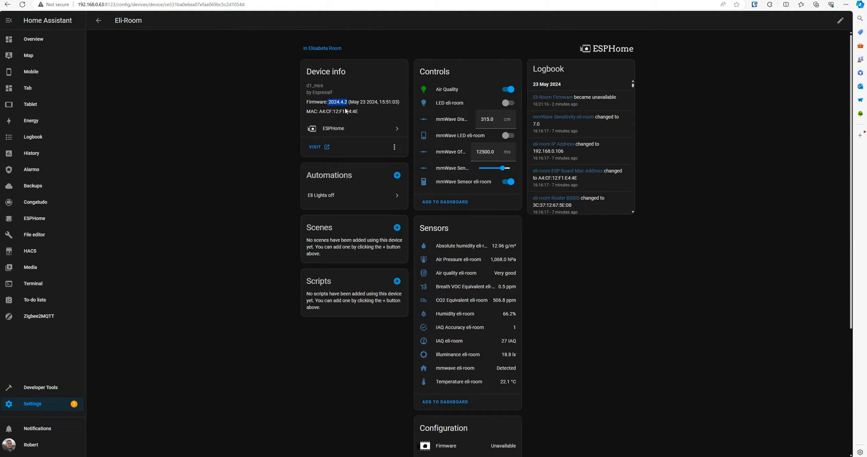
mouse_move(726, 197)
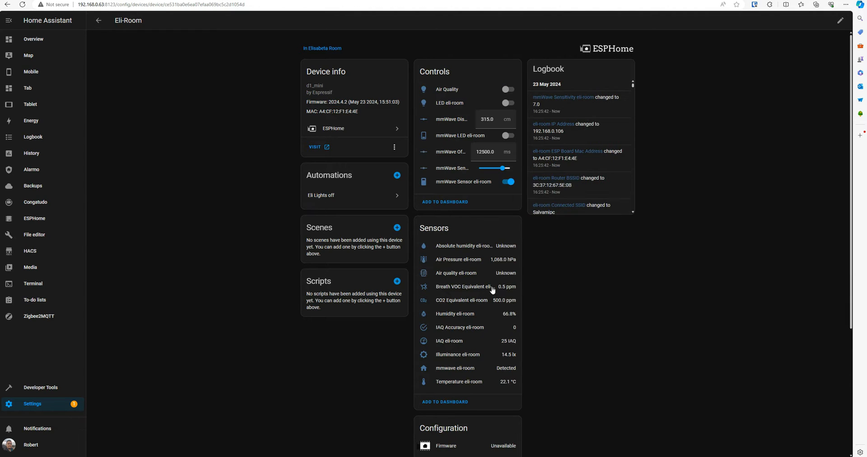
mouse_move(506, 235)
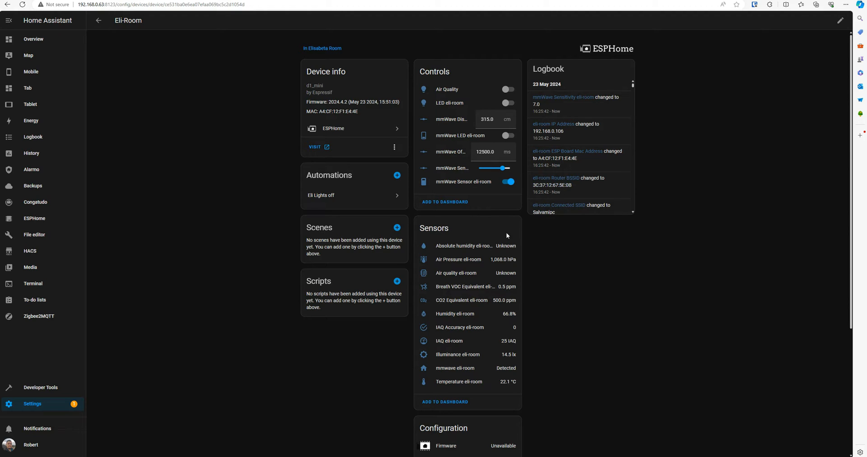
- Toggle the Air Quality light on and off twice, then browse the sensors and diagnostics
click(507, 89)
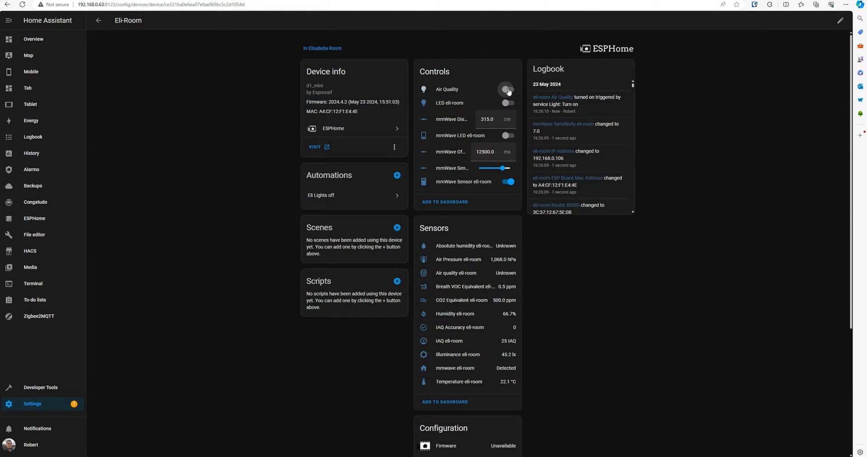
click(505, 89)
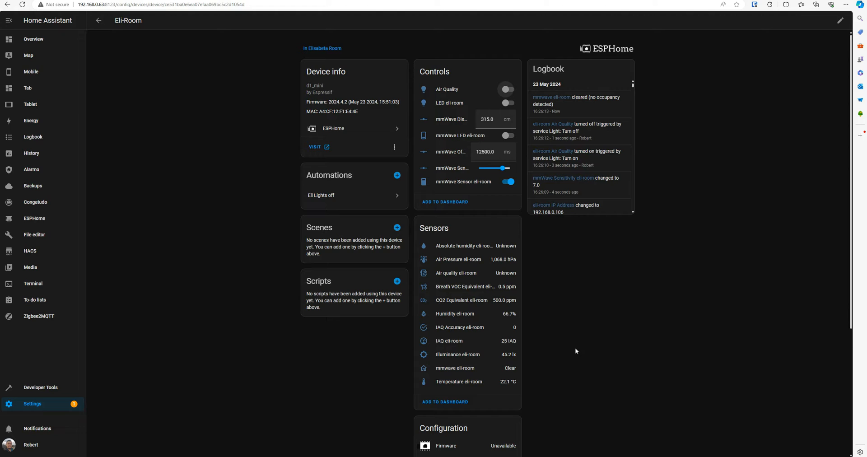
click(505, 89)
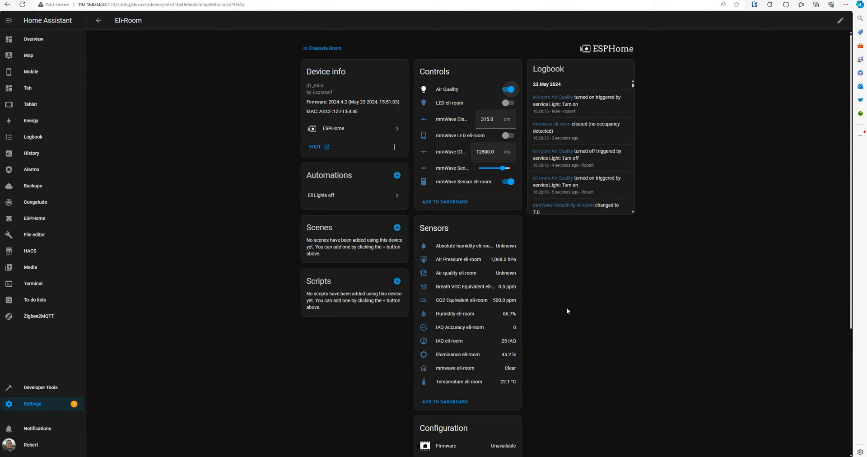
click(507, 89)
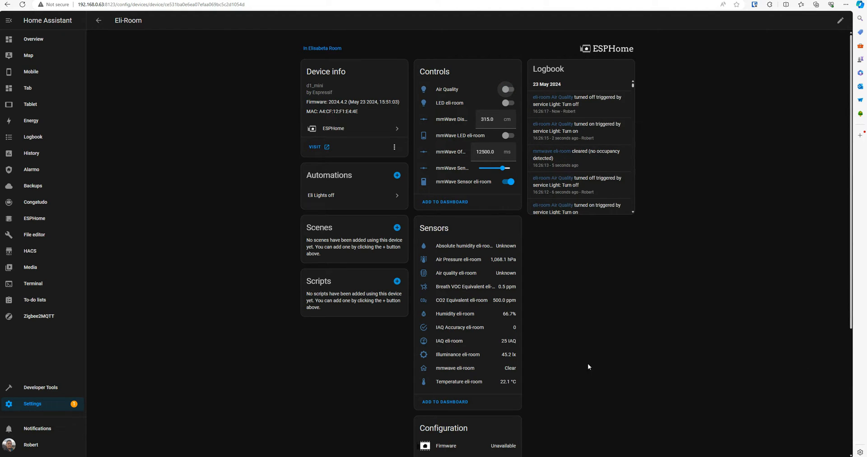
scroll(down, 3)
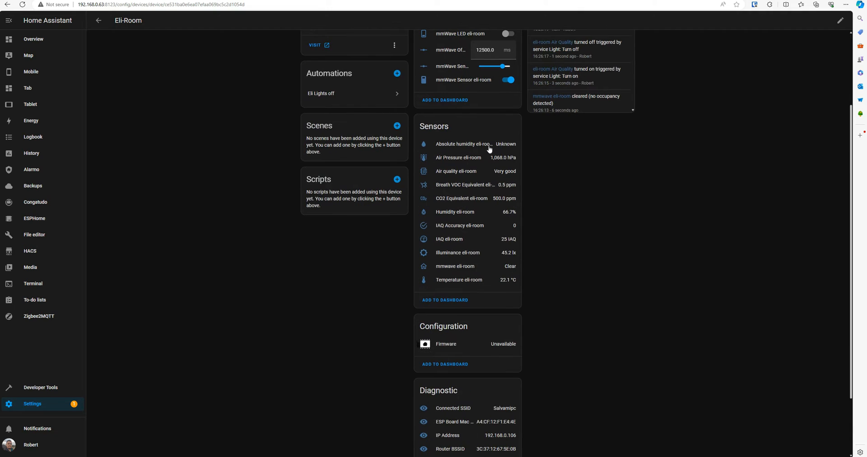
scroll(down, 3)
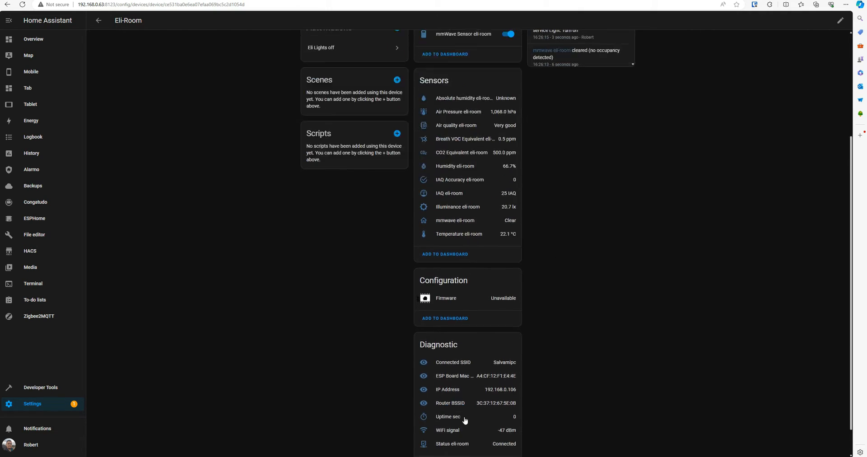
scroll(up, 3)
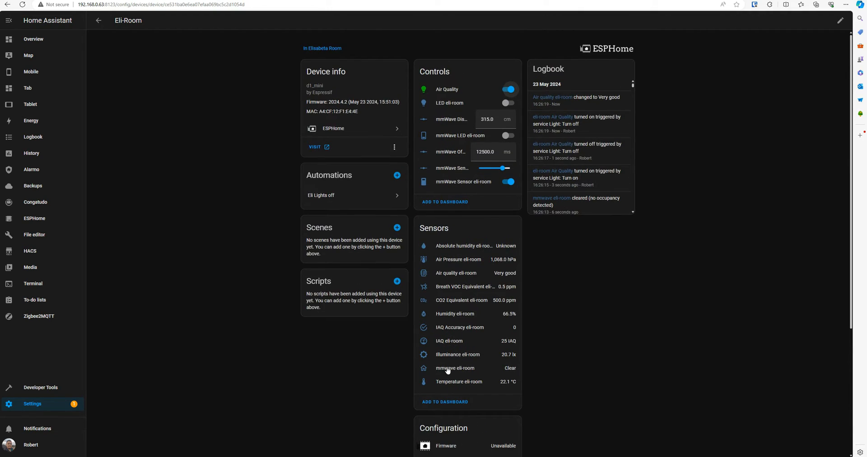
mouse_move(42, 234)
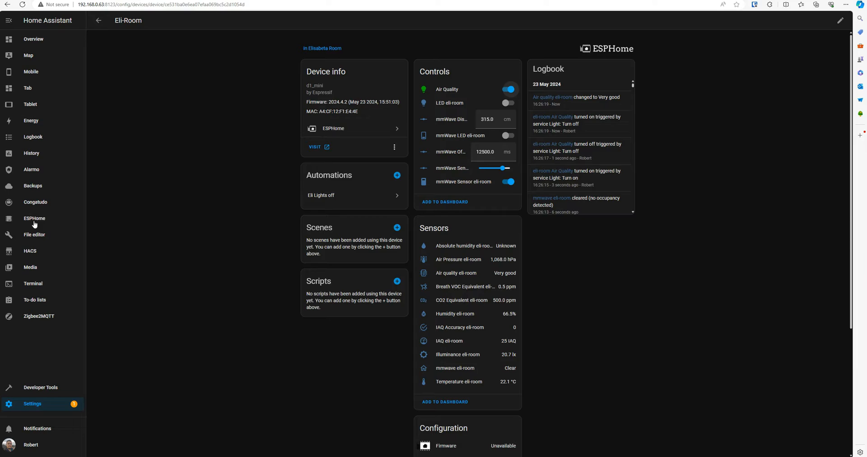
- Compile eli-mmwave.yaml from the ESPHome dashboard and confirm eli-room.bin was downloaded
click(32, 403)
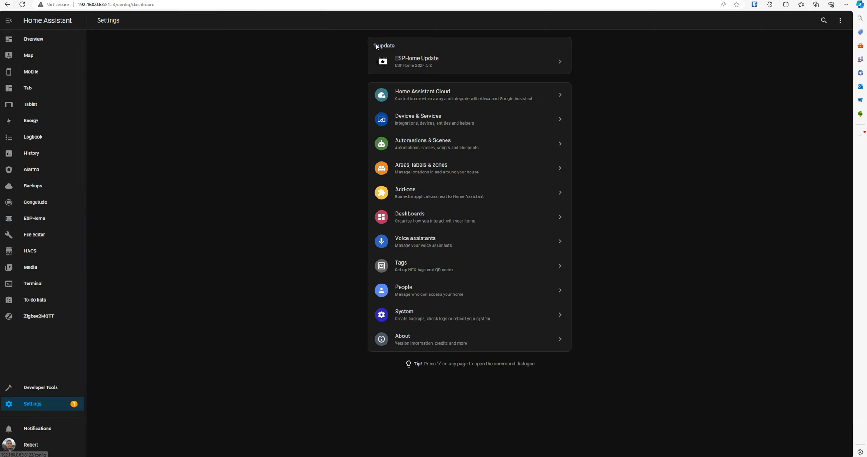
mouse_move(438, 67)
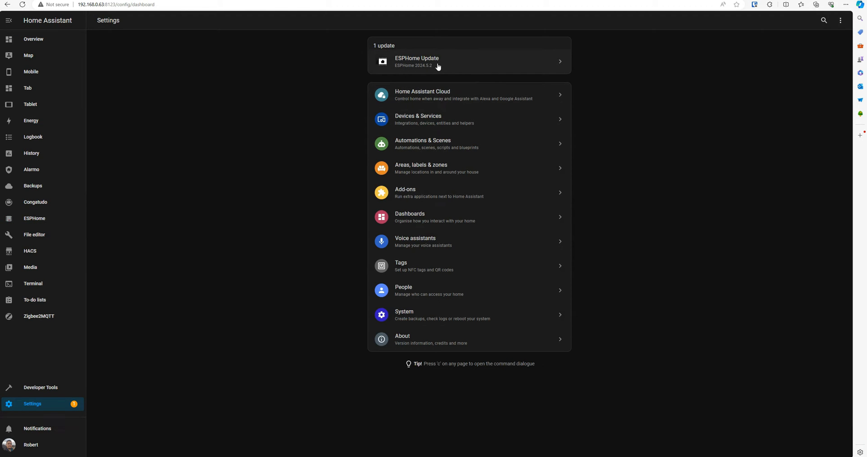
mouse_move(54, 179)
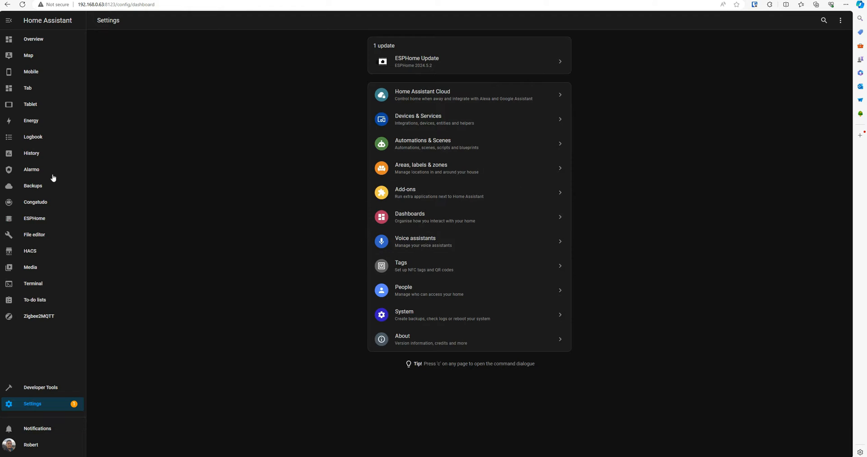
click(34, 219)
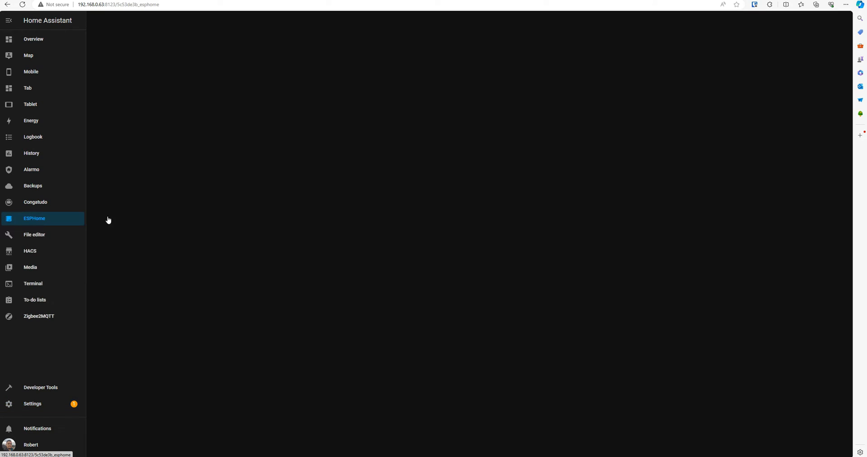
click(34, 218)
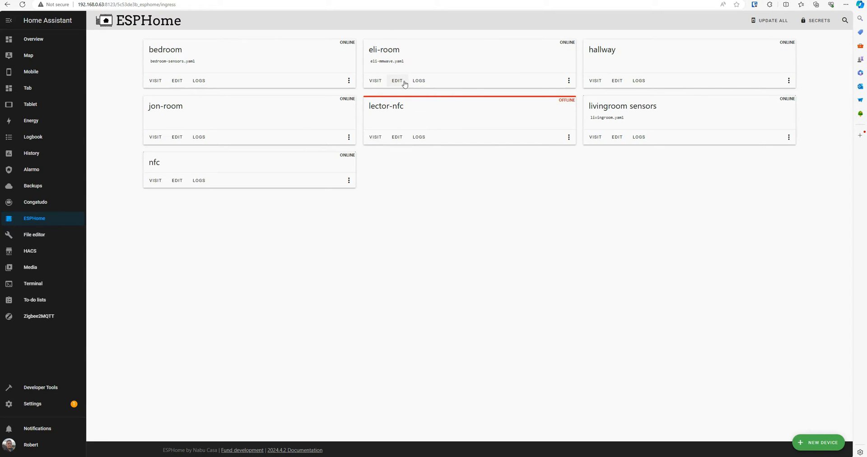
click(397, 81)
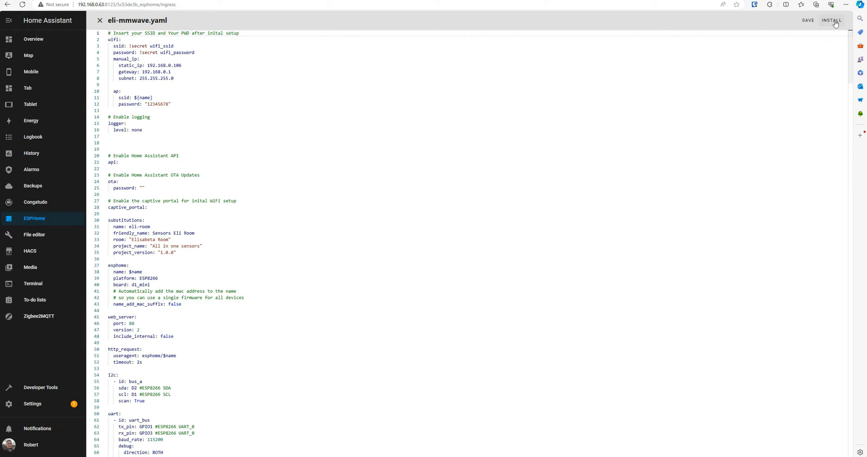
click(832, 20)
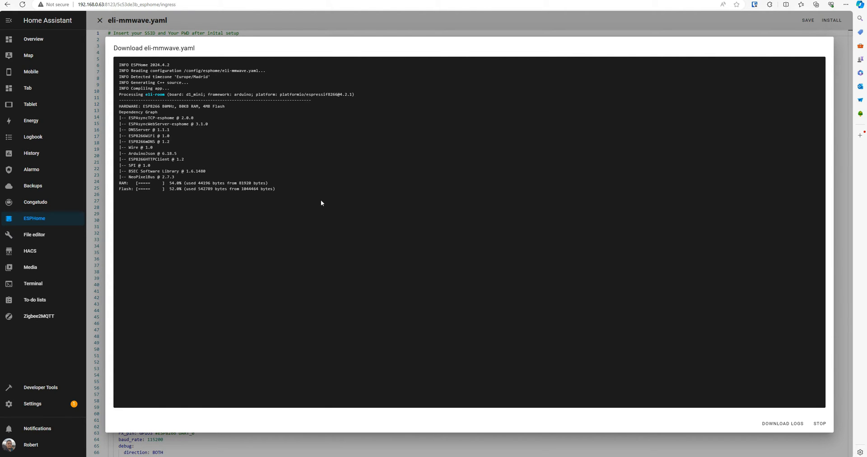
click(816, 5)
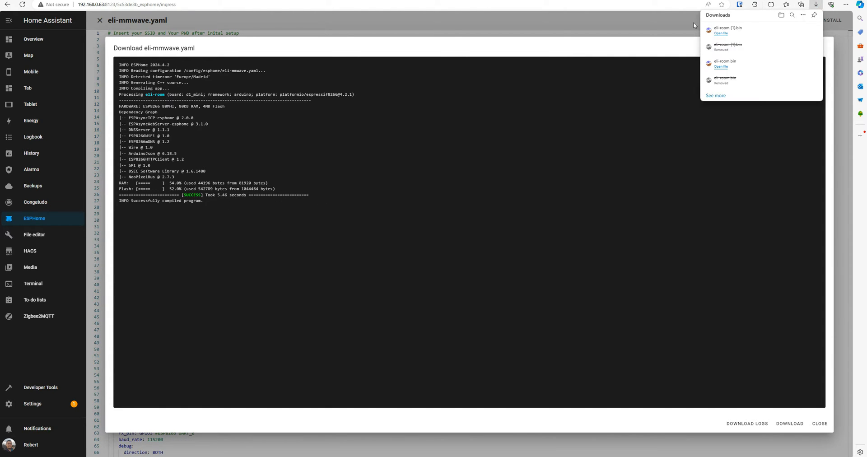
mouse_move(721, 34)
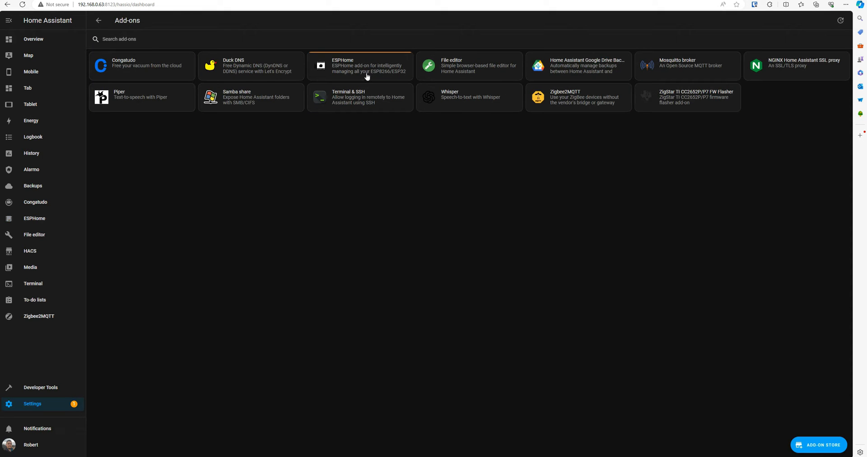
- Install the ESPHome 2024.5.2 add-on update and confirm the new version on its Info page
click(359, 65)
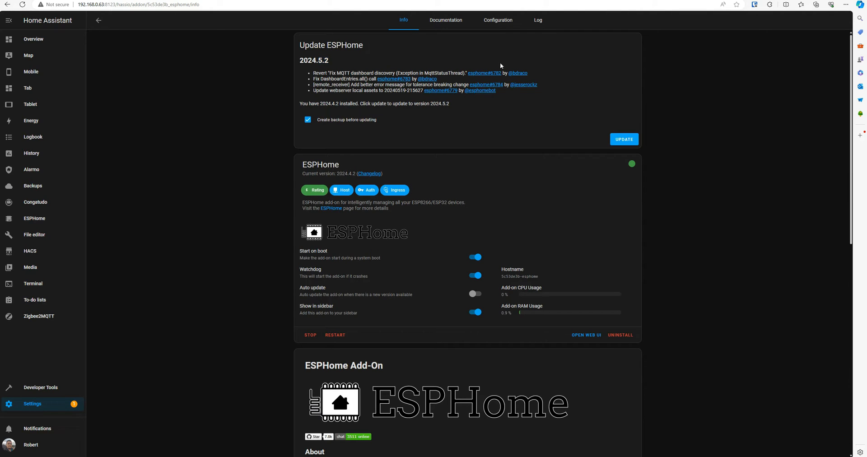
click(623, 140)
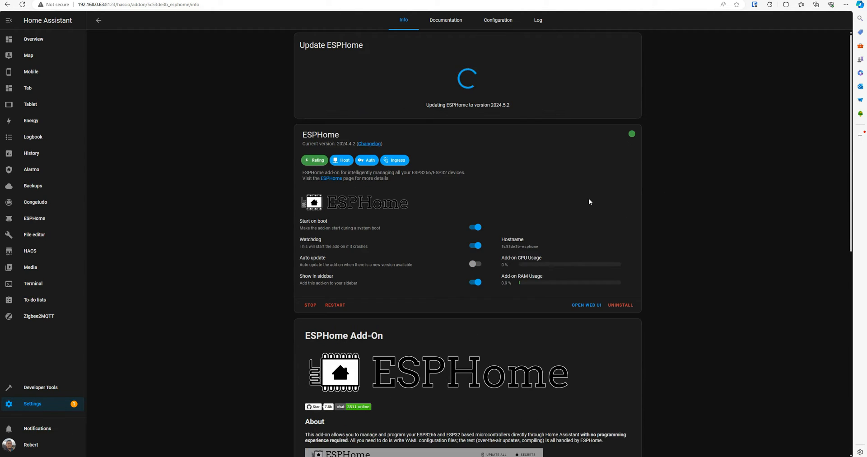
mouse_move(542, 198)
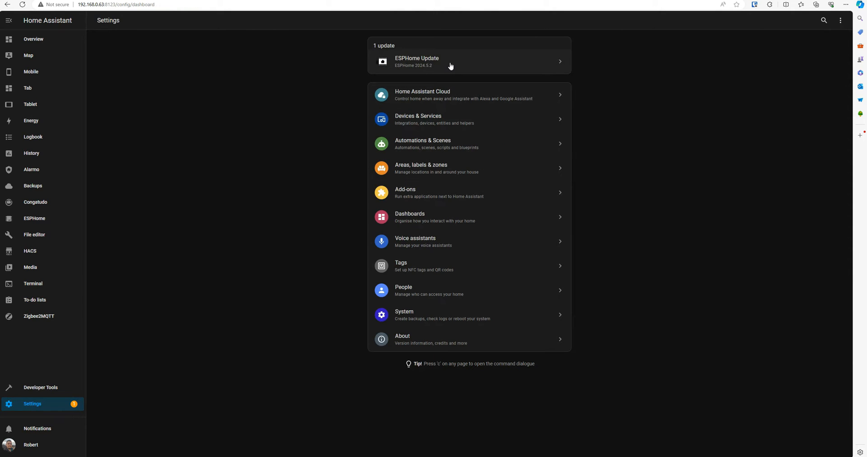
mouse_move(440, 104)
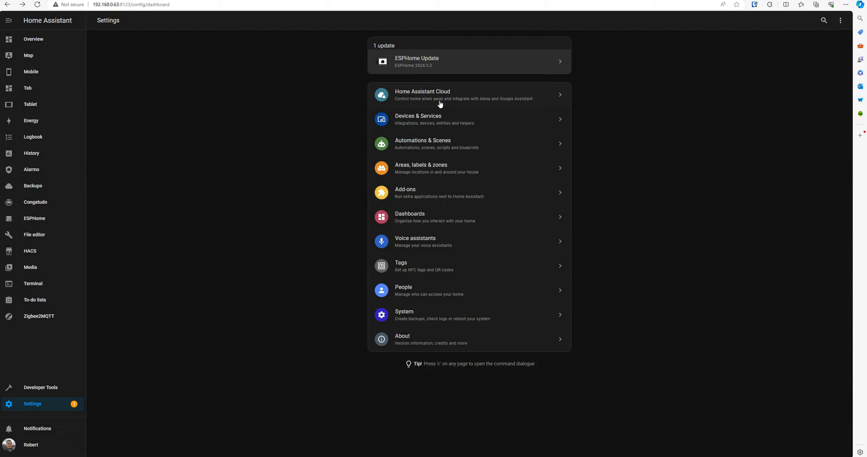
click(469, 61)
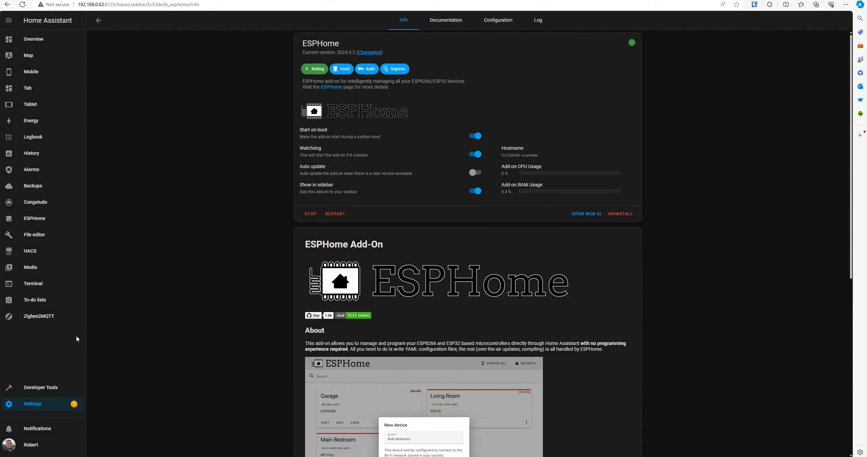
- Open the ESPHome dashboard and edit the eli-room card's eli-mmwave.yaml
click(585, 213)
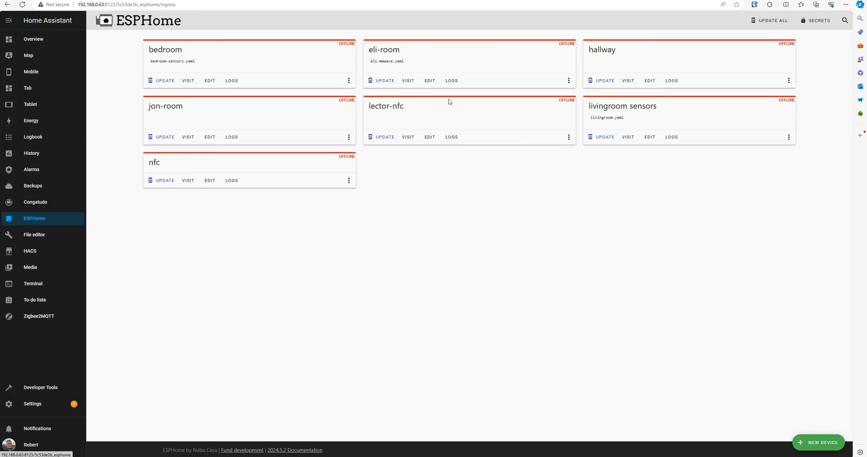
mouse_move(429, 81)
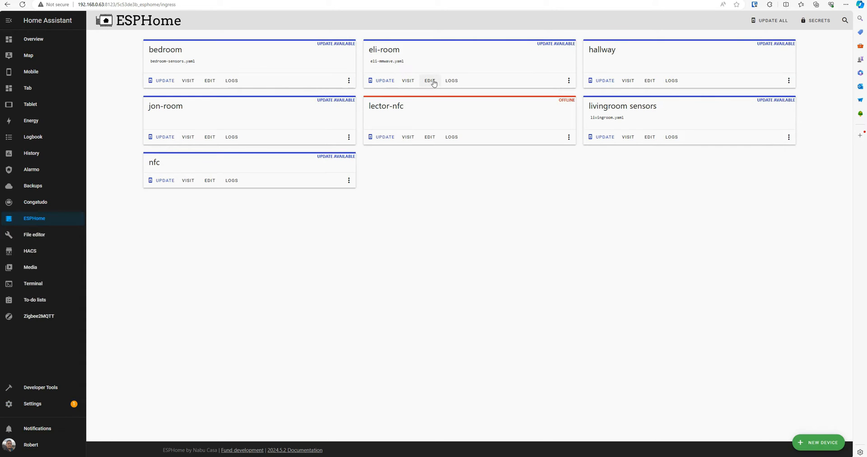
click(429, 80)
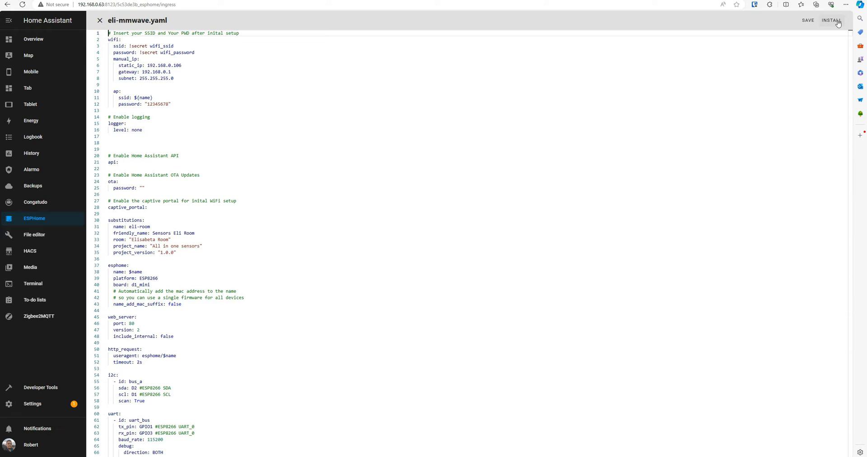
- Install eli-room firmware wirelessly, follow the log until OTA succeeds, then close it
click(832, 20)
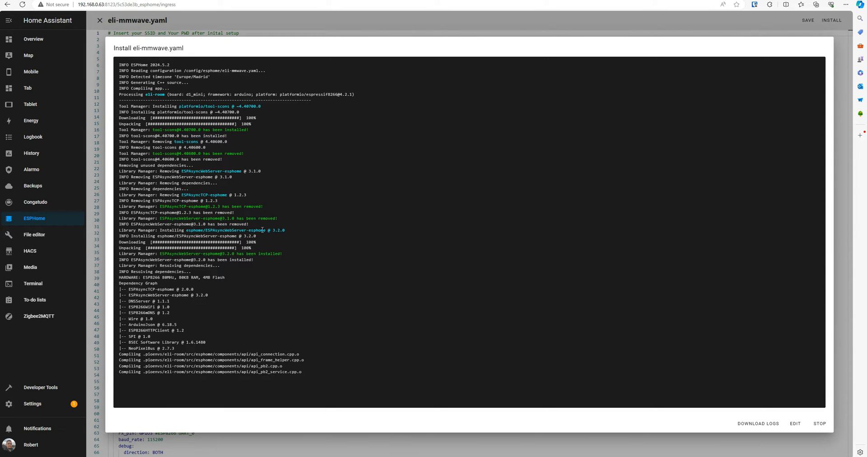
mouse_move(309, 334)
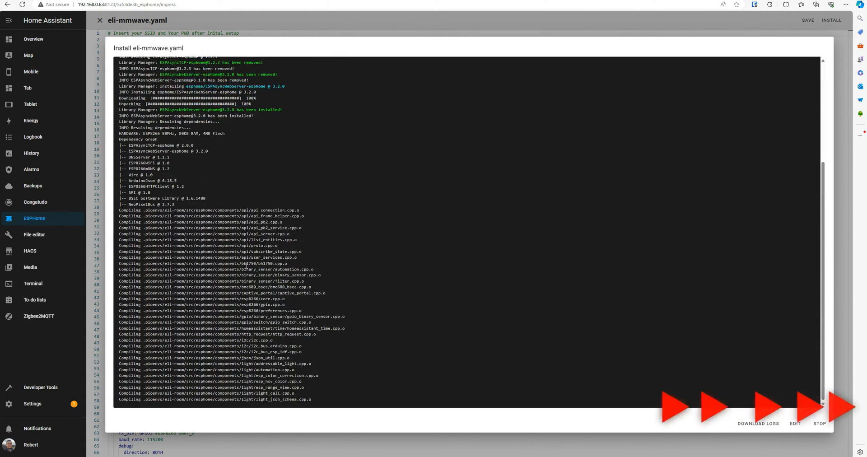
scroll(down, 3)
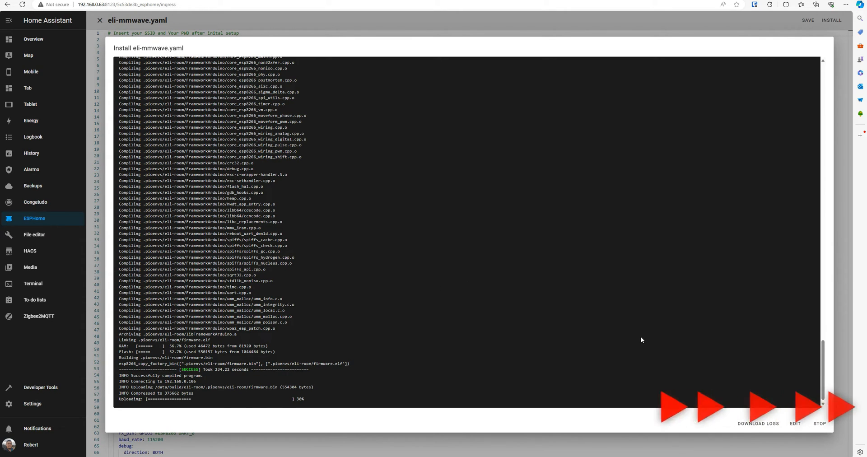
mouse_move(479, 319)
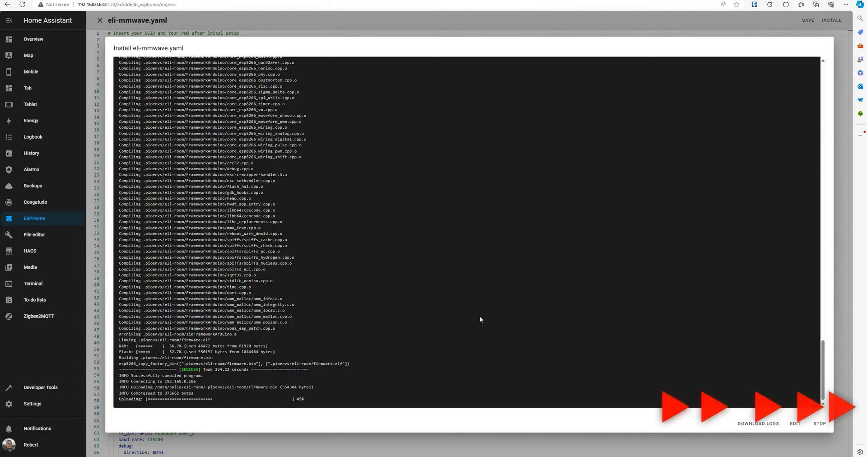
mouse_move(437, 324)
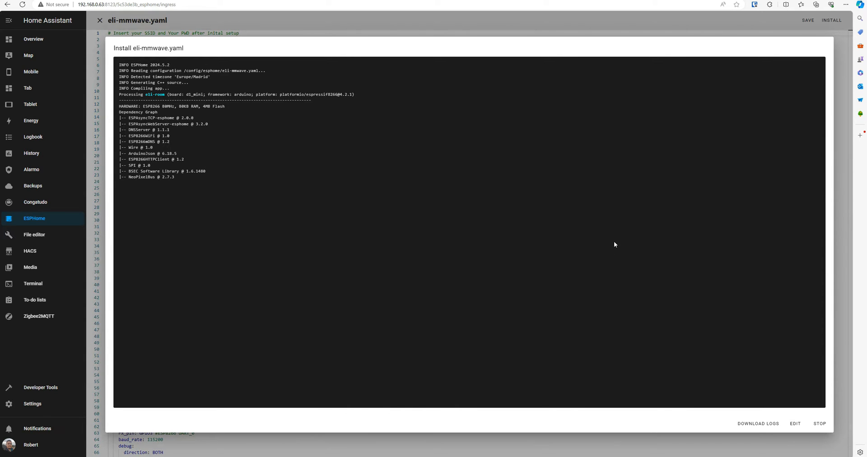
mouse_move(604, 219)
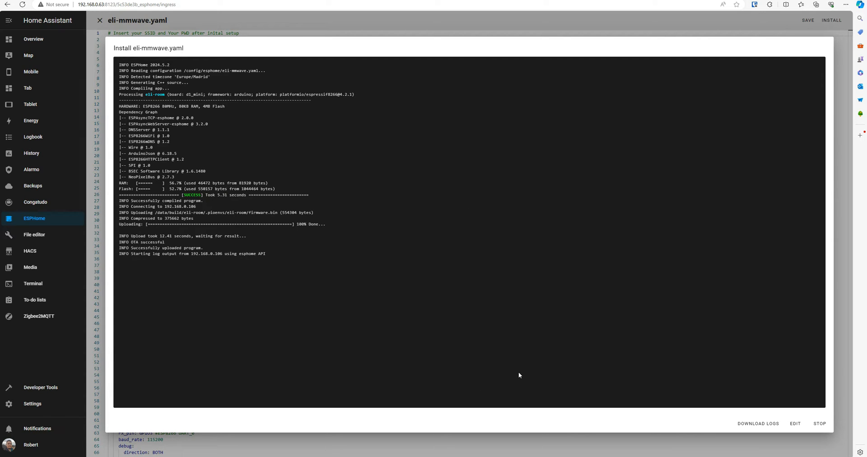
mouse_move(545, 337)
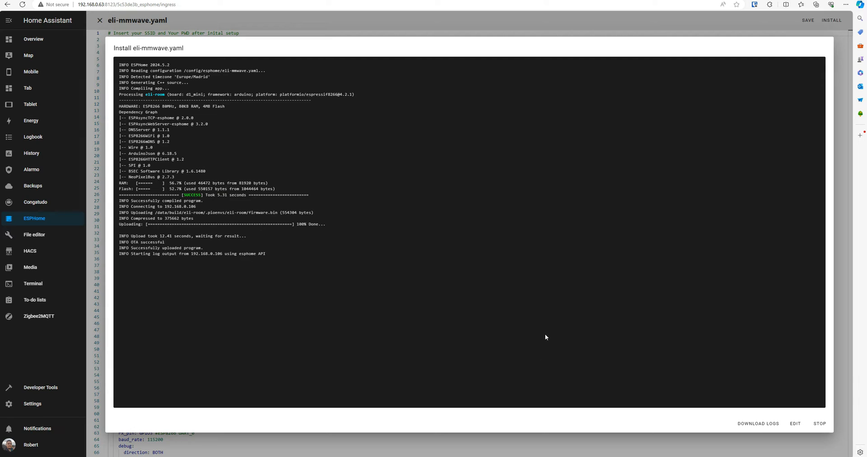
mouse_move(521, 311)
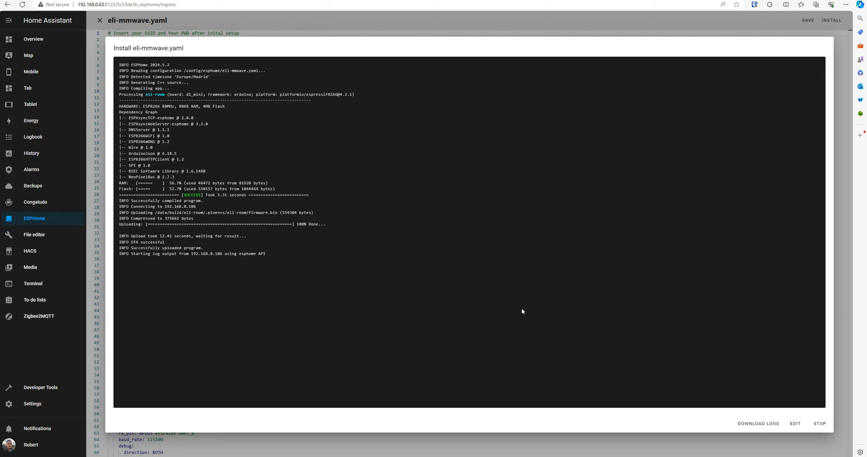
mouse_move(519, 306)
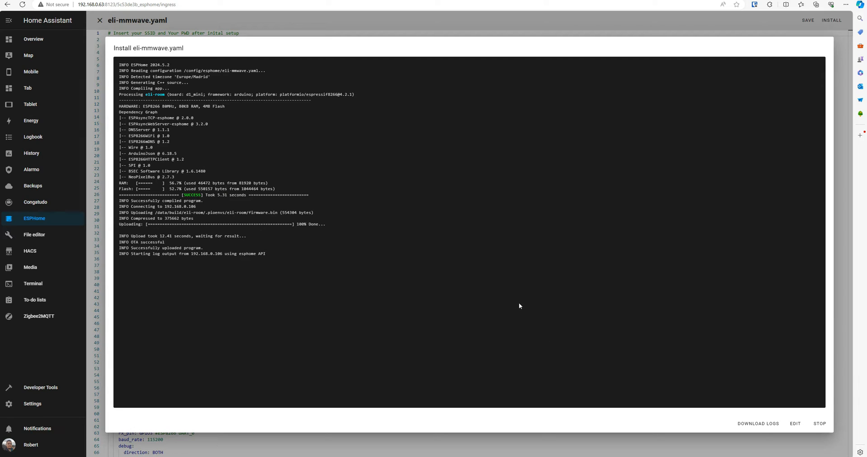
mouse_move(506, 290)
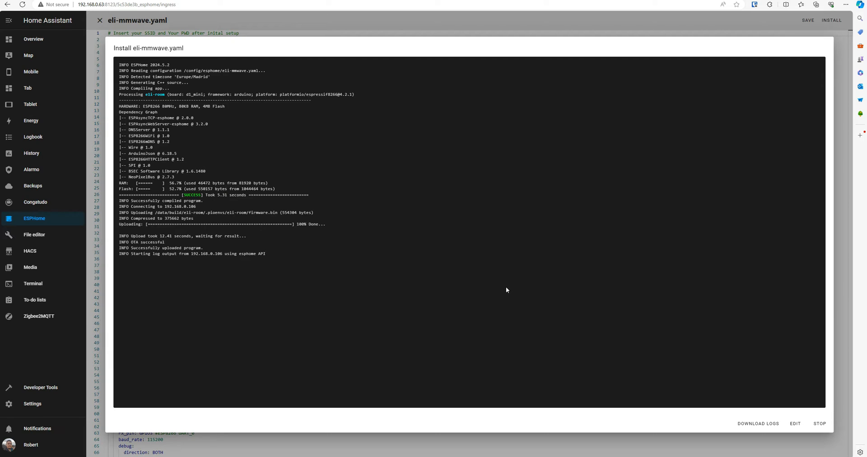
mouse_move(487, 293)
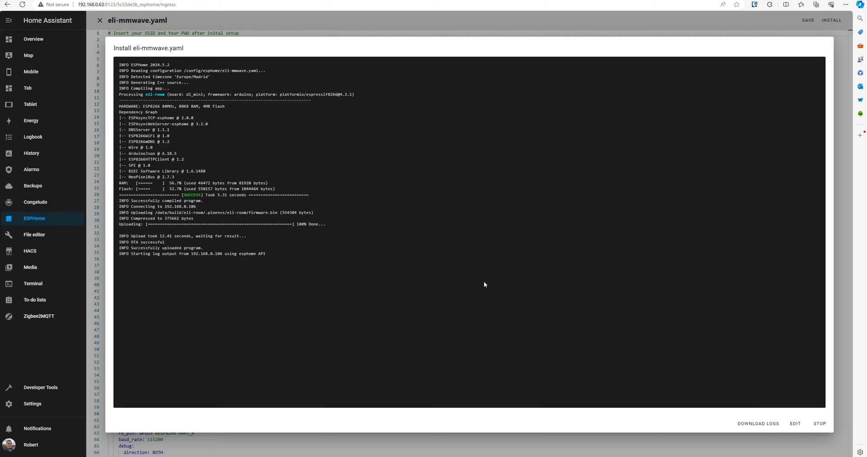
mouse_move(483, 278)
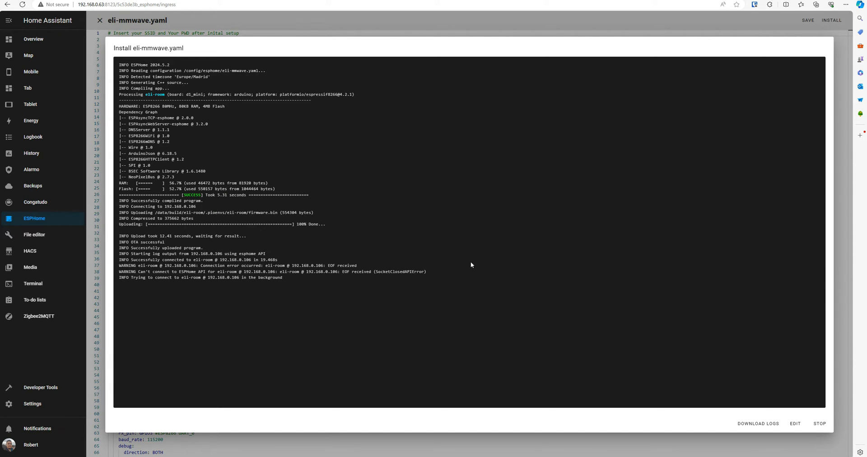
mouse_move(364, 271)
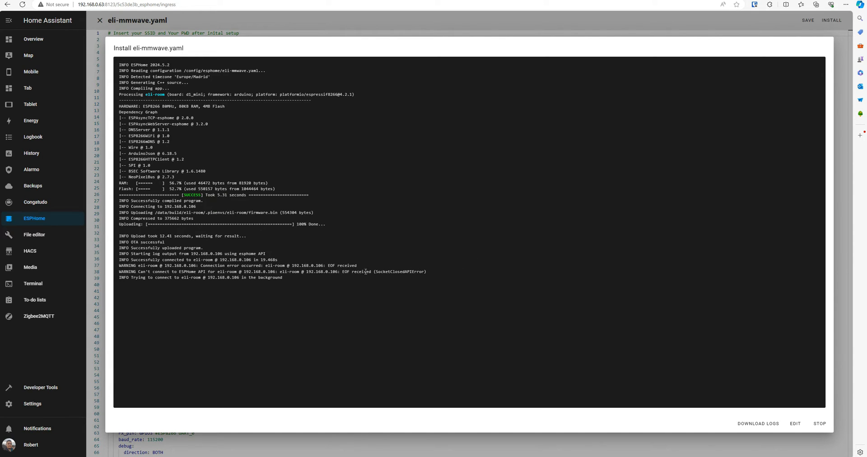
double_click(359, 271)
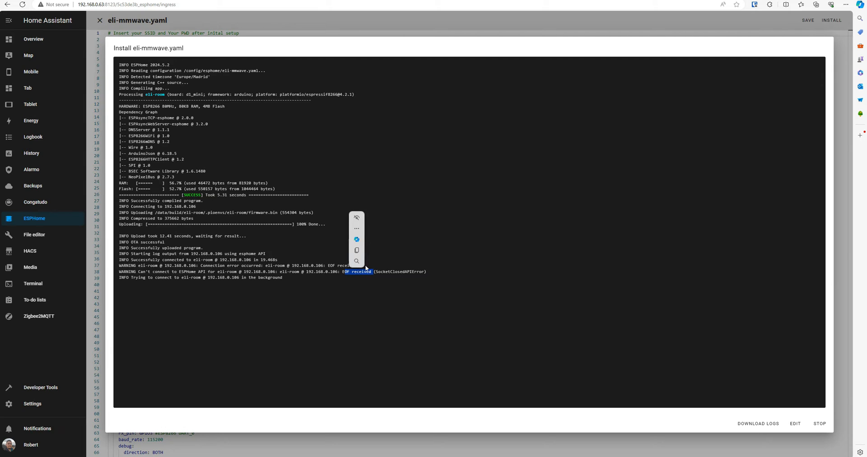
click(260, 309)
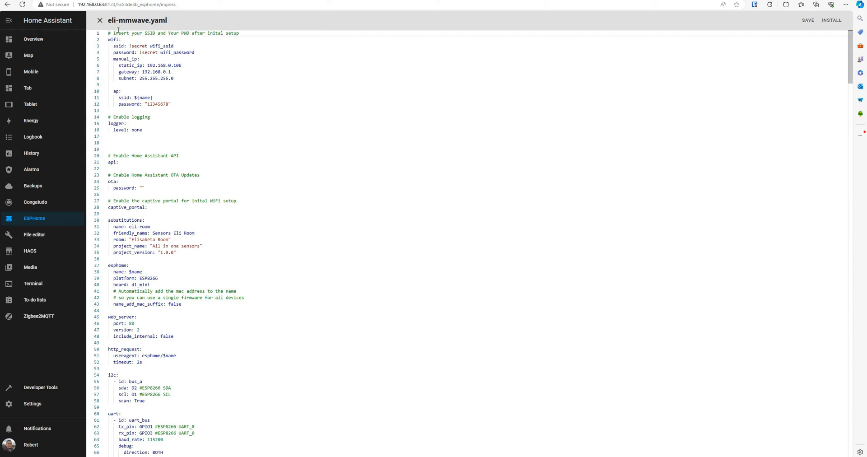
- Close the eli-room editor, confirm it shows ONLINE, and return to Overview
click(101, 20)
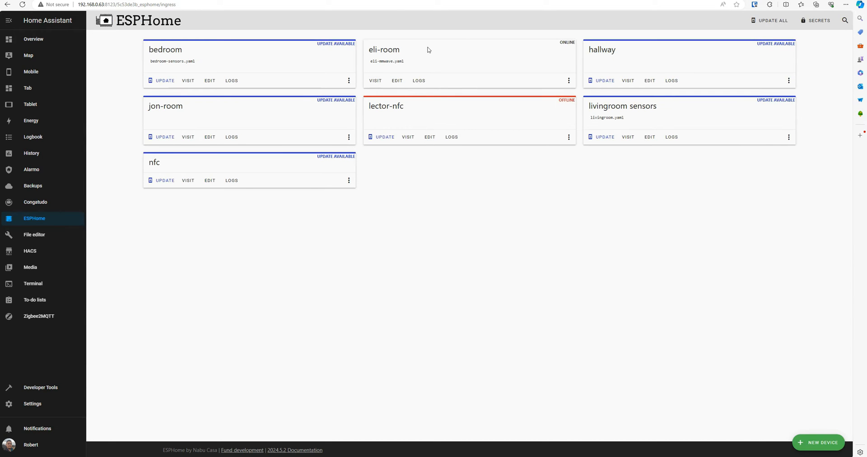
mouse_move(162, 4)
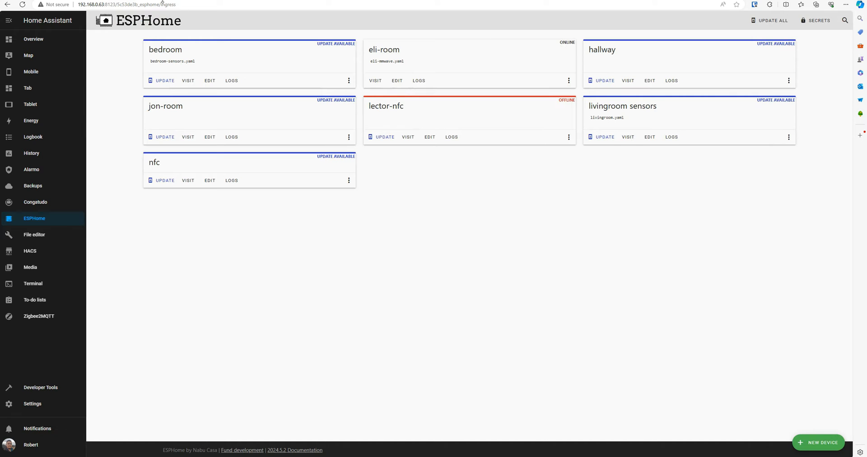
click(33, 39)
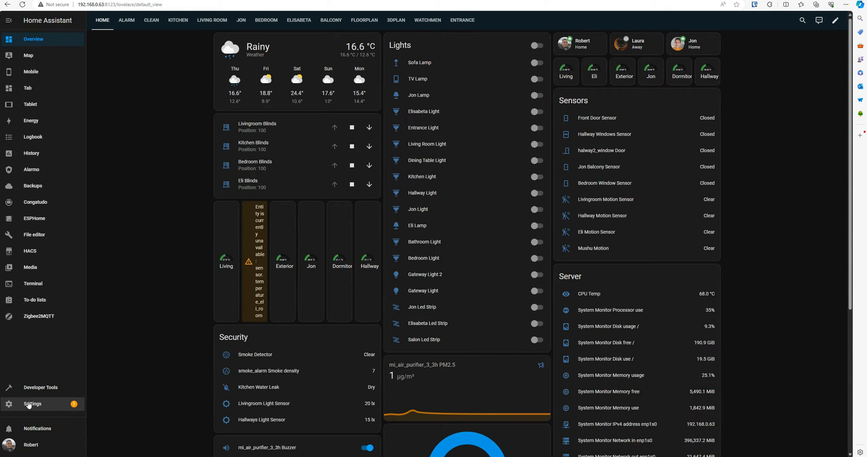
click(32, 403)
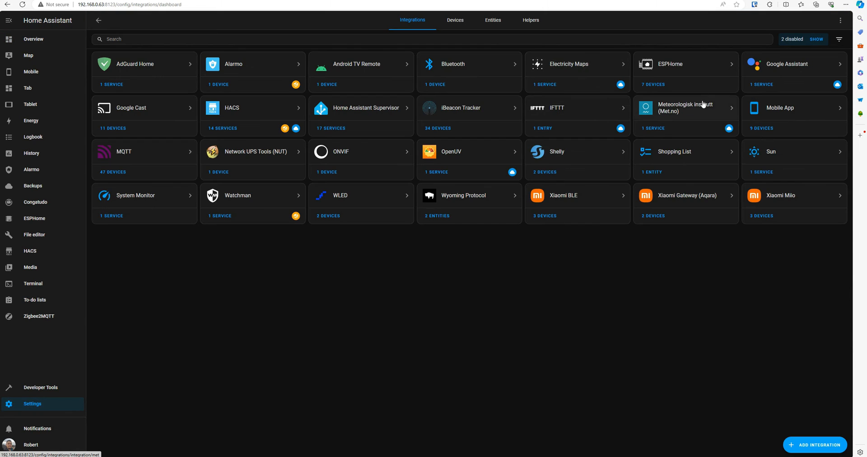
click(668, 64)
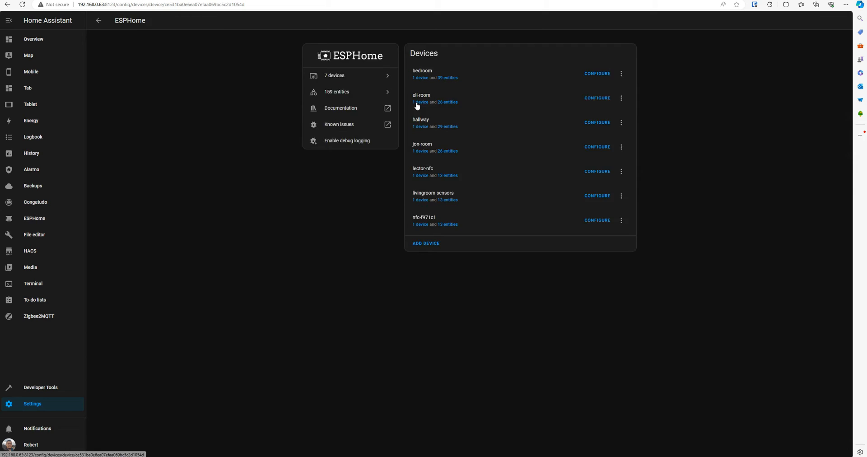
click(435, 98)
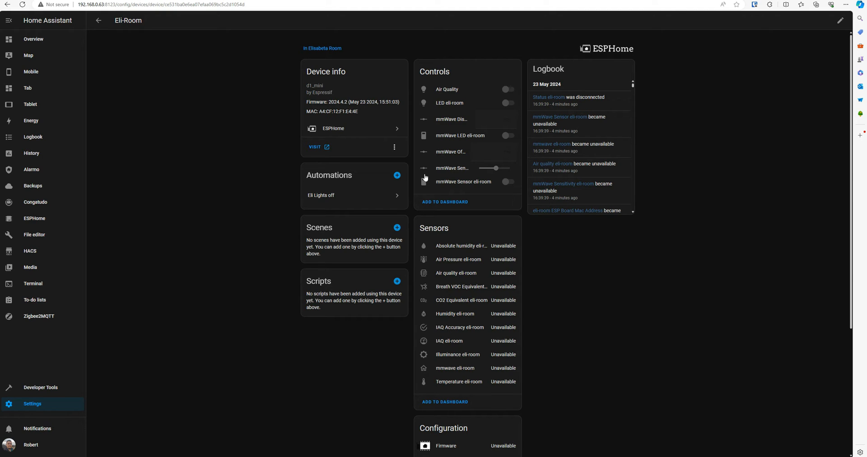
mouse_move(573, 111)
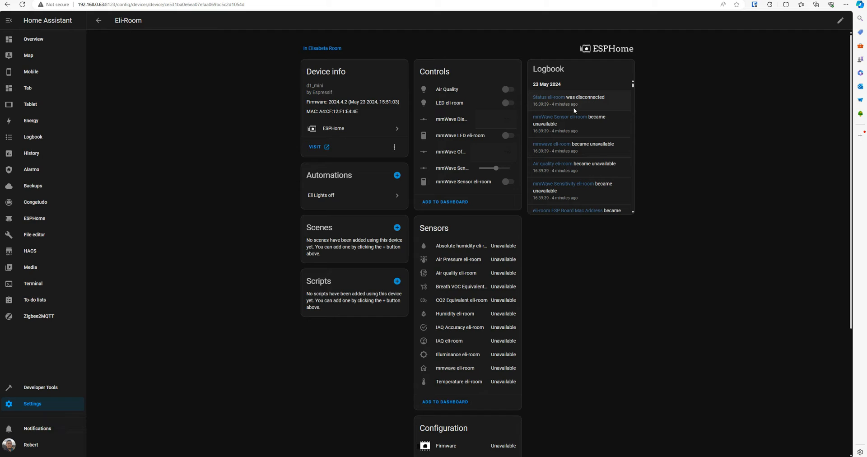
mouse_move(619, 336)
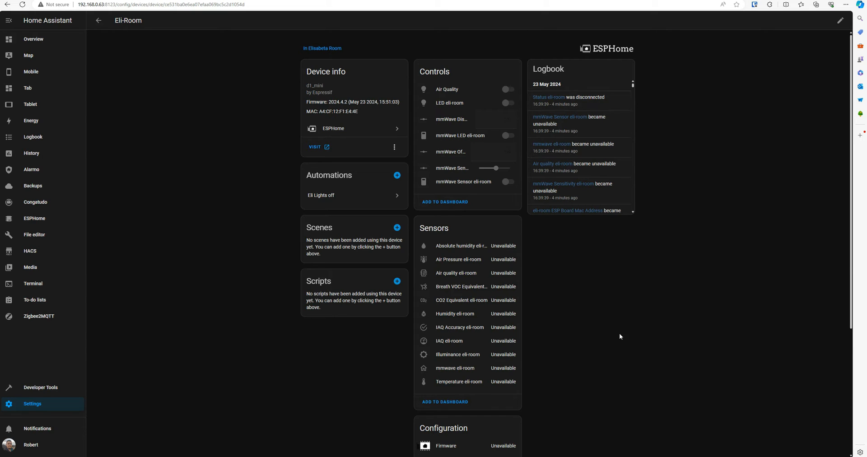
mouse_move(613, 349)
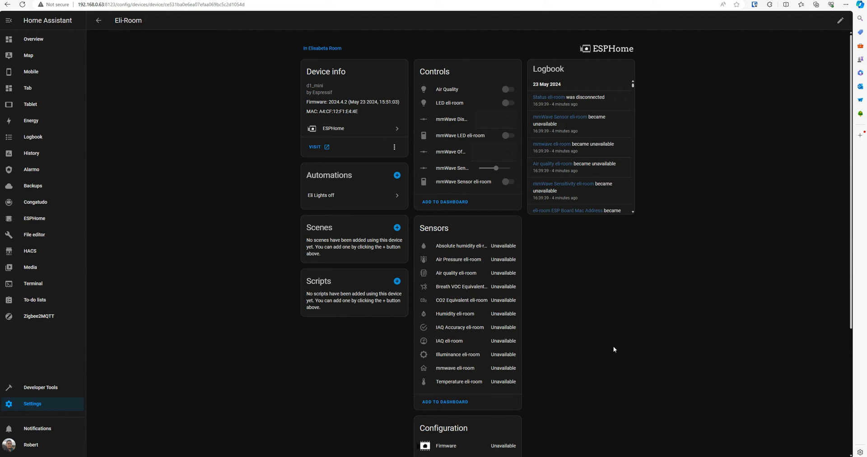
mouse_move(616, 368)
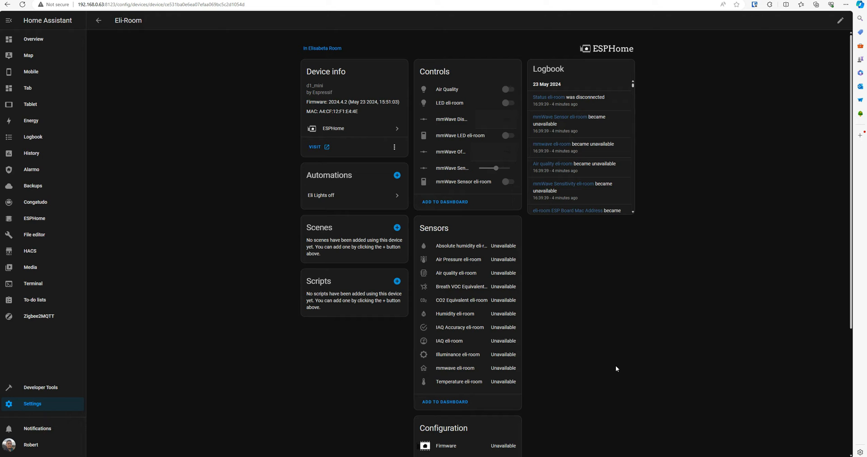
scroll(down, 3)
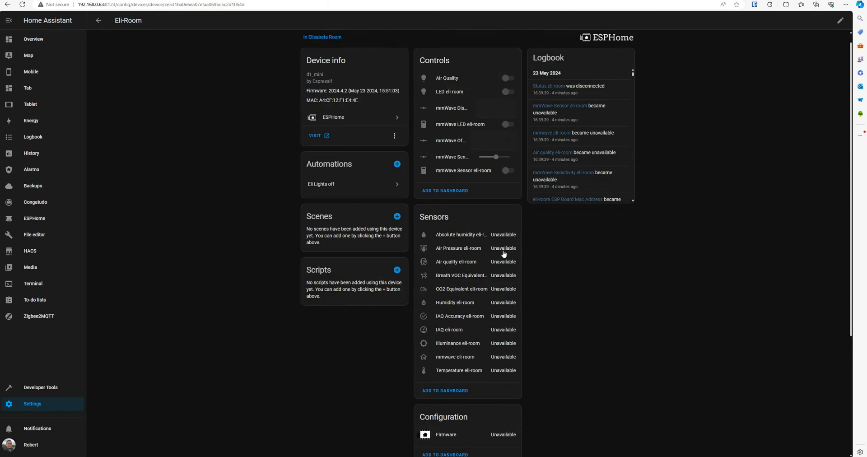
scroll(down, 3)
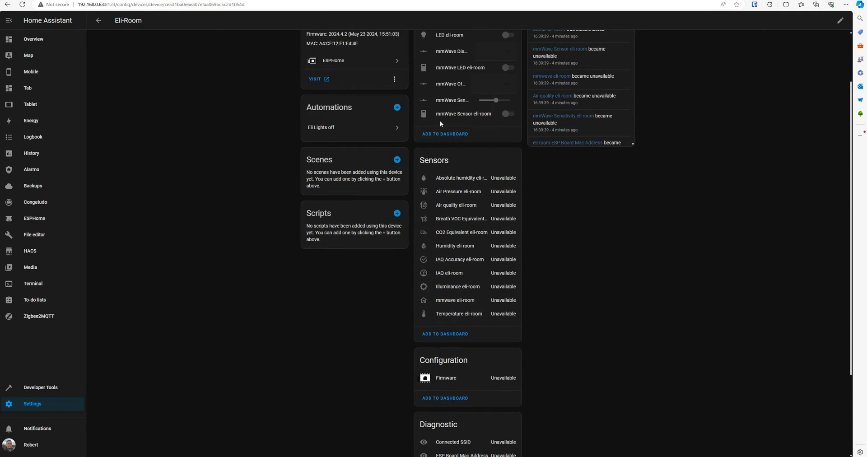
mouse_move(98, 385)
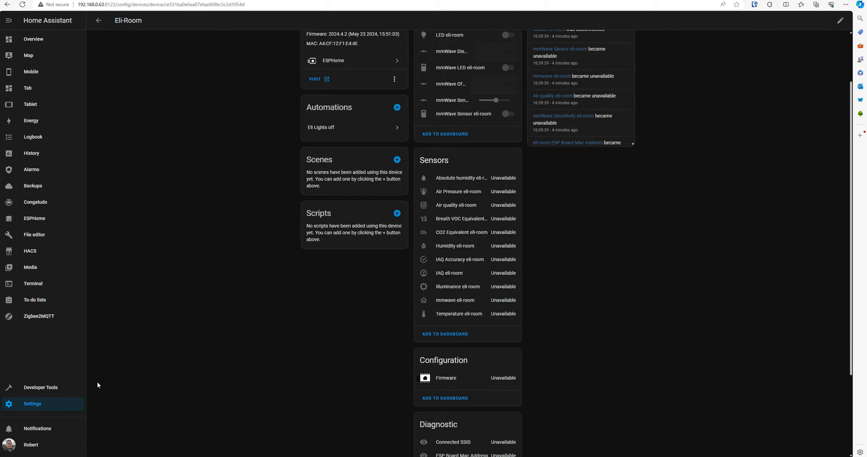
scroll(up, 3)
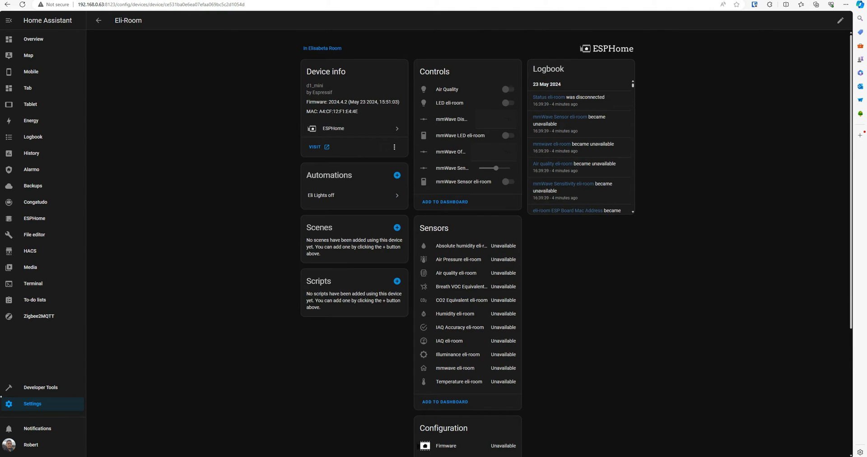
mouse_move(797, 321)
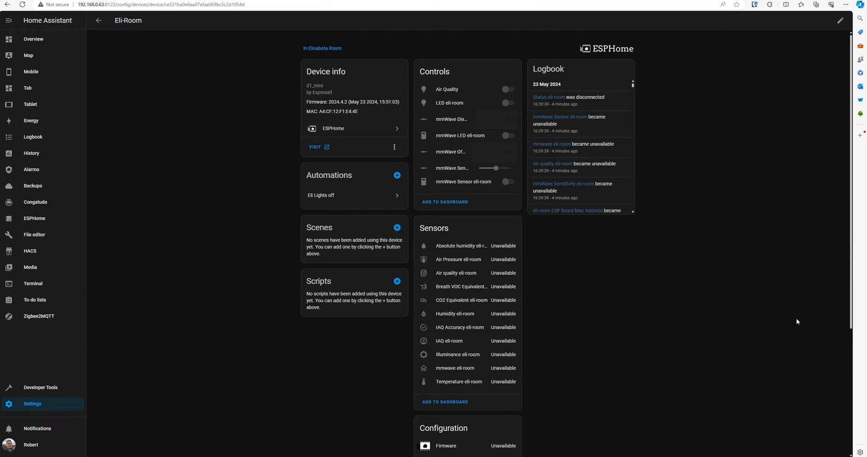
mouse_move(83, 417)
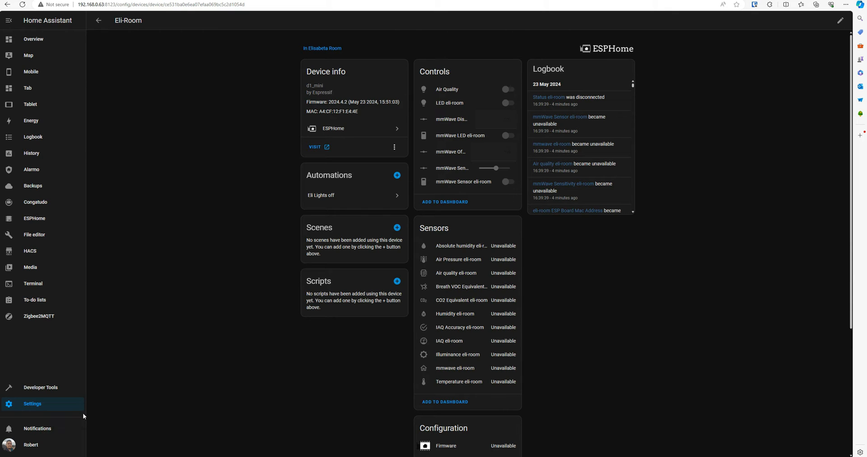
mouse_move(30, 410)
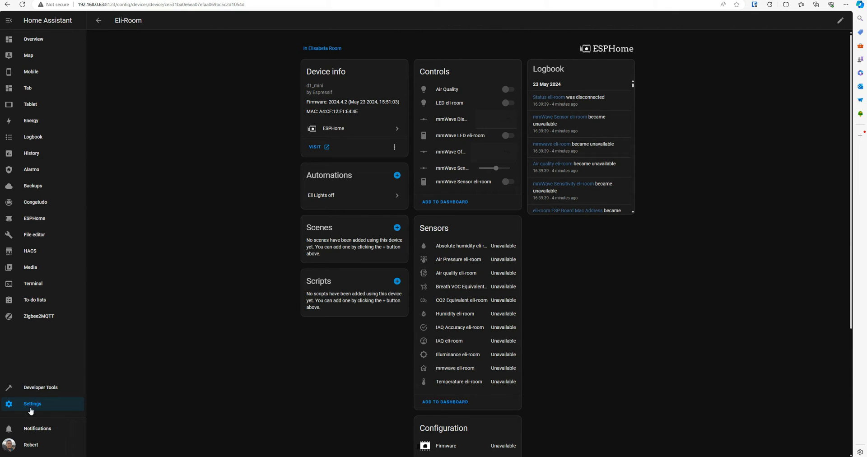
mouse_move(42, 408)
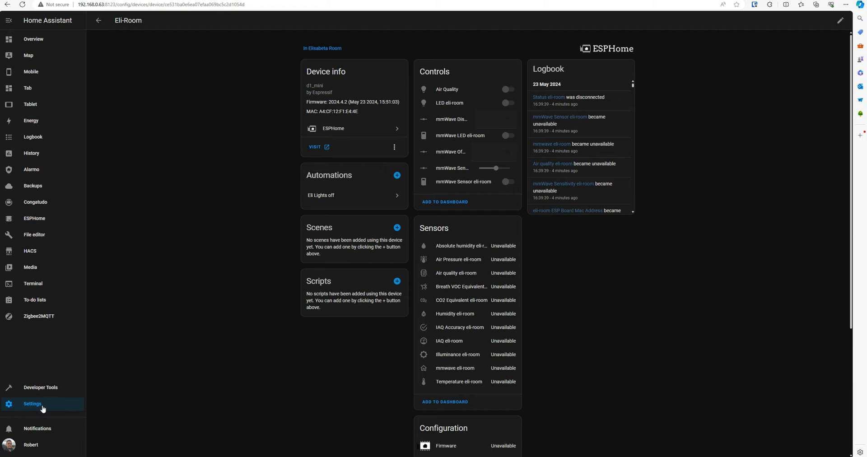
mouse_move(49, 399)
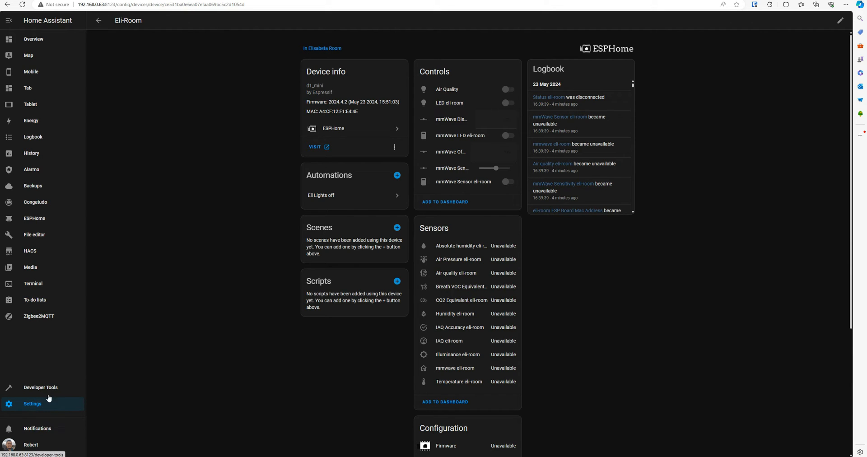
- Review the Backups list of ESPHome 2024.4.2 add-on backups, then open the ESPHome dashboard
click(32, 403)
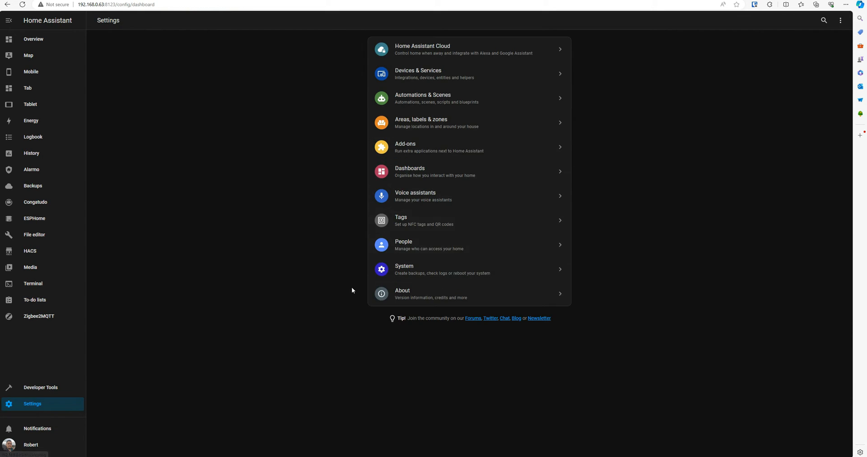
mouse_move(426, 162)
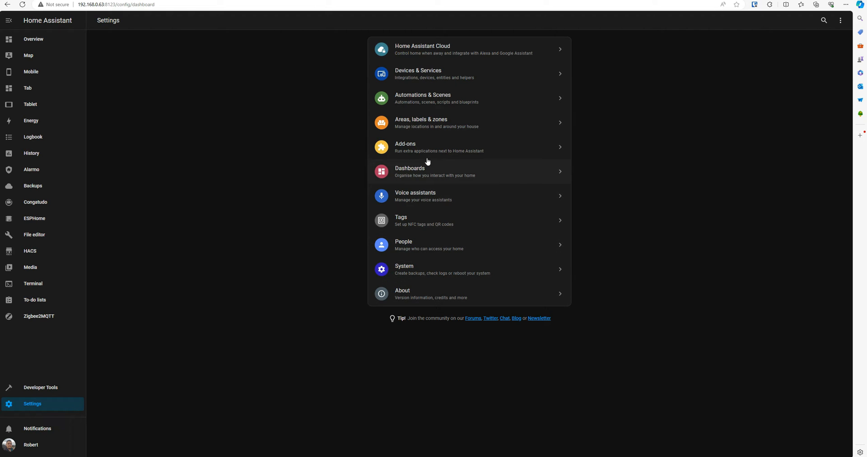
mouse_move(418, 287)
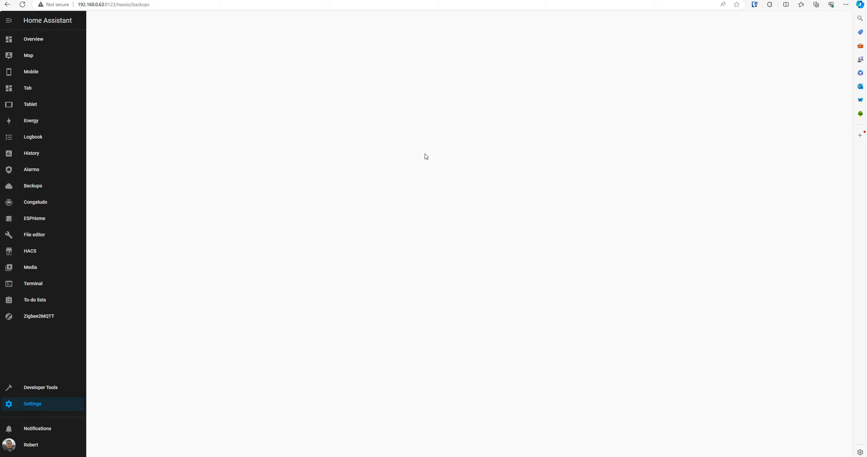
click(32, 185)
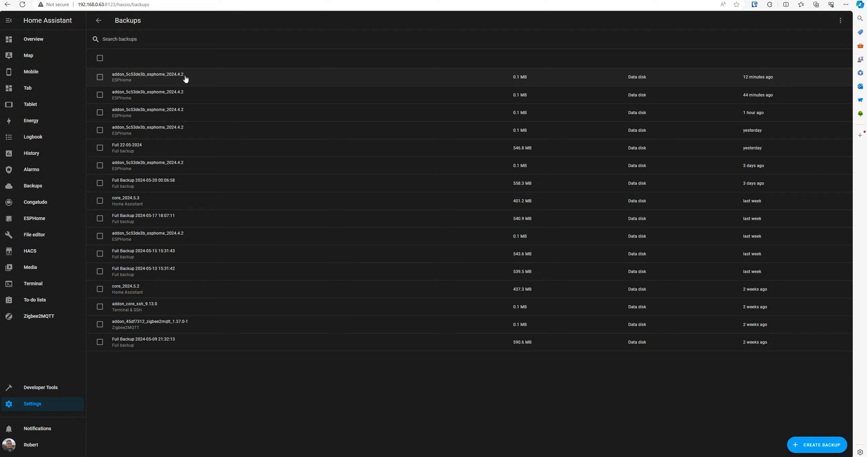
mouse_move(35, 221)
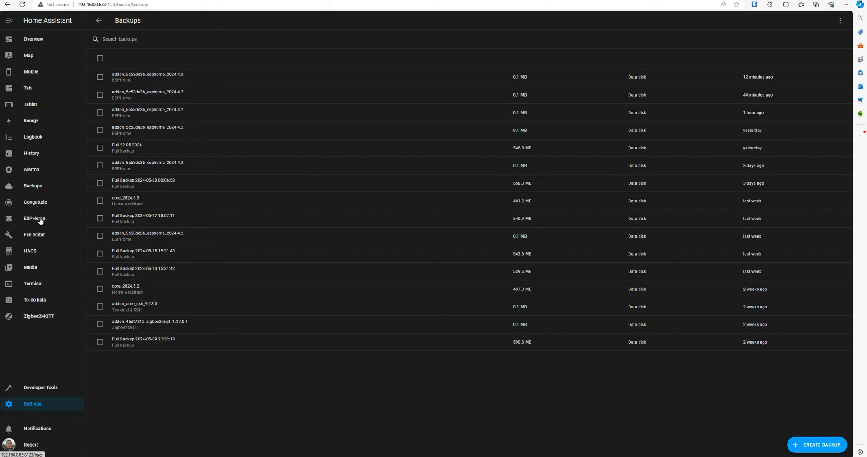
mouse_move(34, 218)
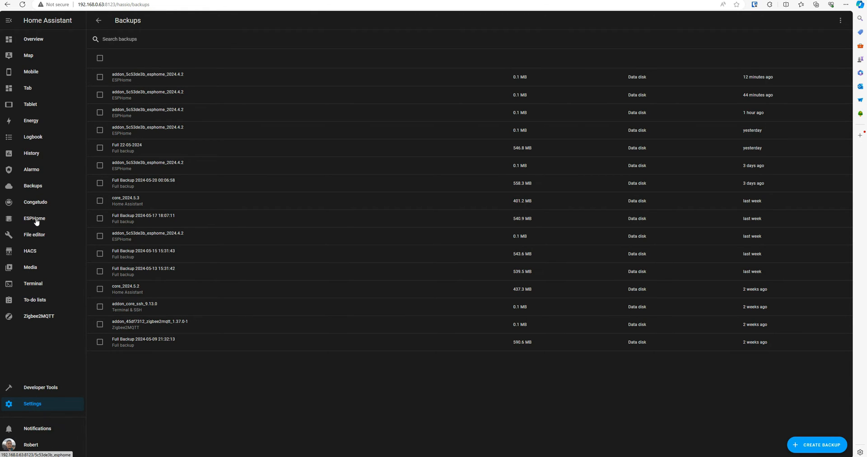
click(34, 219)
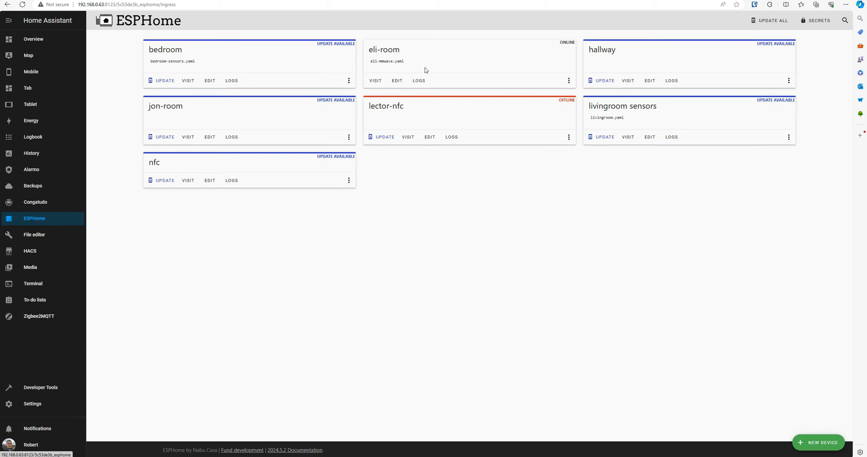
mouse_move(430, 69)
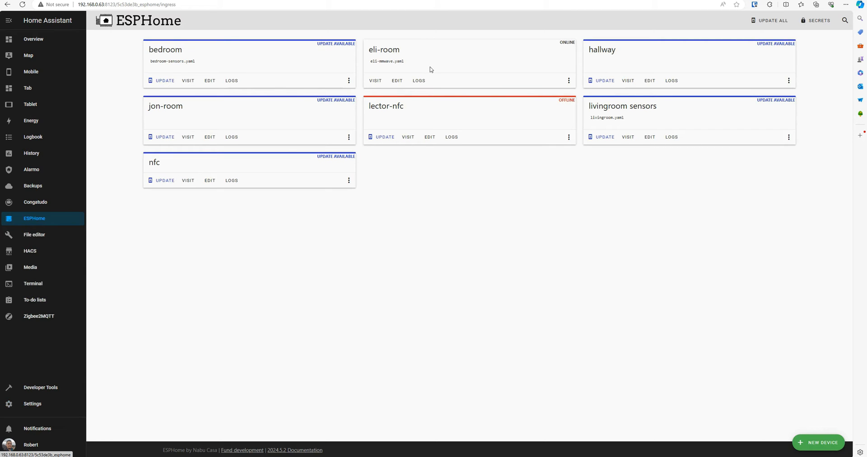
mouse_move(523, 224)
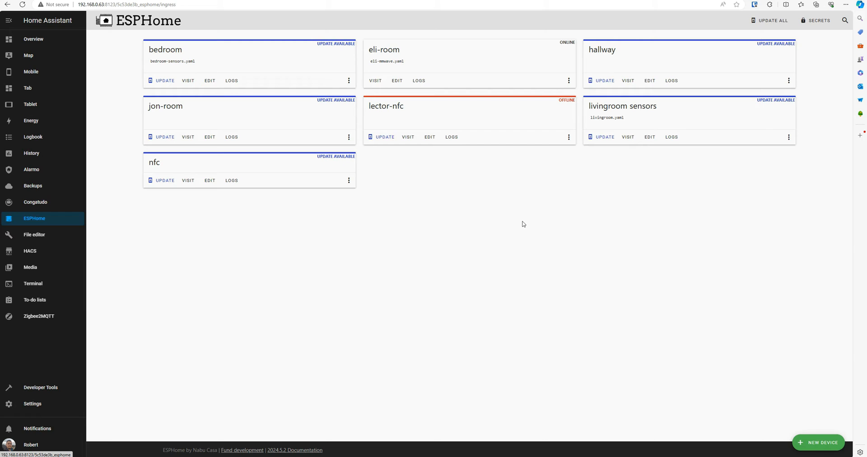
mouse_move(636, 191)
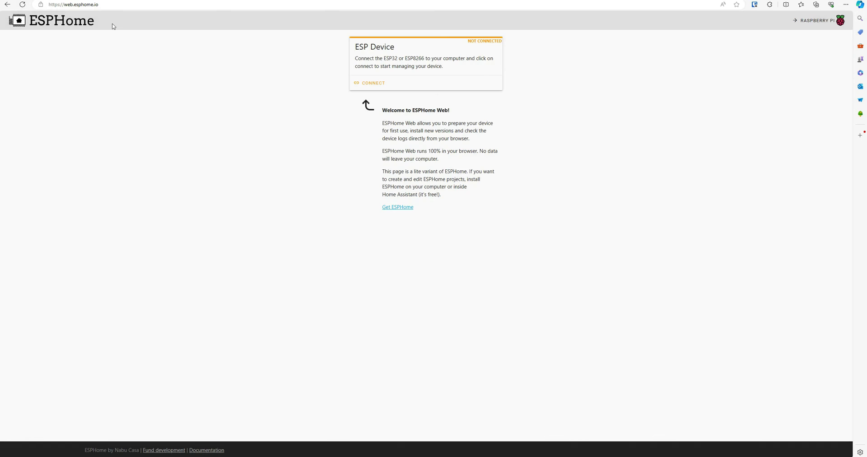
mouse_move(309, 26)
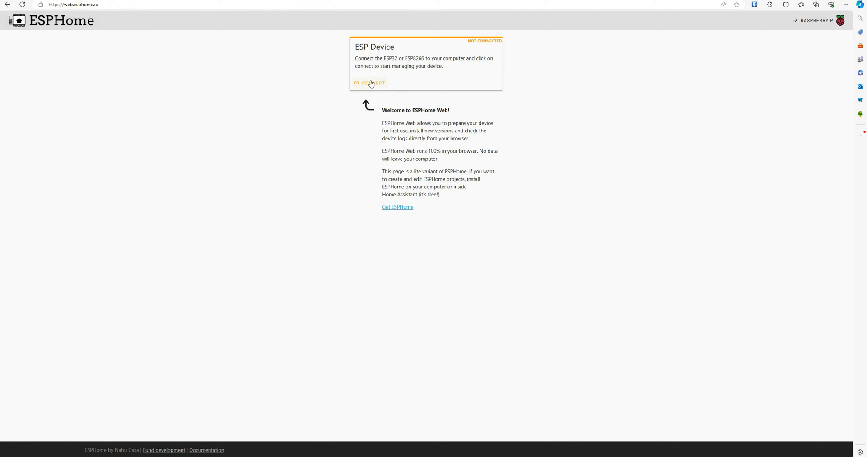
- Connect ESPHome Web to the ESP device through USB Serial (COM13)
click(373, 83)
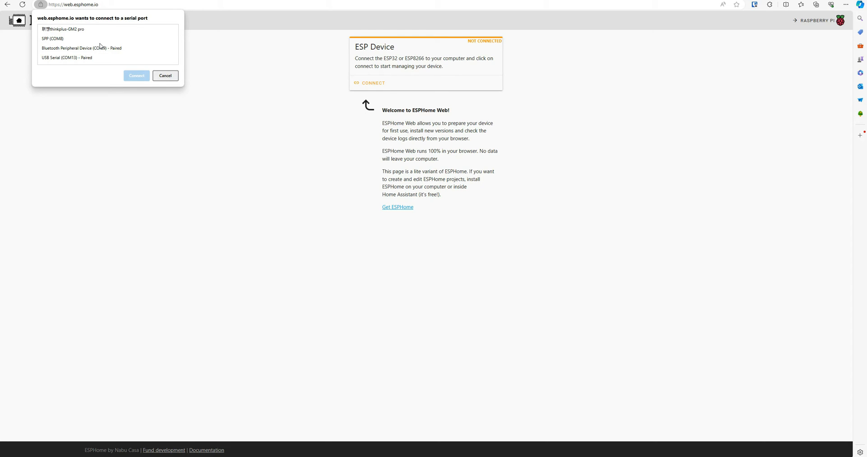
mouse_move(84, 65)
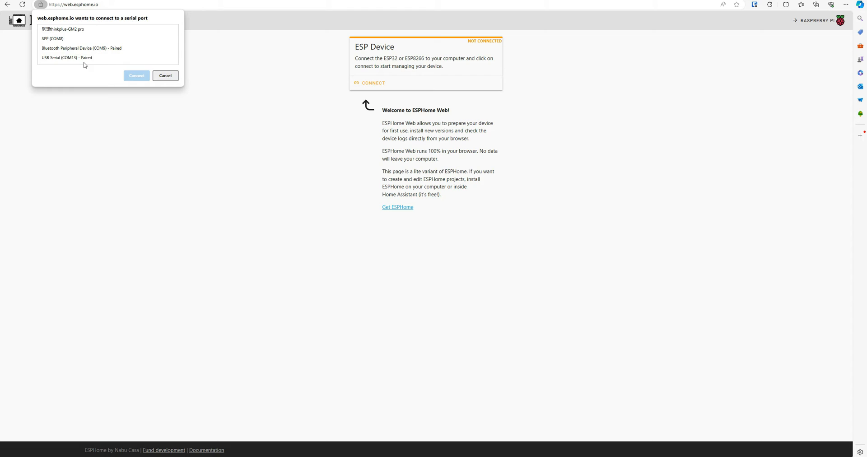
click(136, 76)
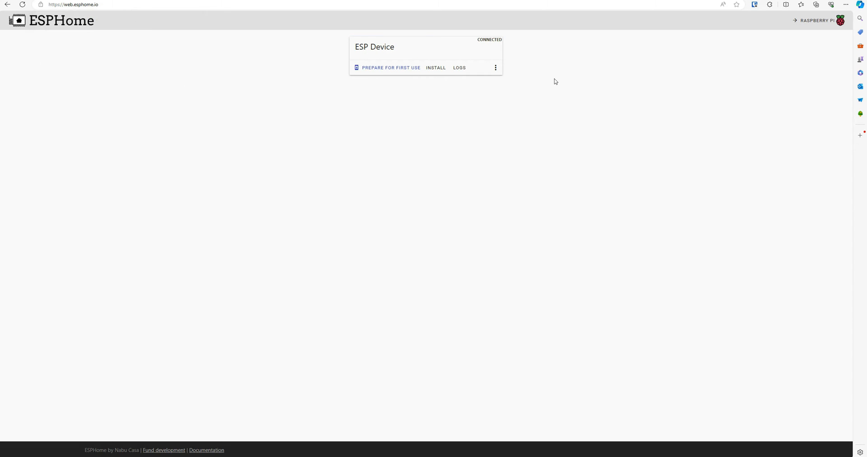
- Flash eli-room.bin from Downloads\ESPHOME until ESPHome Web reports Configuration installed
click(436, 67)
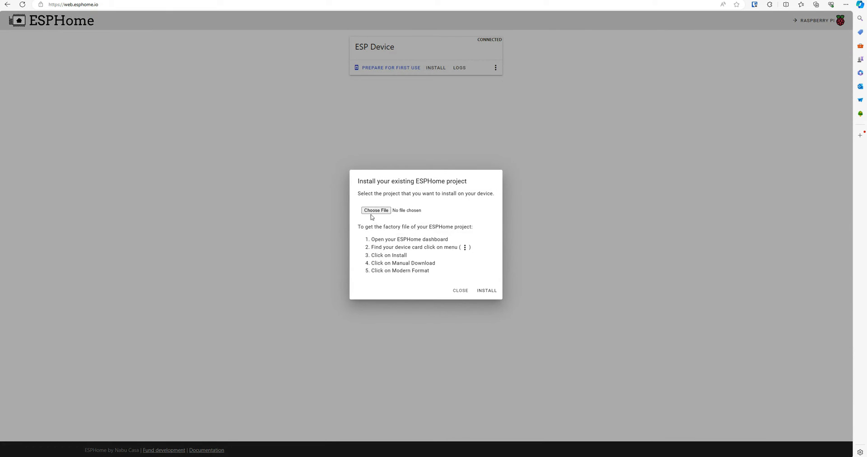
click(375, 211)
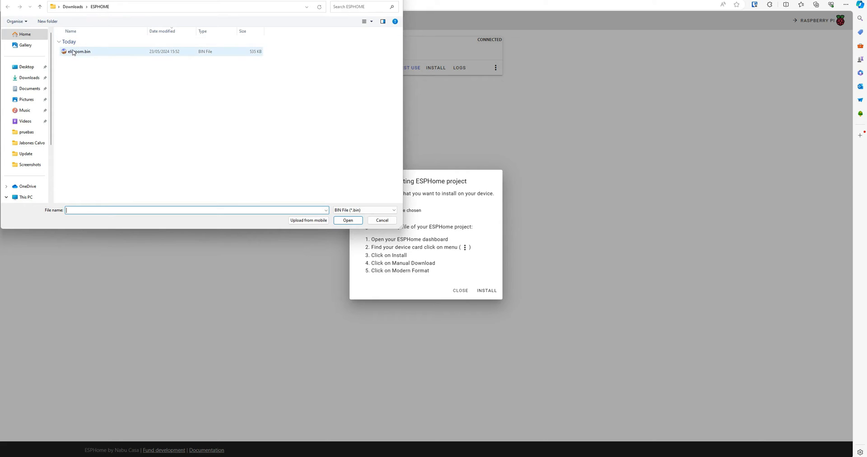
click(79, 52)
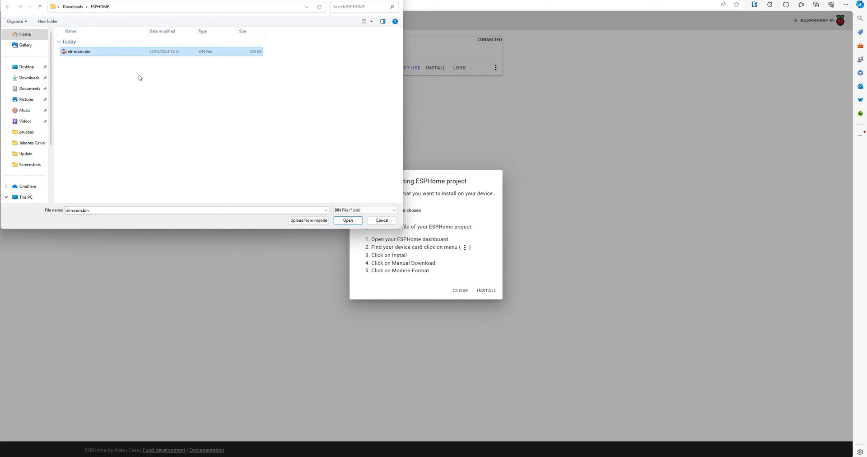
click(348, 220)
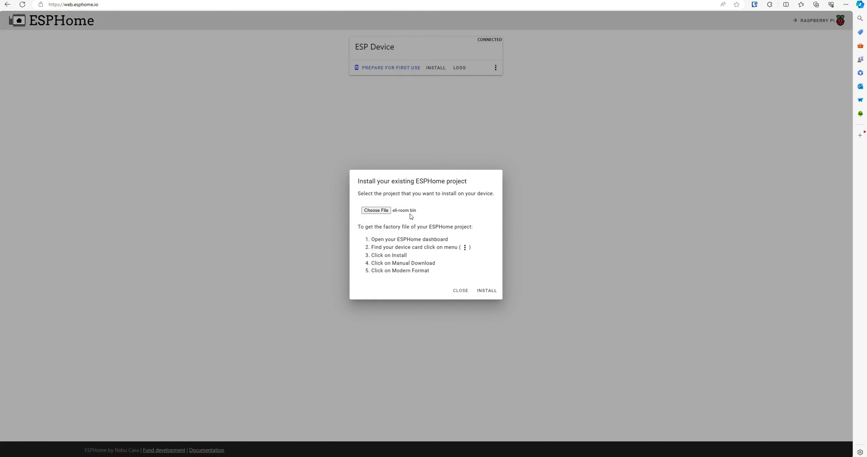
click(486, 290)
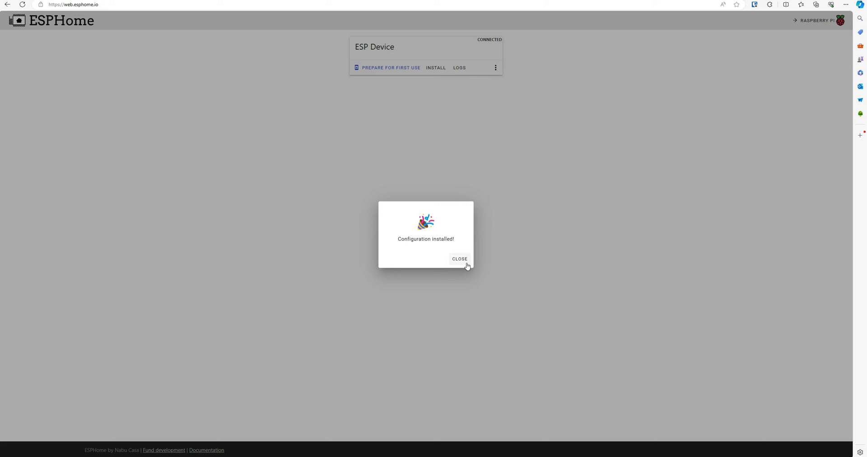
mouse_move(460, 259)
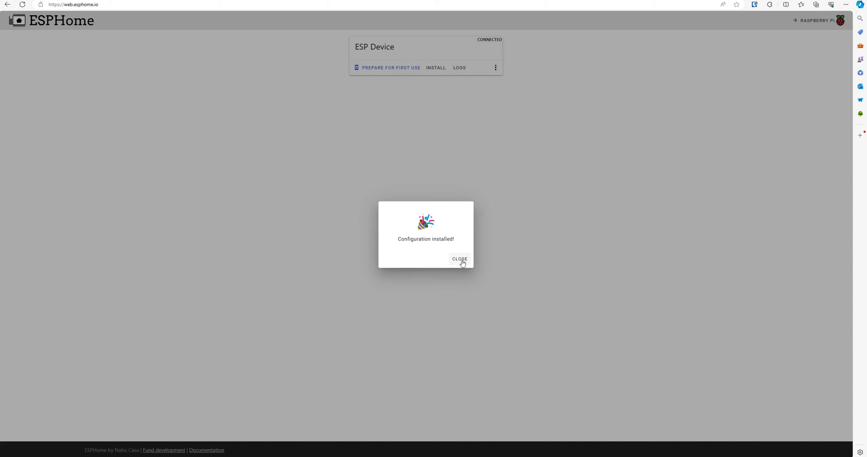
- Dismiss the 'Configuration installed!' dialog and go to the Home Assistant settings overview
click(459, 259)
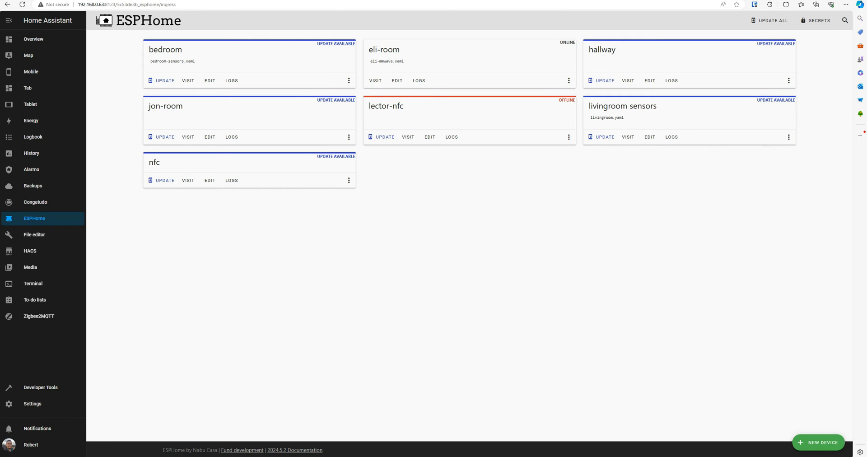
click(32, 404)
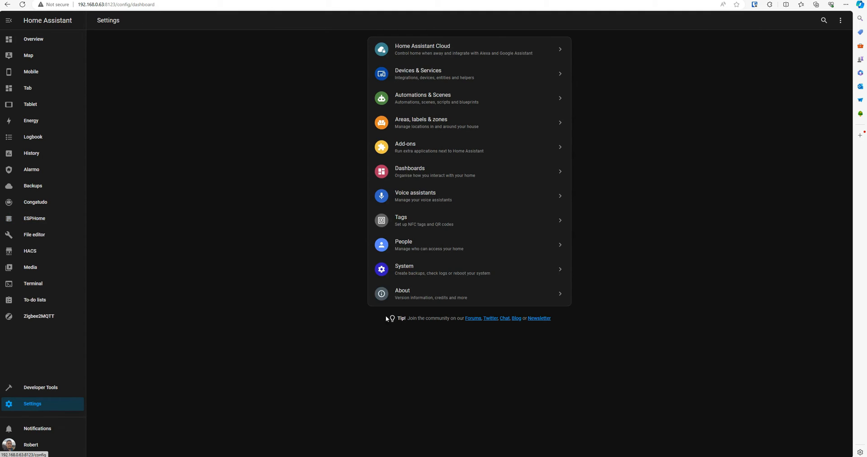
- Open the Eli-Room device page, turn on Air Quality, and review its sensor readings
click(35, 218)
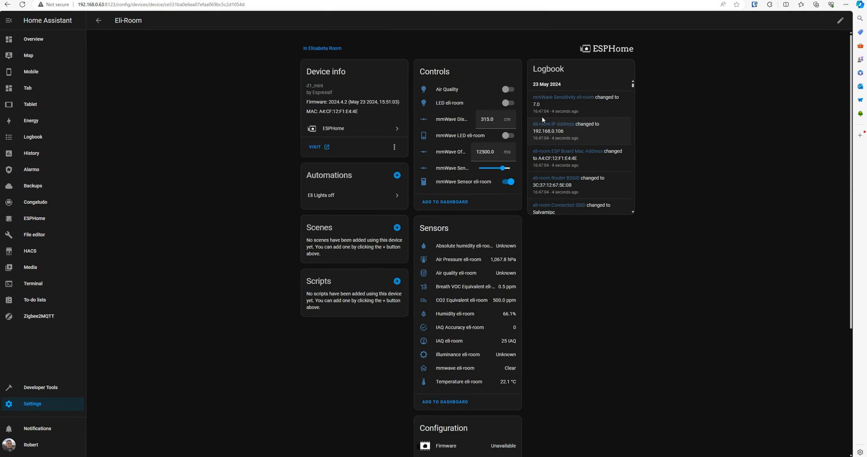
mouse_move(595, 250)
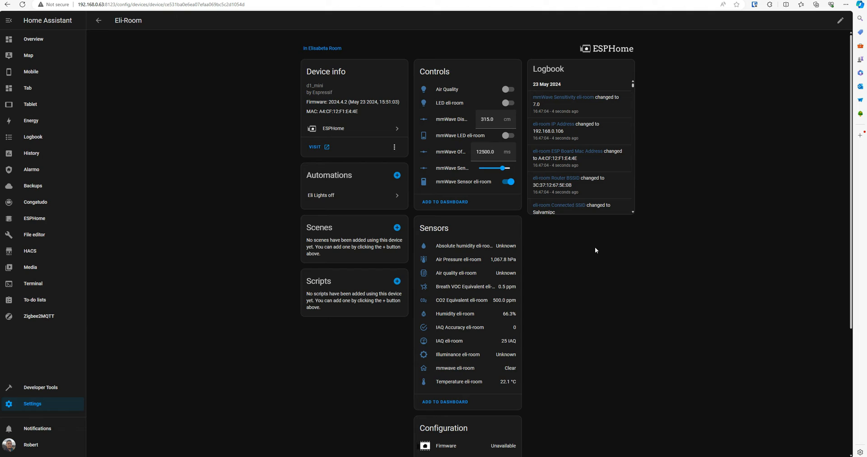
click(507, 89)
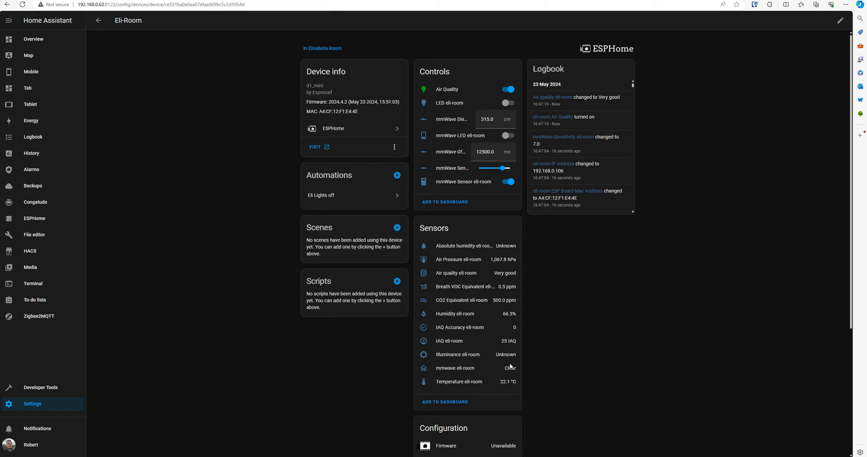
scroll(down, 3)
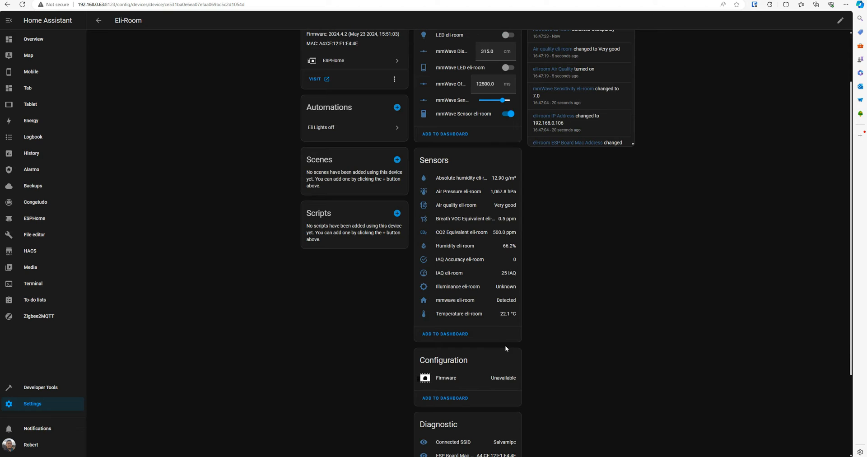
mouse_move(500, 348)
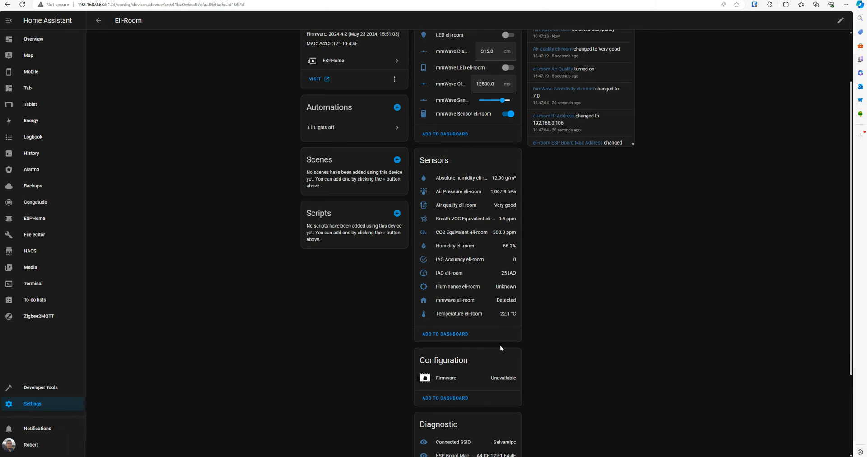
scroll(up, 3)
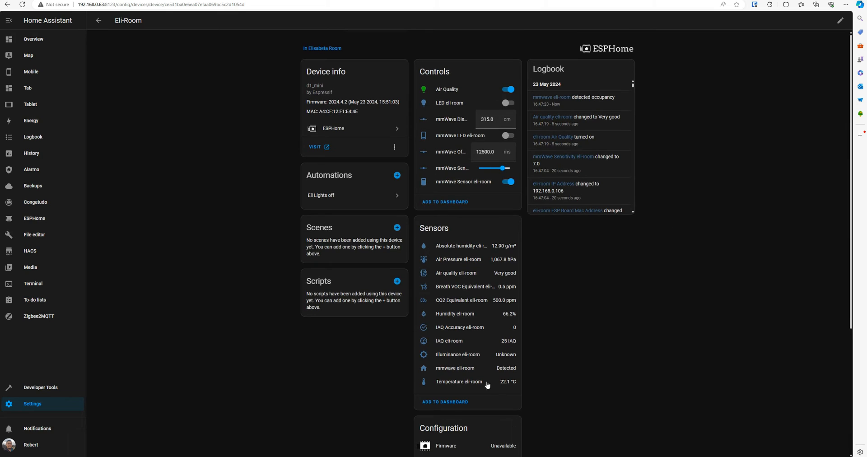
mouse_move(213, 179)
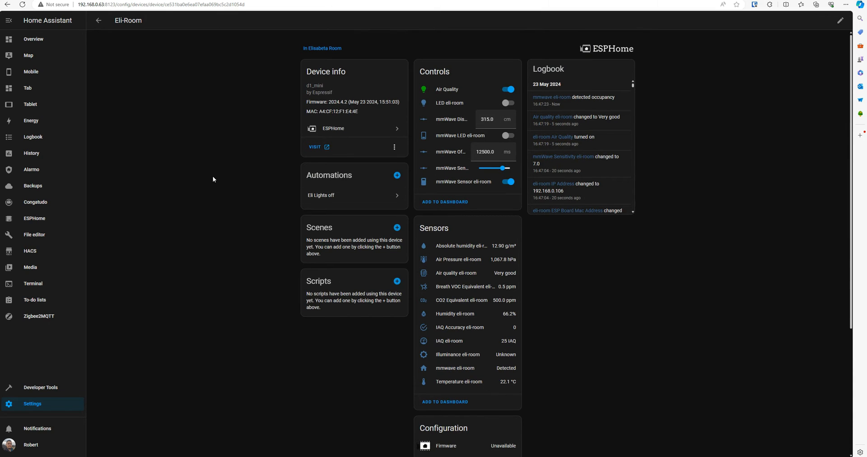
mouse_move(377, 371)
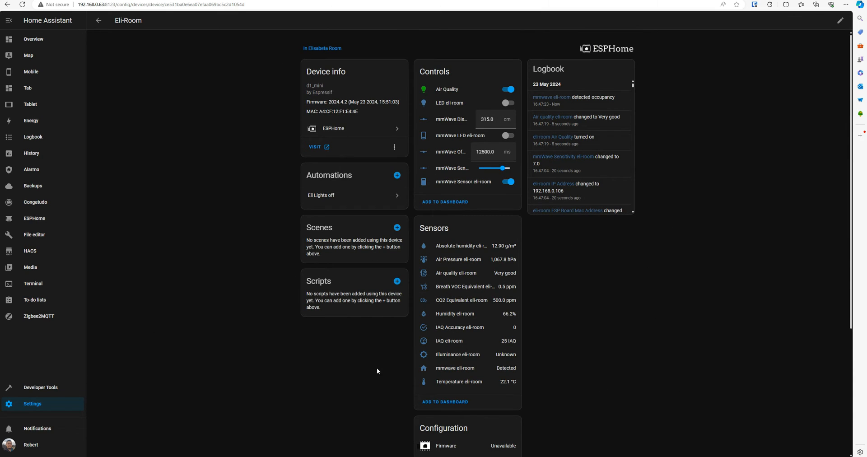
mouse_move(163, 34)
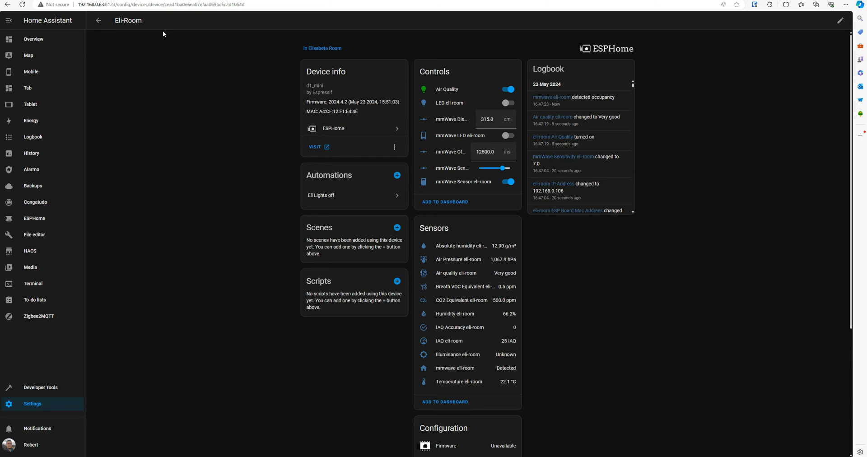
mouse_move(109, 53)
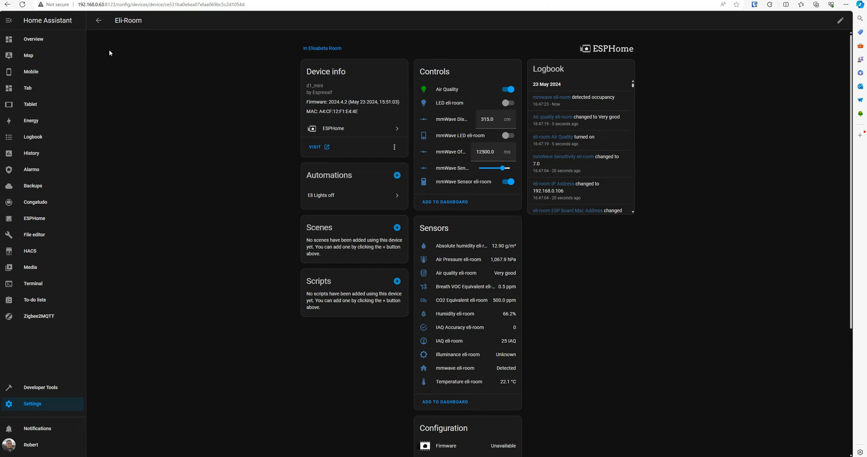
mouse_move(118, 51)
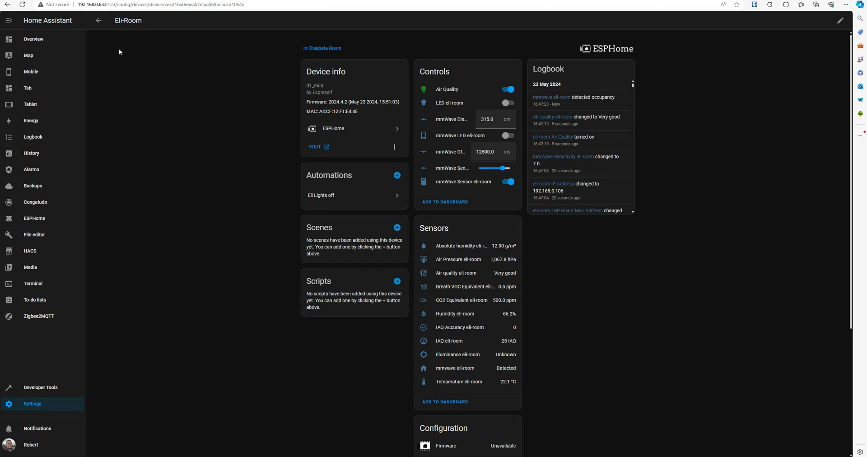
mouse_move(123, 140)
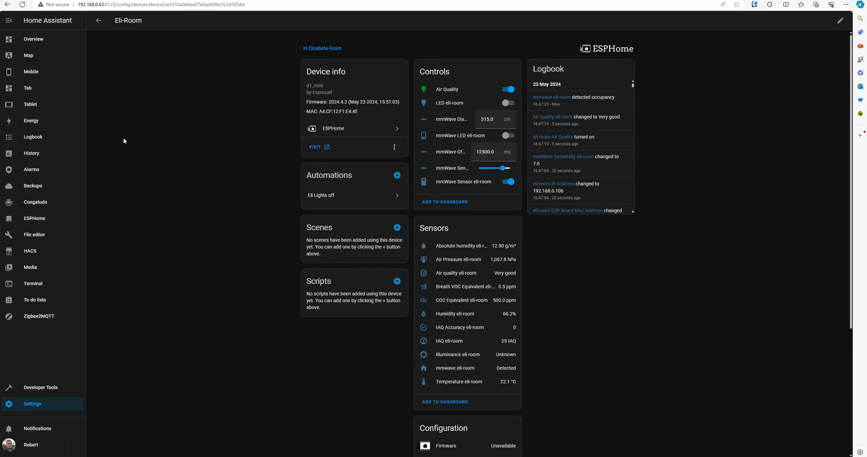
mouse_move(136, 137)
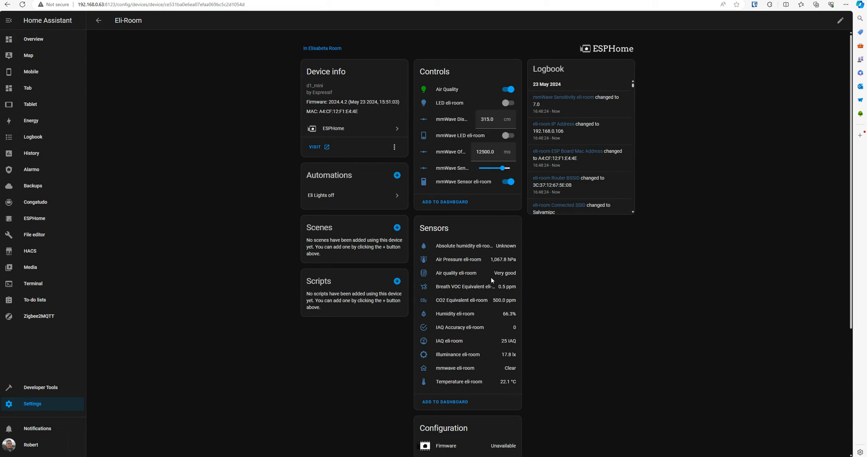
mouse_move(490, 273)
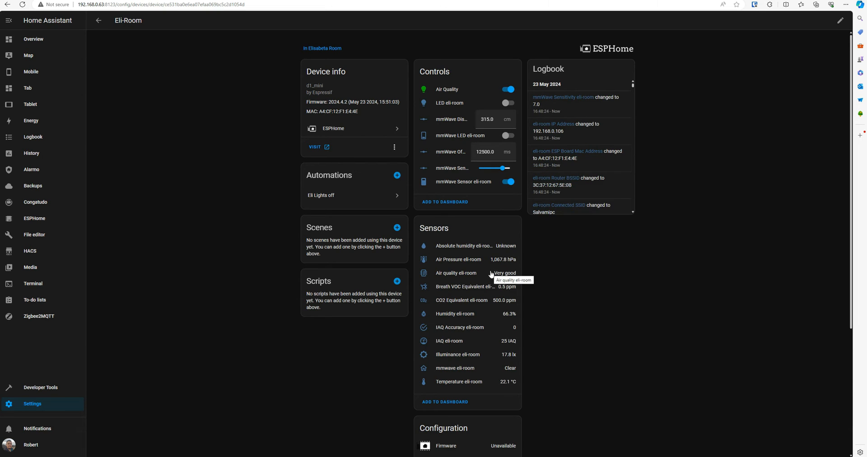
mouse_move(328, 300)
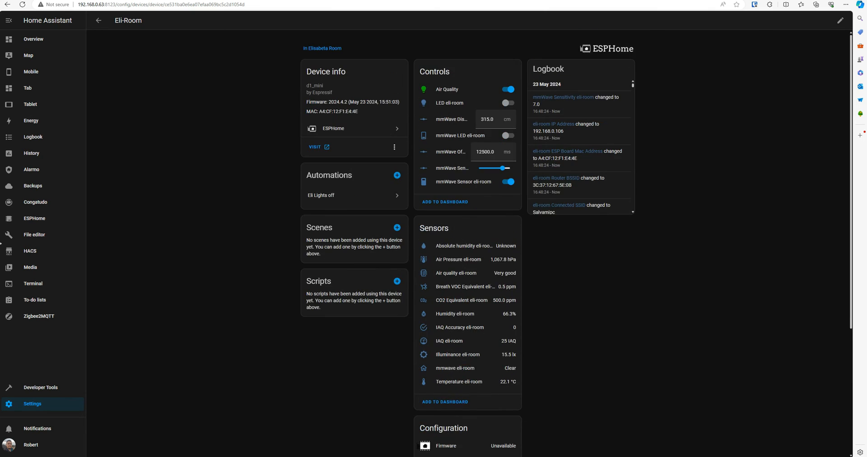
- Go back to Settings and open the list of installed add-ons
click(32, 405)
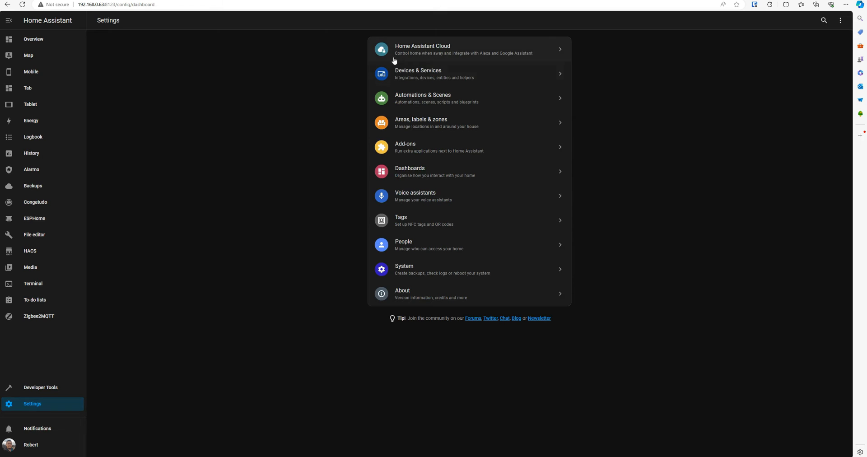
mouse_move(446, 150)
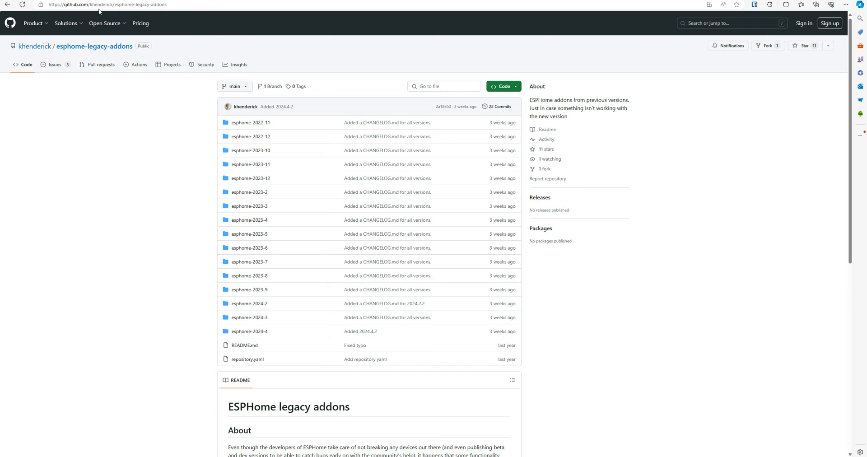
click(106, 4)
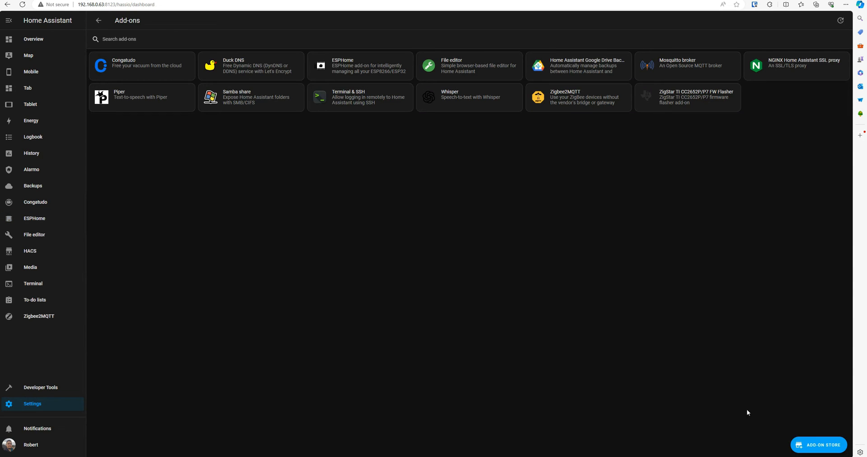
mouse_move(52, 403)
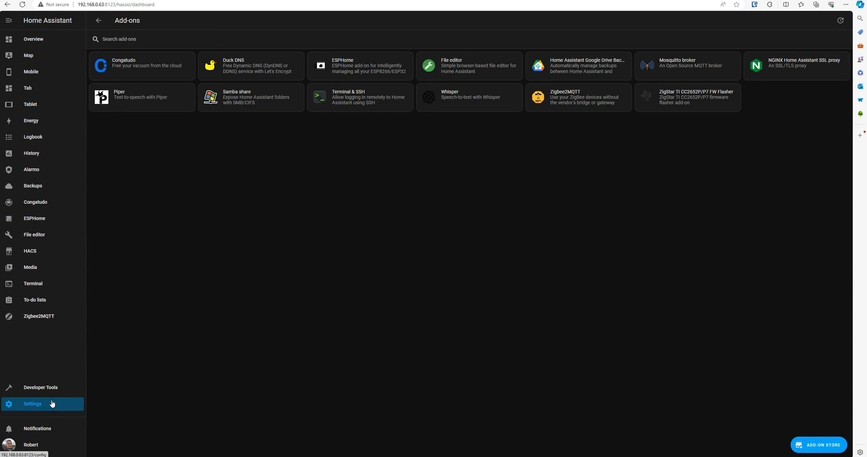
mouse_move(628, 159)
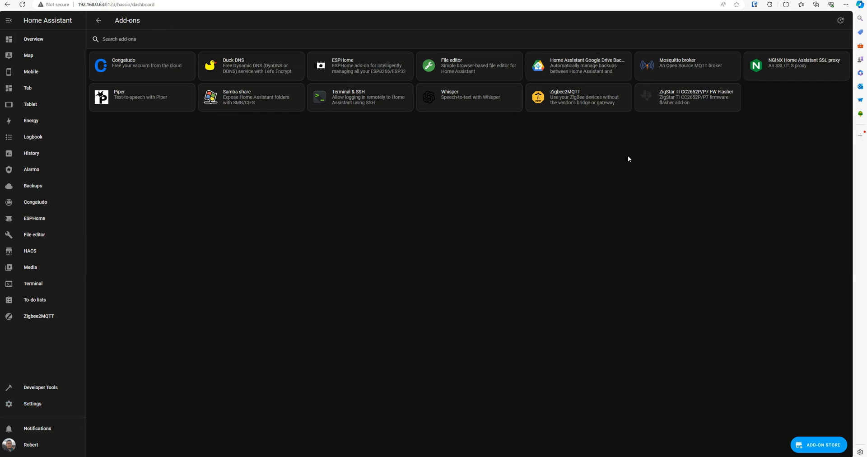
mouse_move(32, 403)
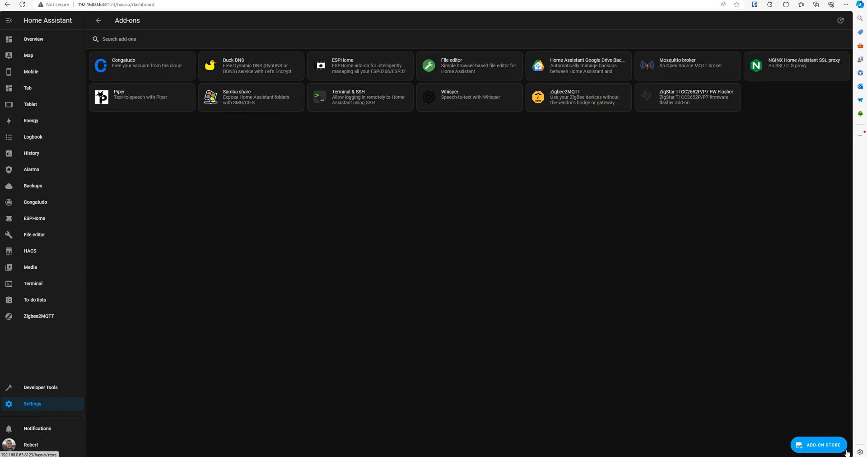
- Open the Add-on Store from the installed add-ons page
click(817, 444)
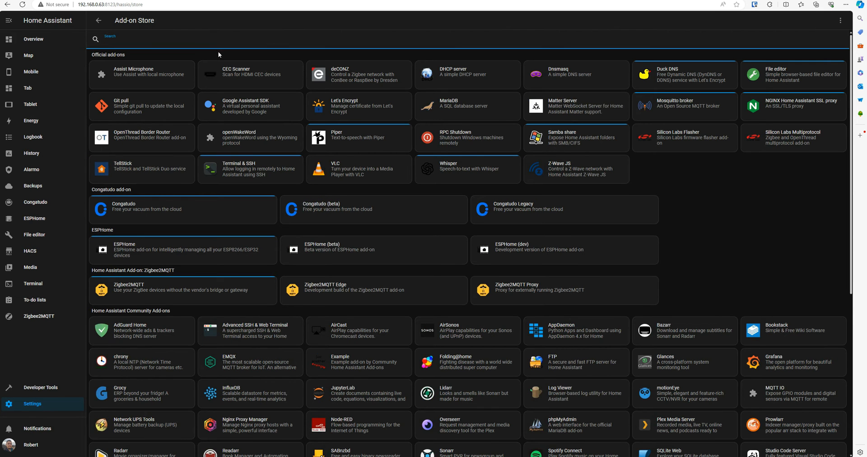
- Search the Add-on Store for 'esp' to list official and legacy ESPHome add-ons
text(esp)
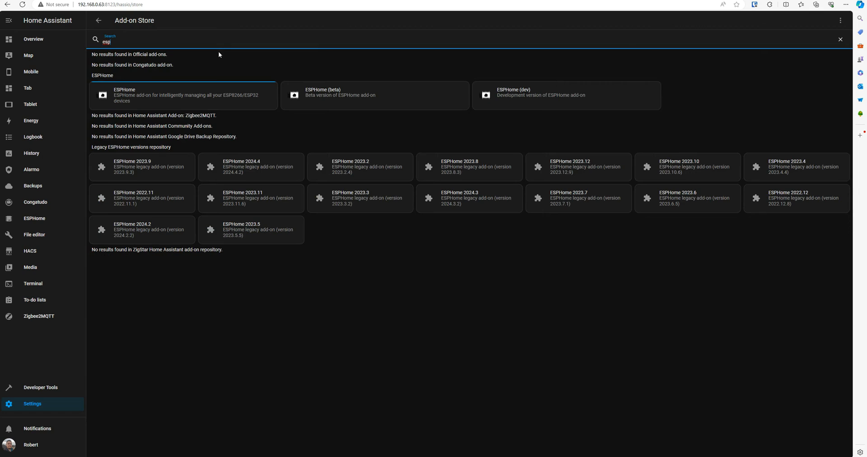
mouse_move(111, 94)
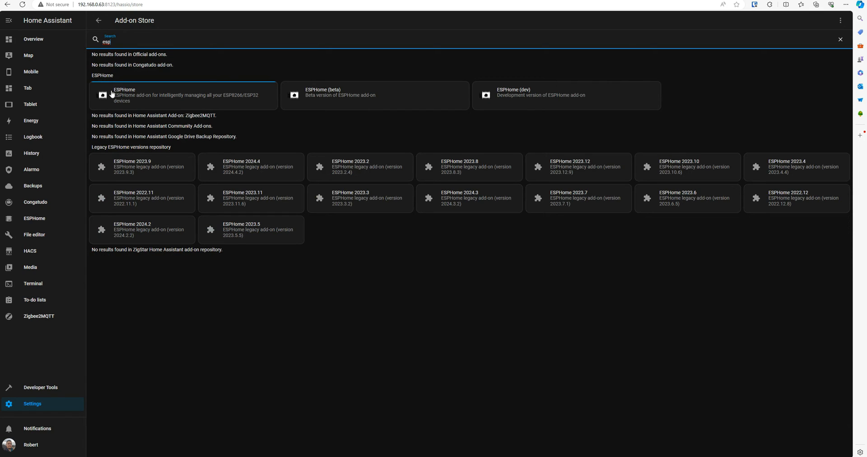
mouse_move(208, 116)
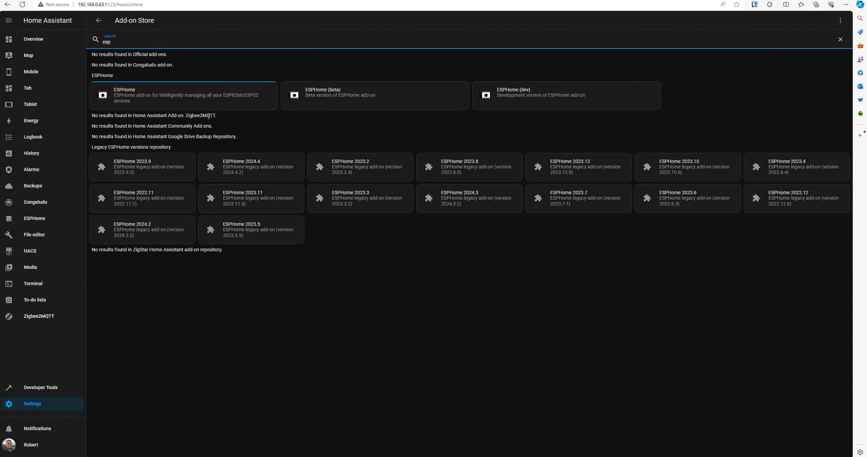
mouse_move(93, 154)
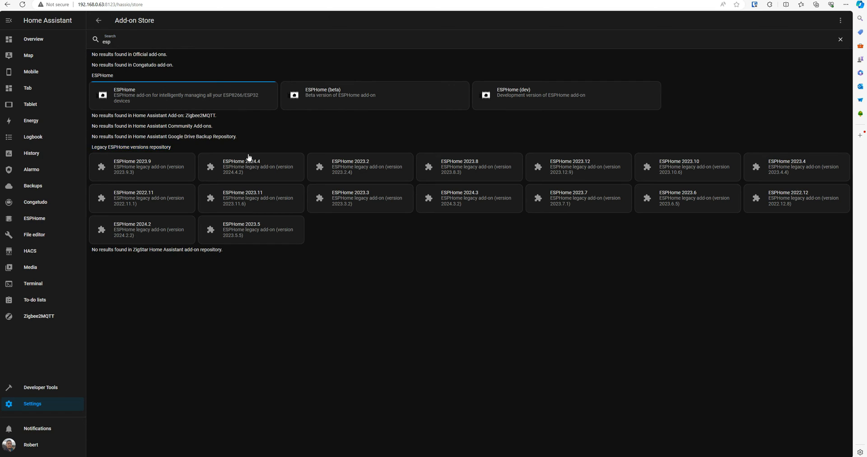
mouse_move(805, 173)
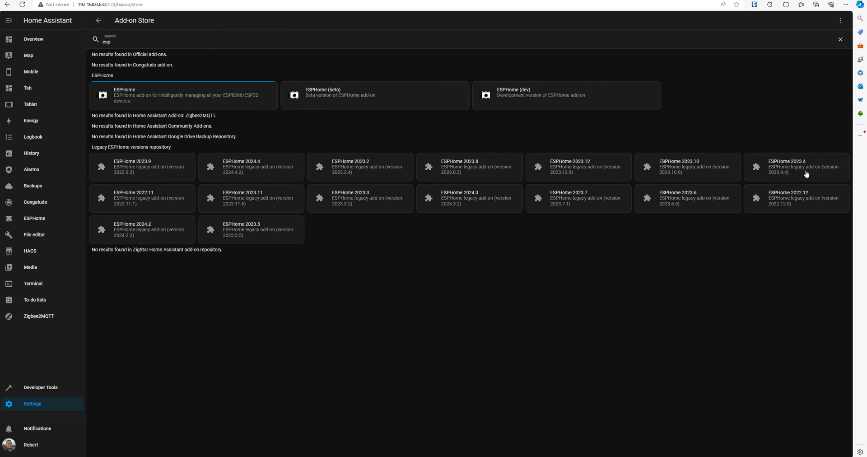
mouse_move(261, 169)
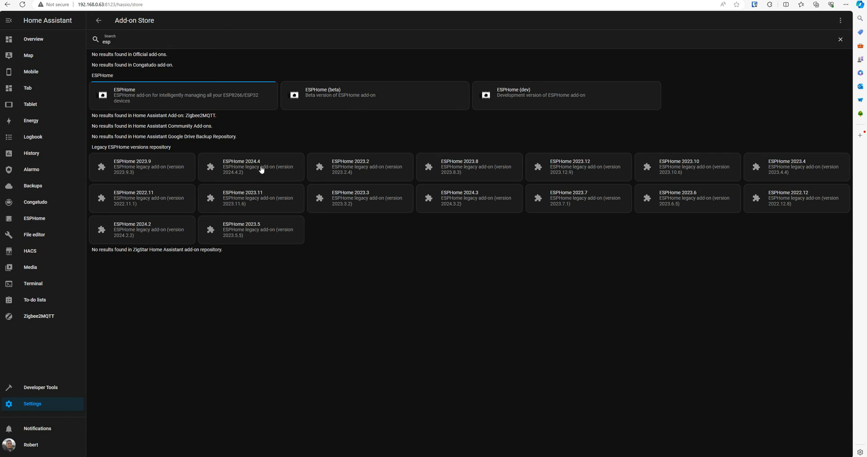
mouse_move(265, 167)
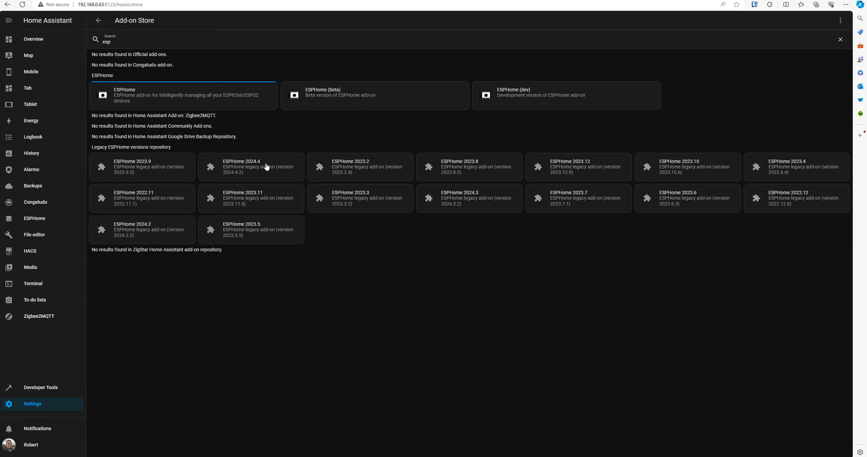
mouse_move(264, 172)
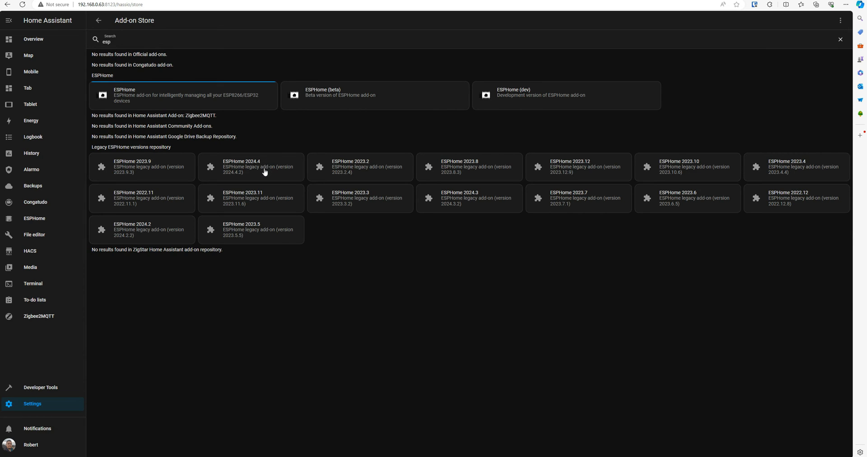
mouse_move(242, 179)
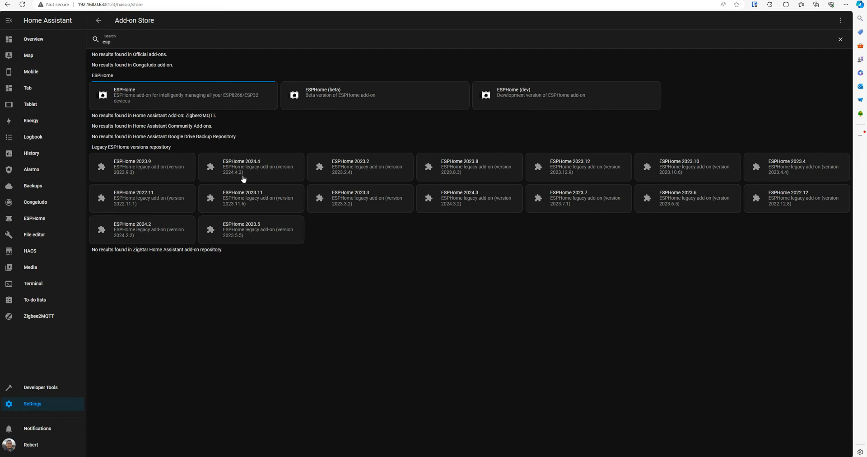
mouse_move(121, 248)
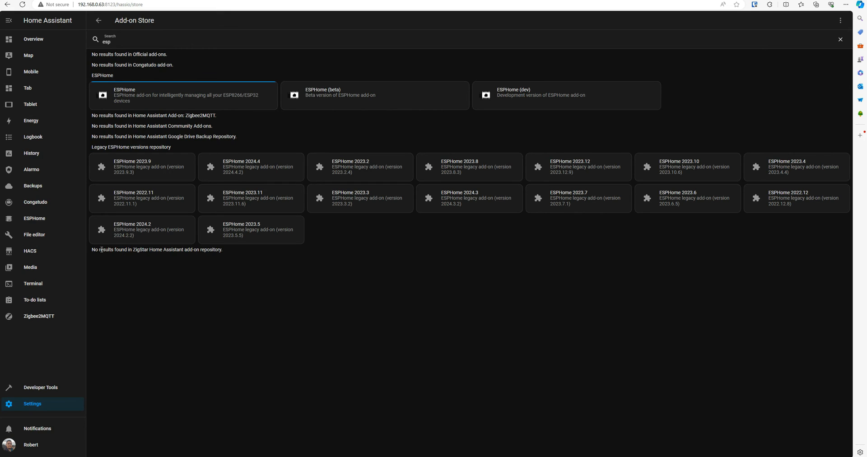
mouse_move(399, 240)
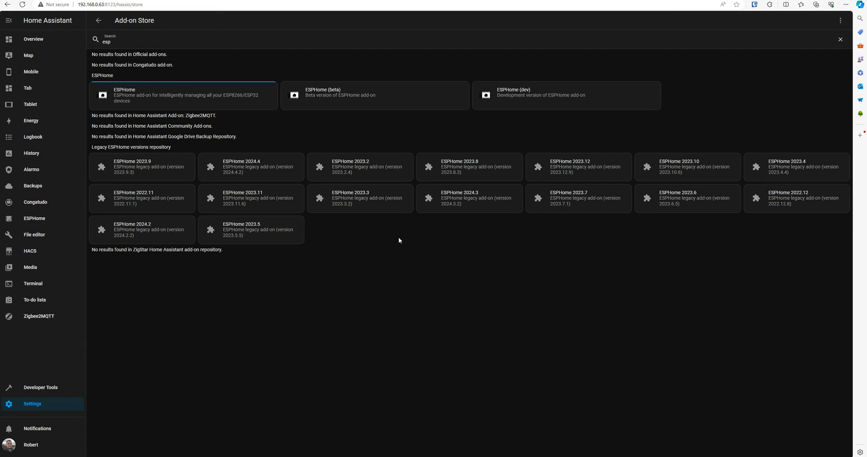
mouse_move(167, 239)
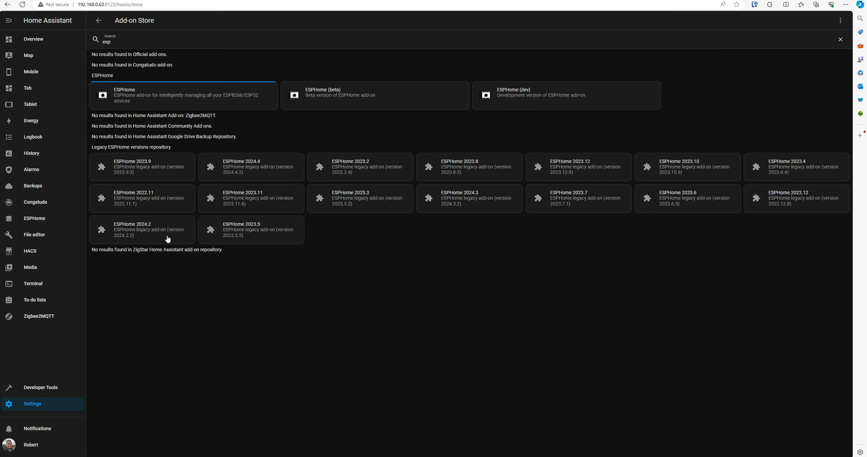
mouse_move(463, 209)
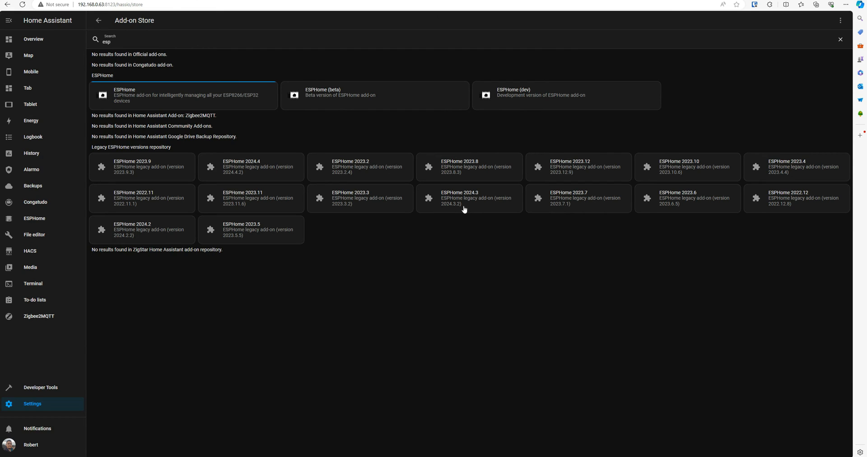
mouse_move(100, 324)
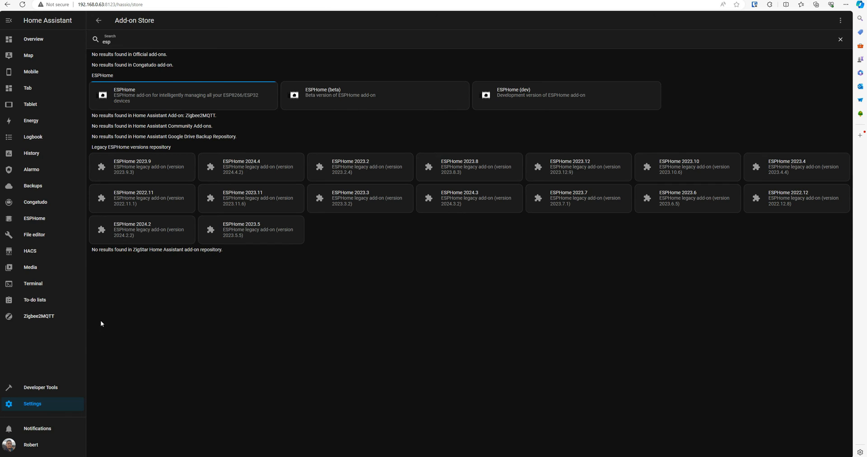
mouse_move(623, 255)
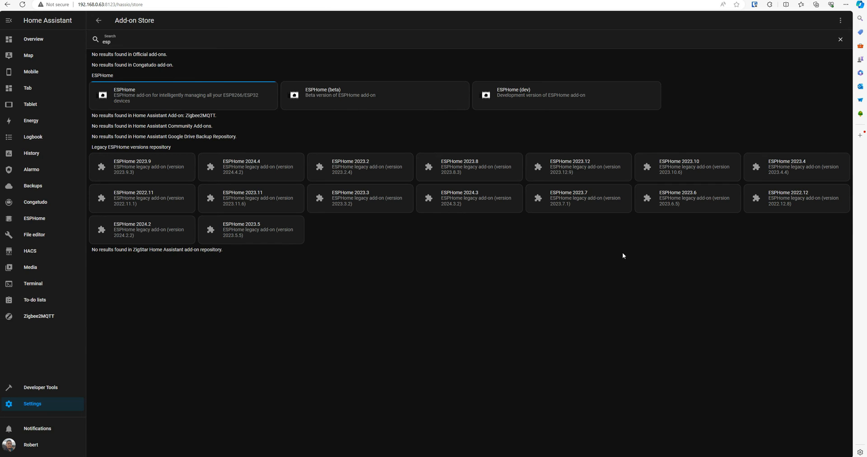
mouse_move(712, 211)
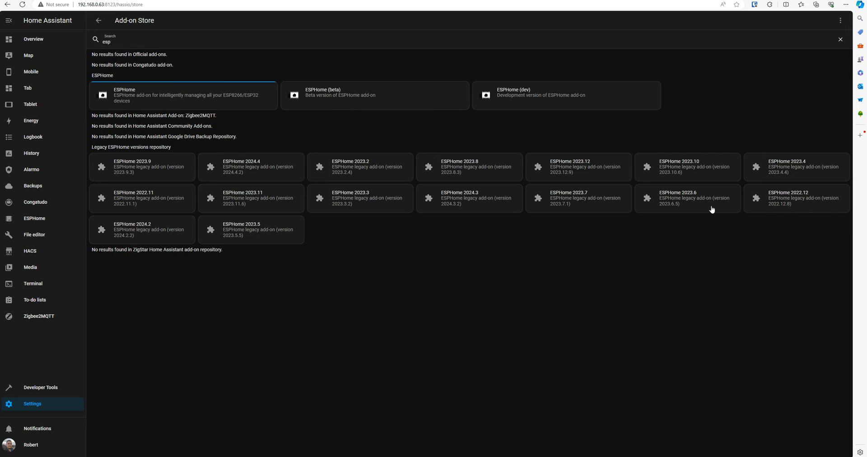
mouse_move(380, 170)
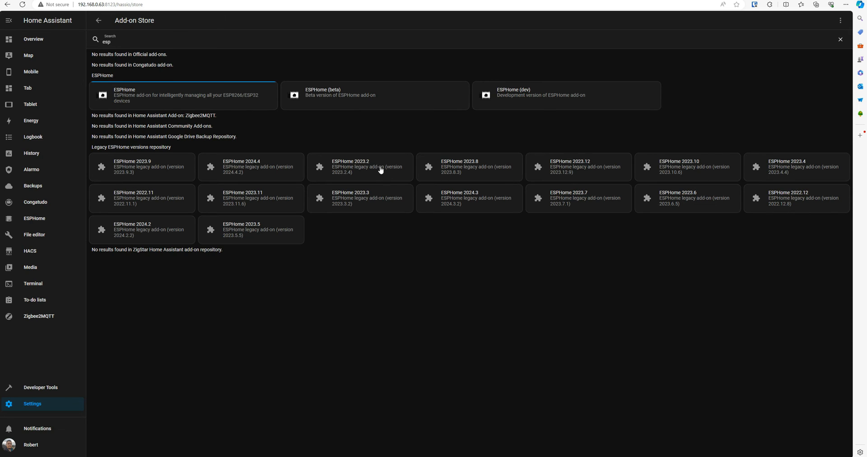
mouse_move(281, 172)
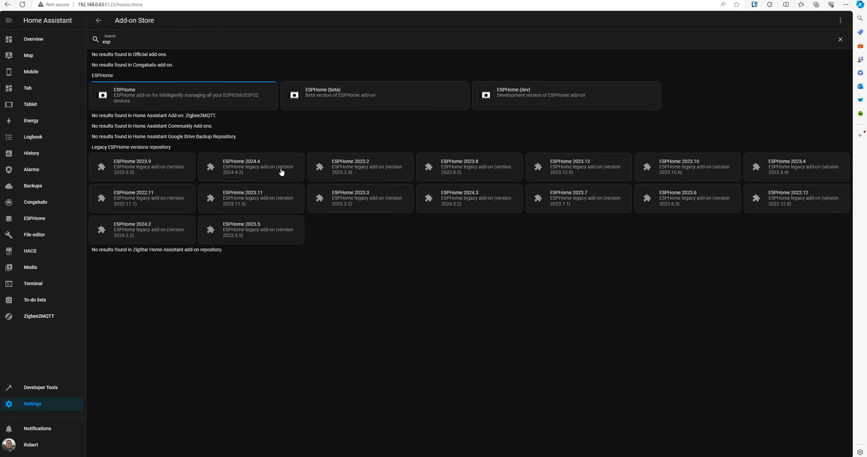
mouse_move(247, 221)
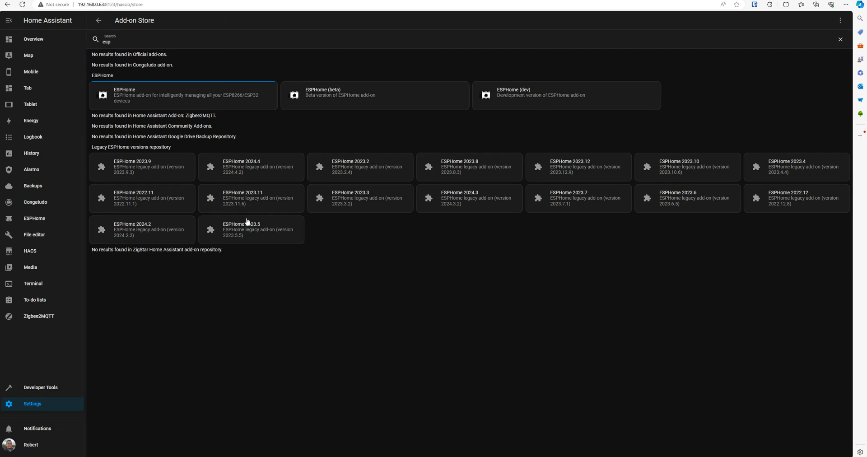
mouse_move(240, 184)
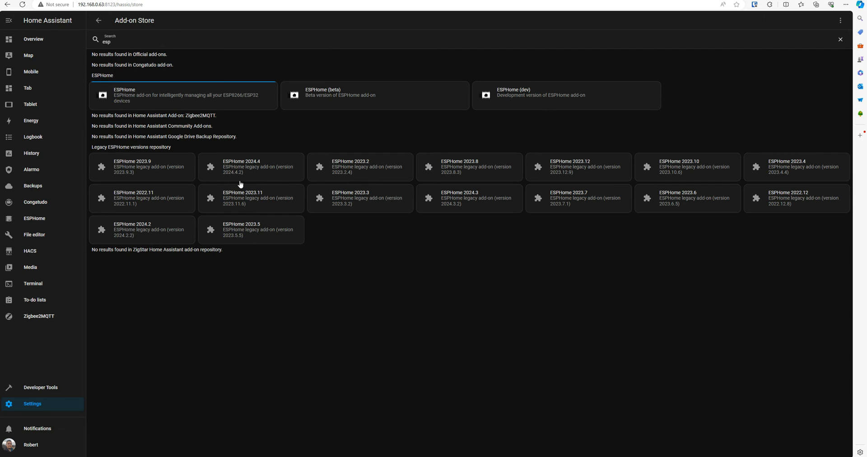
mouse_move(248, 170)
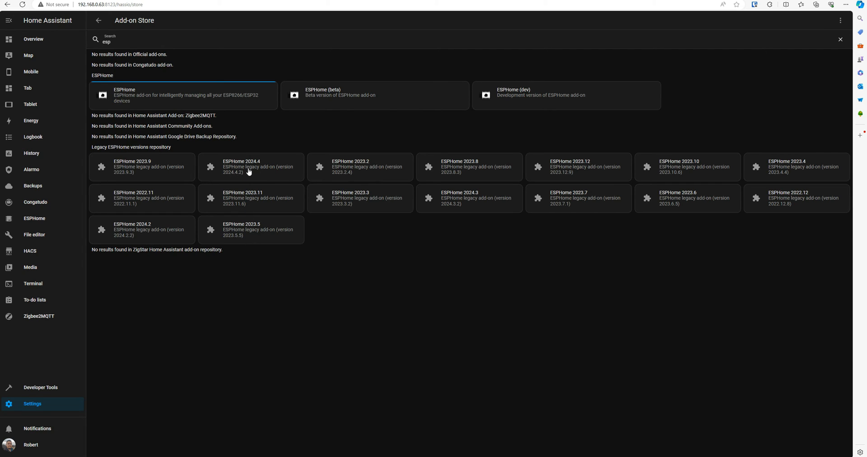
mouse_move(250, 169)
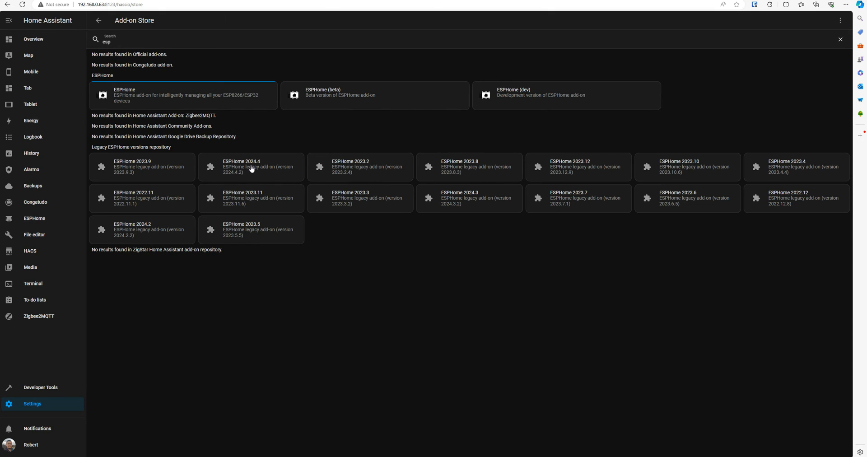
- Open the legacy ESPHome 2024.4 add-on card and install version 2024.4.2
click(250, 166)
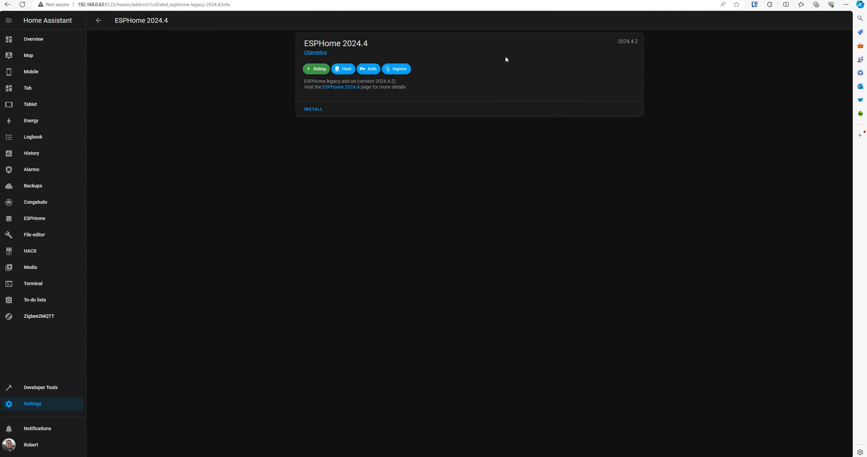
mouse_move(690, 256)
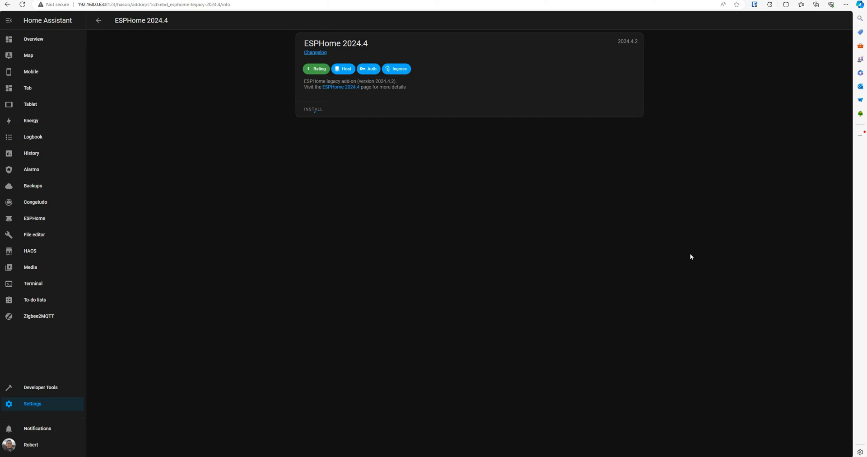
click(313, 109)
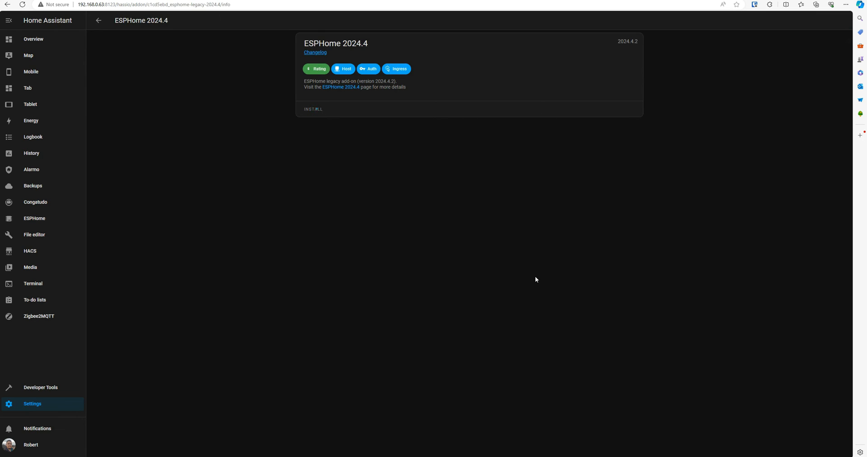
click(313, 108)
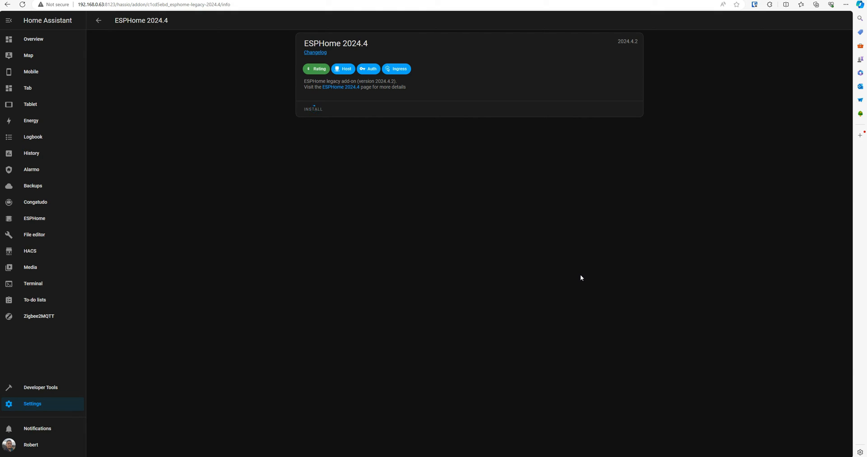
click(313, 109)
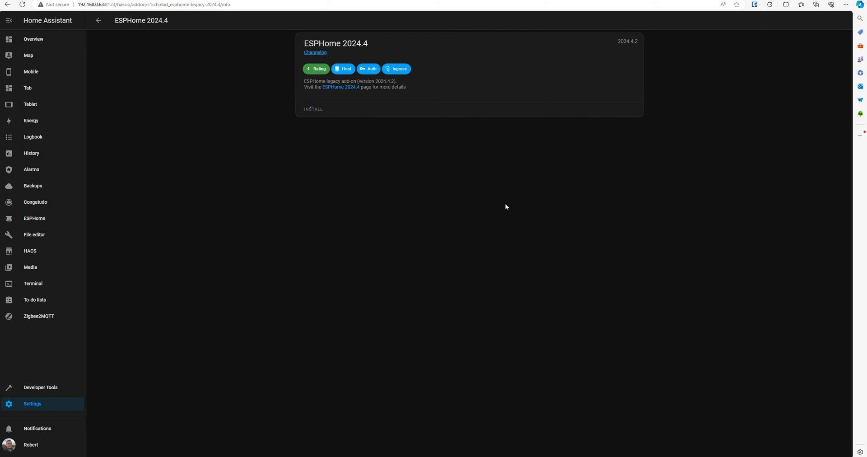
click(313, 109)
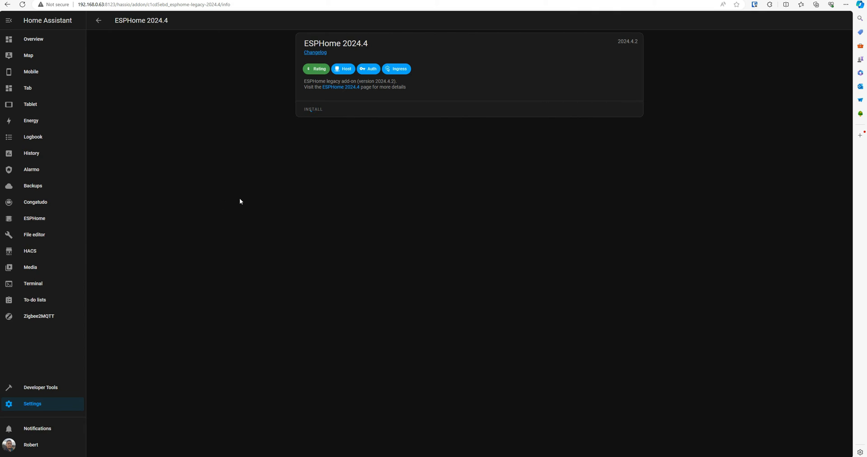
click(313, 108)
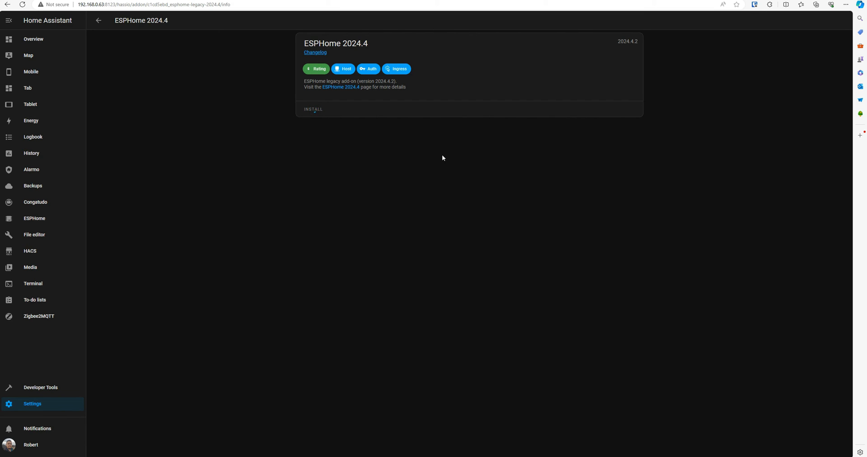
click(314, 109)
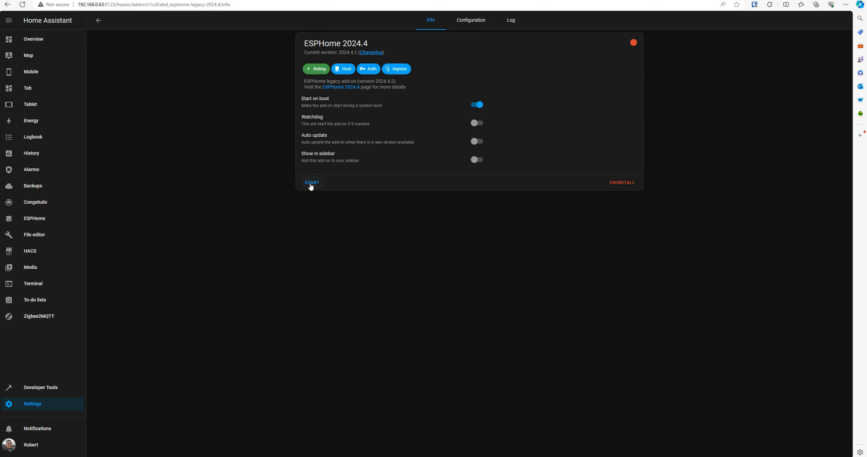
- Start the ESPHome 2024.4 add-on, then check the regular ESPHome add-on's details
click(311, 182)
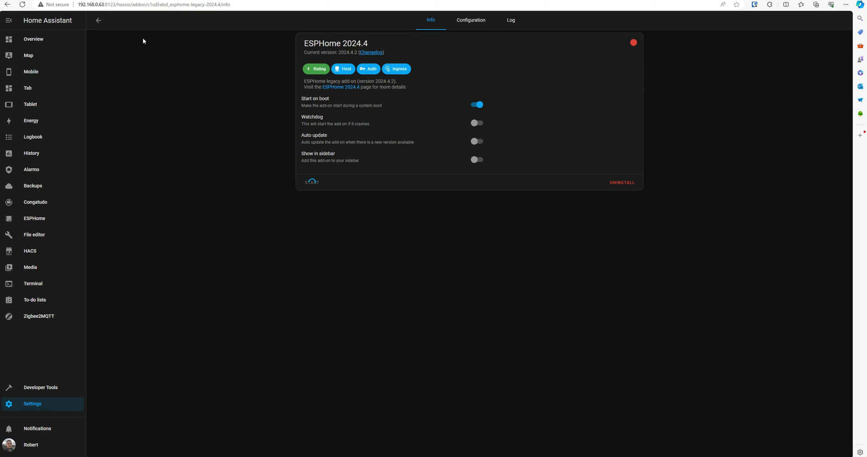
click(98, 20)
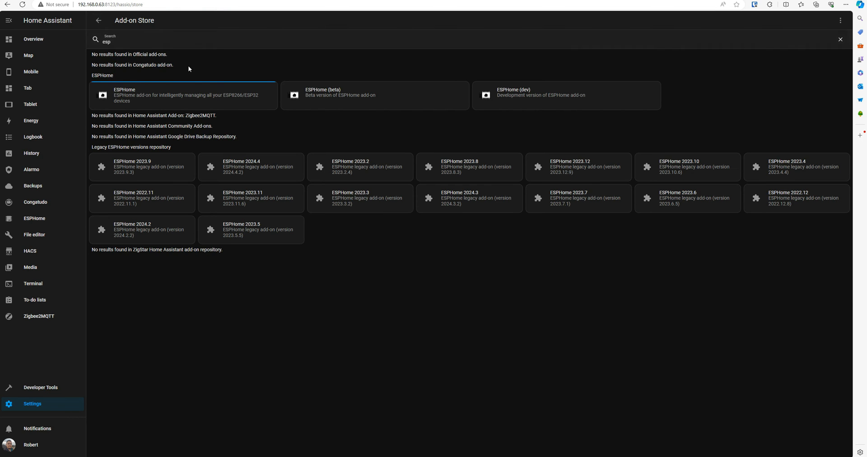
click(98, 20)
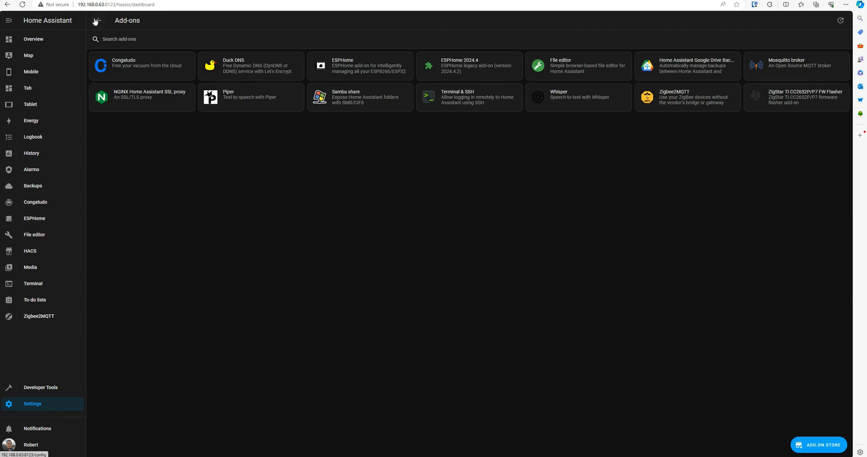
mouse_move(594, 102)
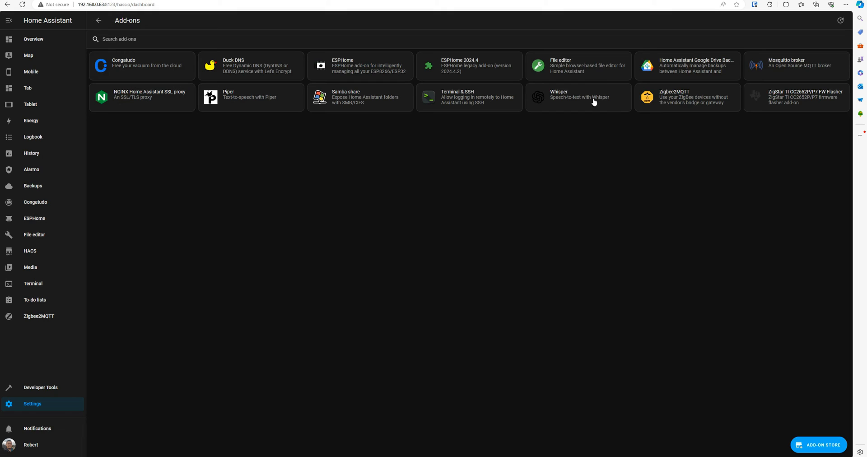
mouse_move(349, 66)
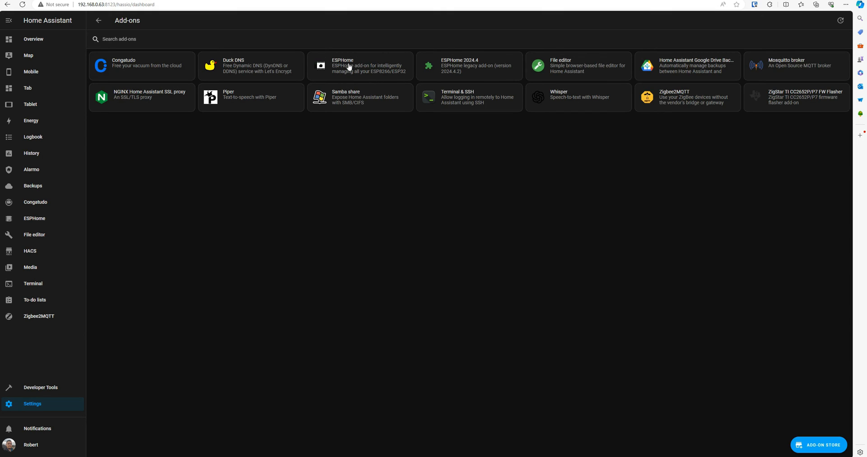
click(359, 66)
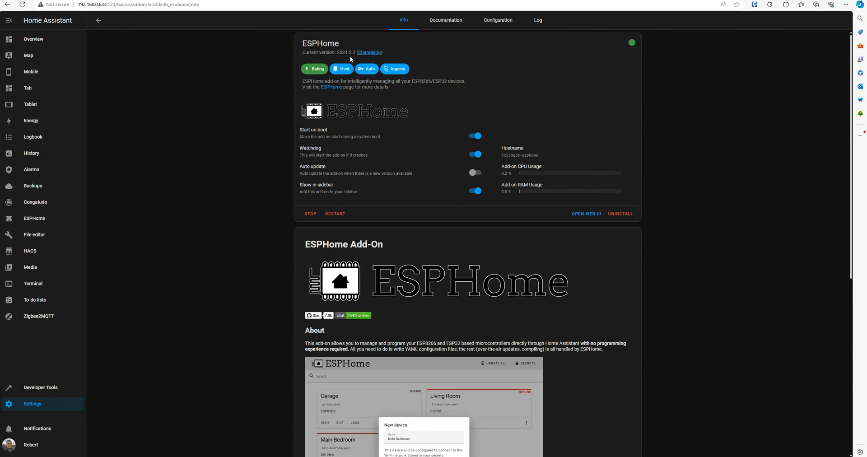
mouse_move(99, 27)
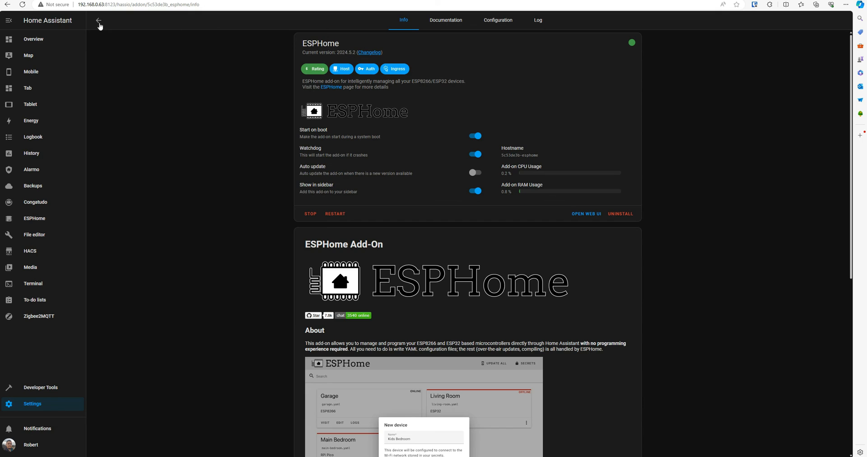
click(99, 20)
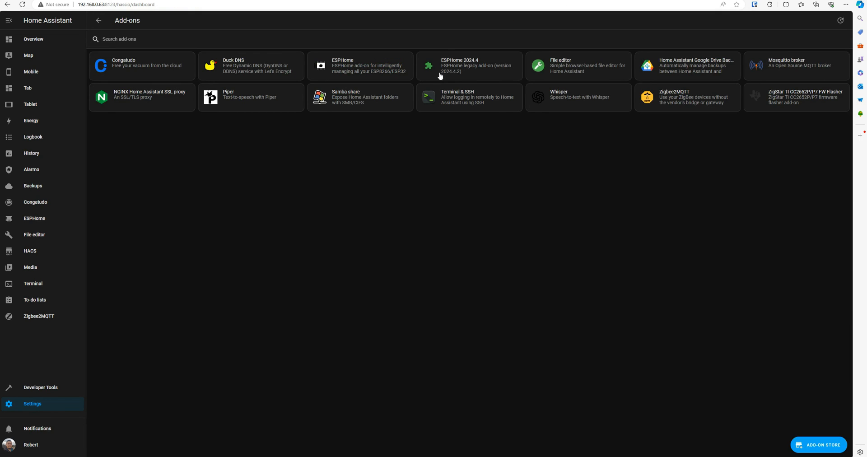
- Open the ESPHome 2024.4 add-on's Info page from the installed add-ons list
click(459, 65)
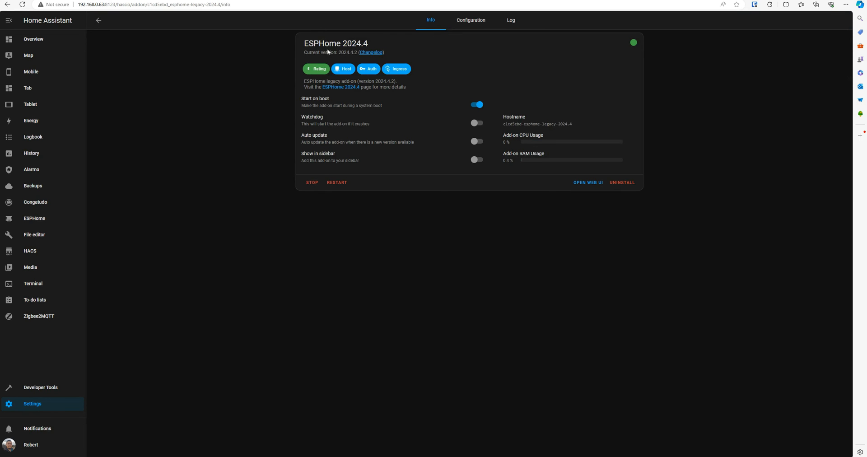
mouse_move(392, 81)
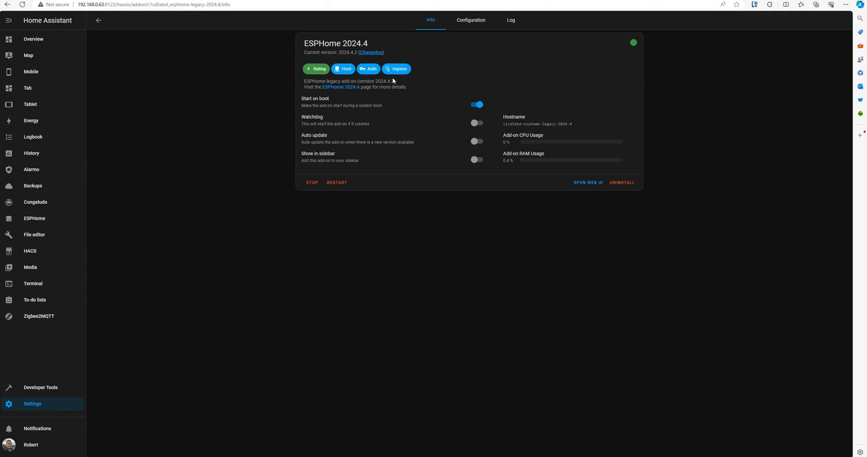
click(98, 20)
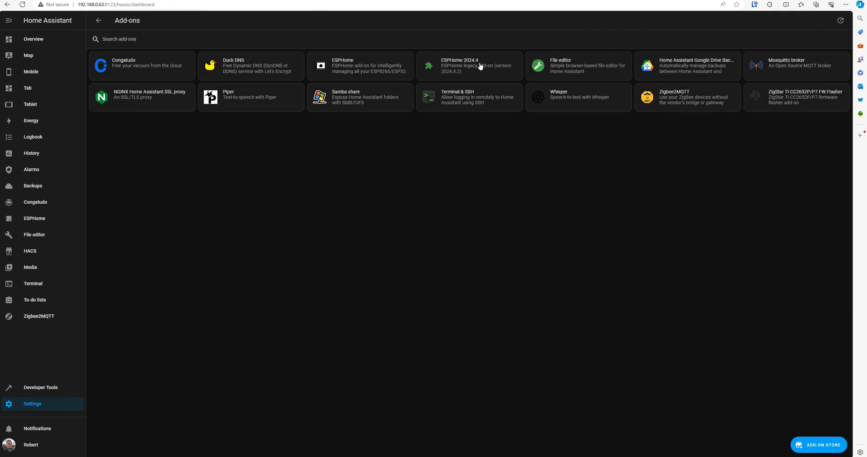
click(468, 66)
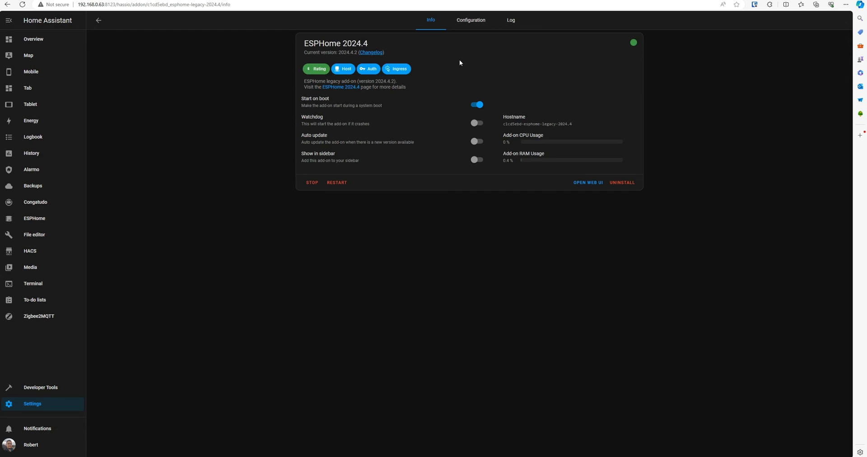
mouse_move(339, 197)
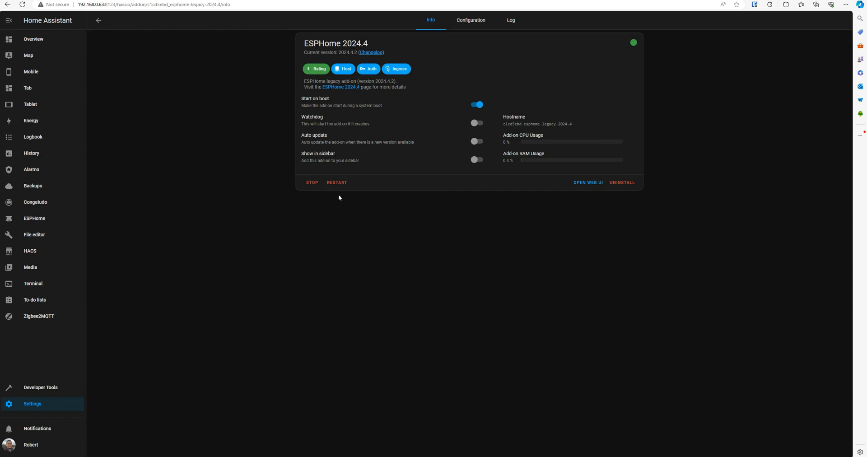
mouse_move(587, 182)
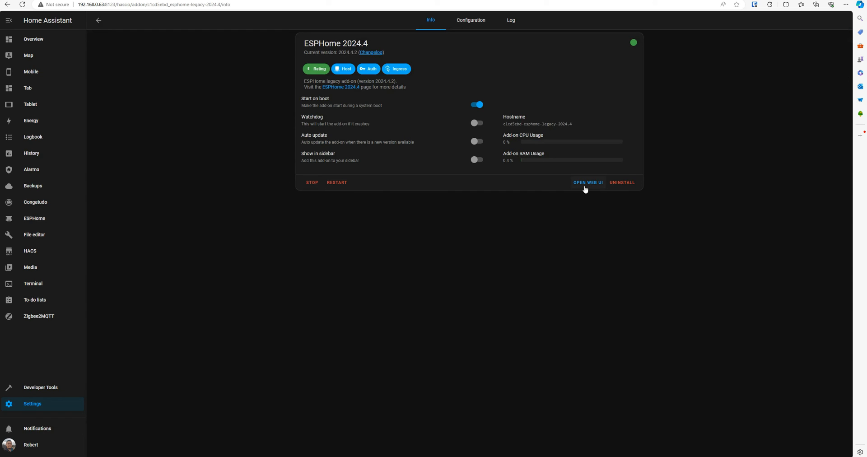
mouse_move(585, 185)
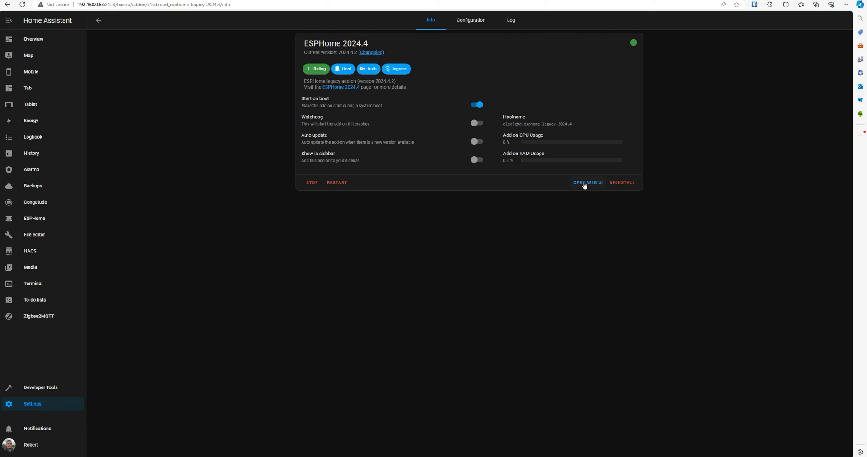
- Open the legacy ESPHome web UI and edit eli-room's eli-mmwave.yaml
click(588, 182)
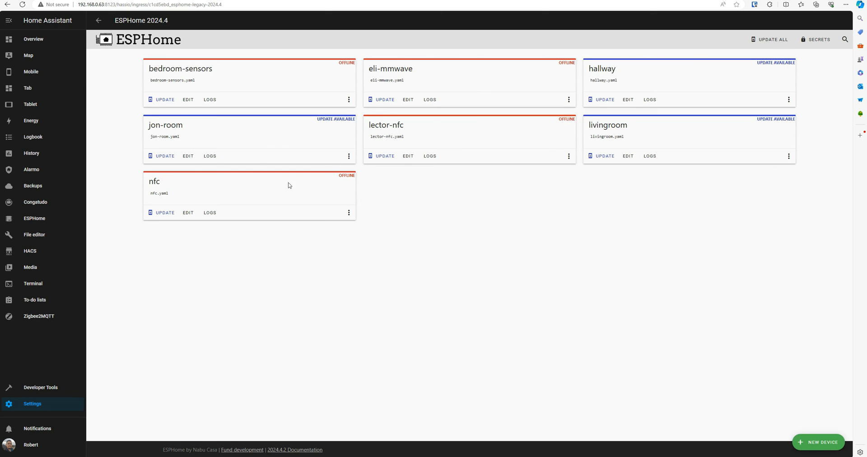
mouse_move(546, 248)
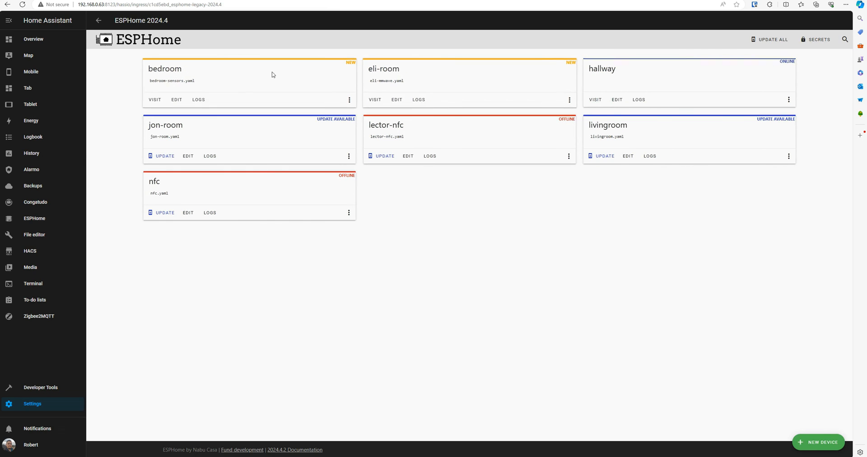
mouse_move(339, 181)
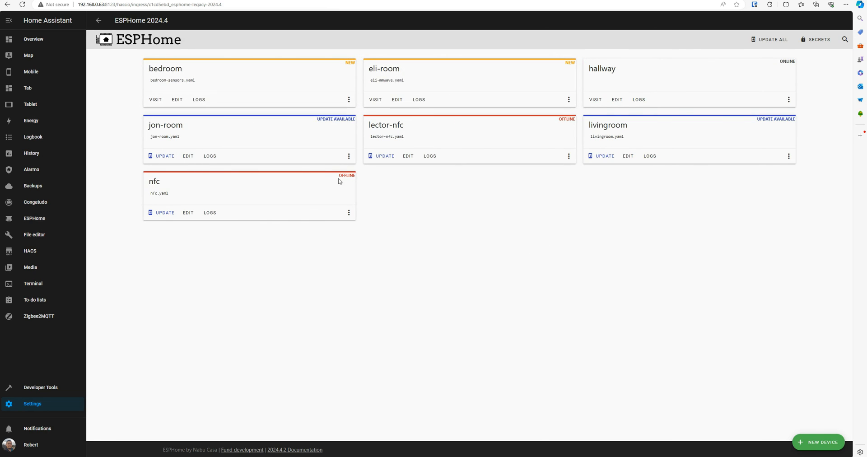
mouse_move(397, 100)
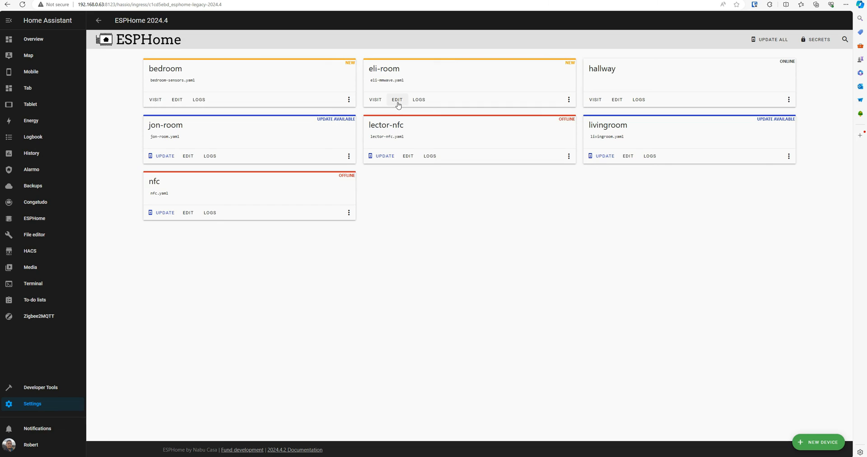
click(397, 100)
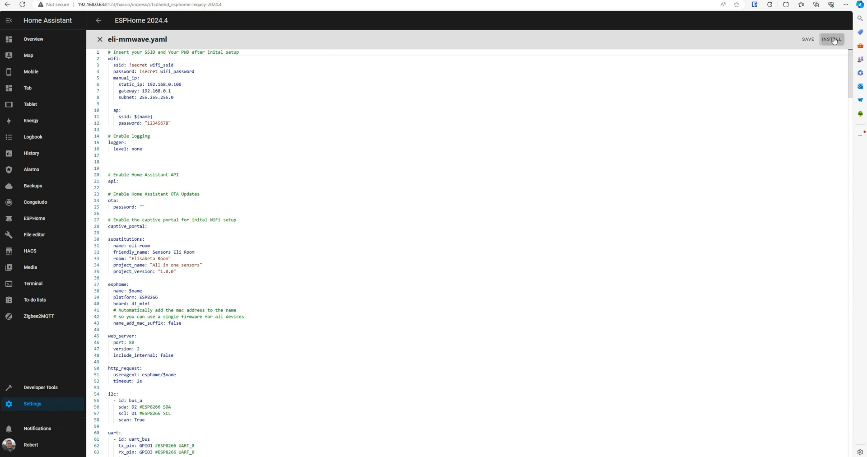
- Save eli-mmwave.yaml and install it to eli-room wirelessly
click(830, 39)
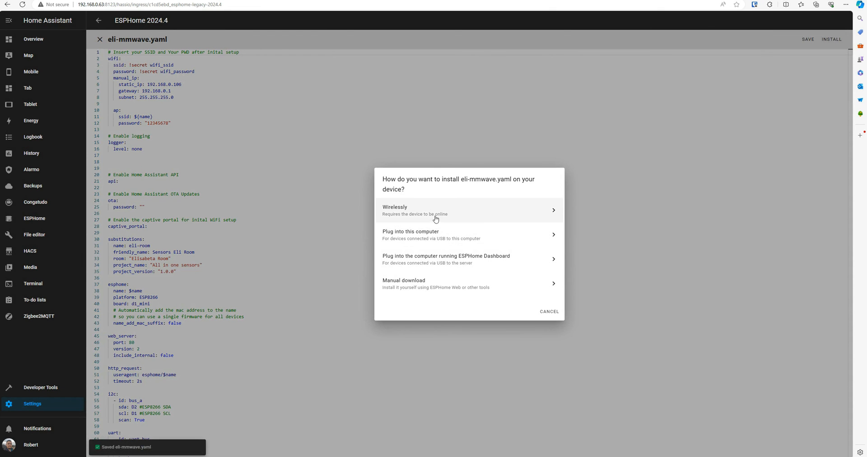
click(469, 210)
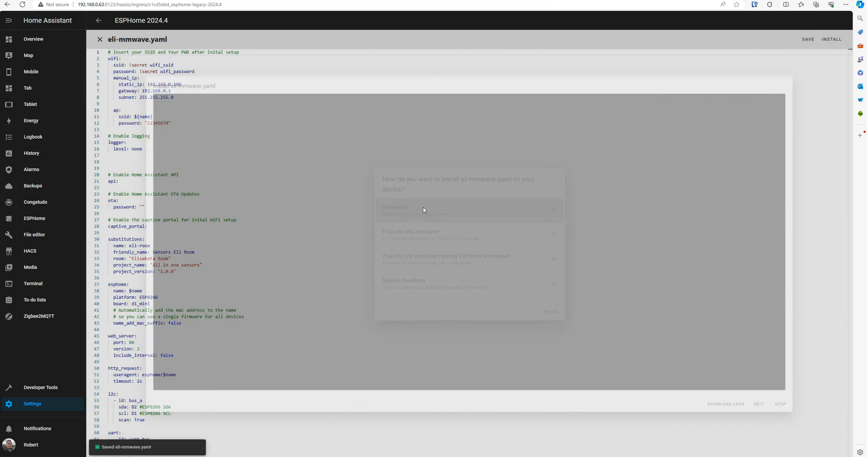
click(468, 209)
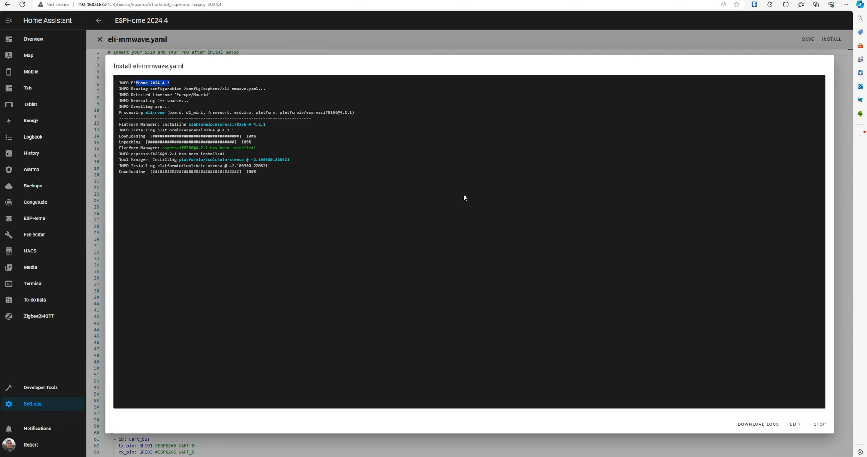
mouse_move(355, 160)
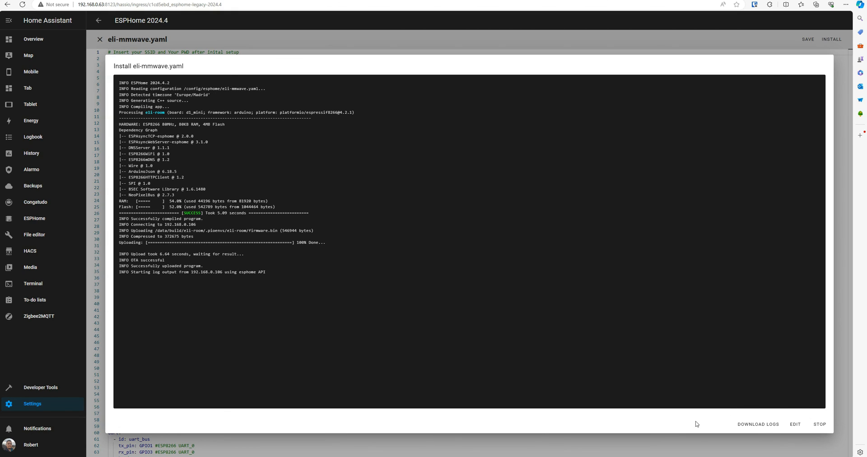
mouse_move(698, 445)
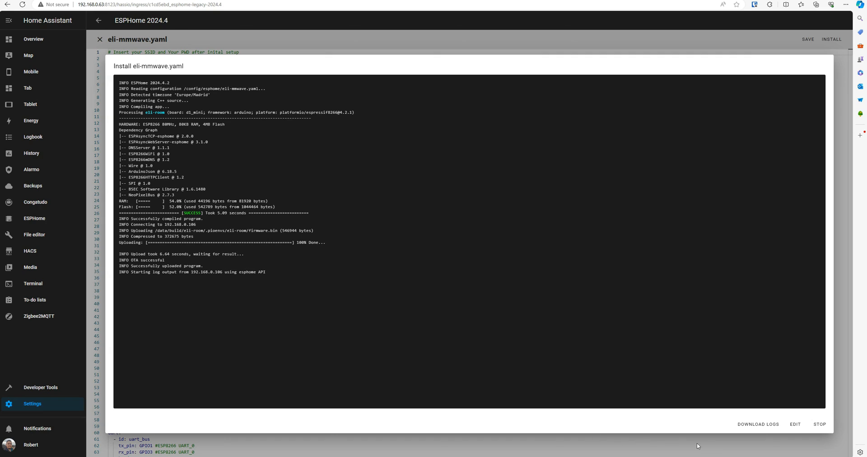
mouse_move(277, 276)
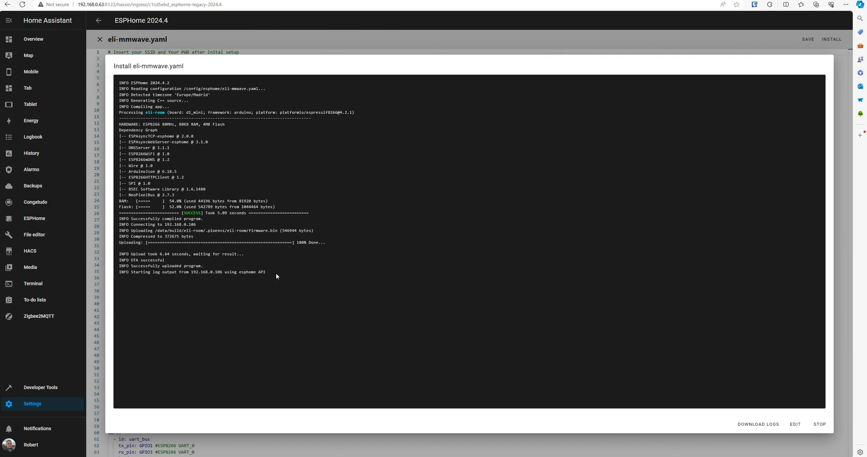
mouse_move(519, 396)
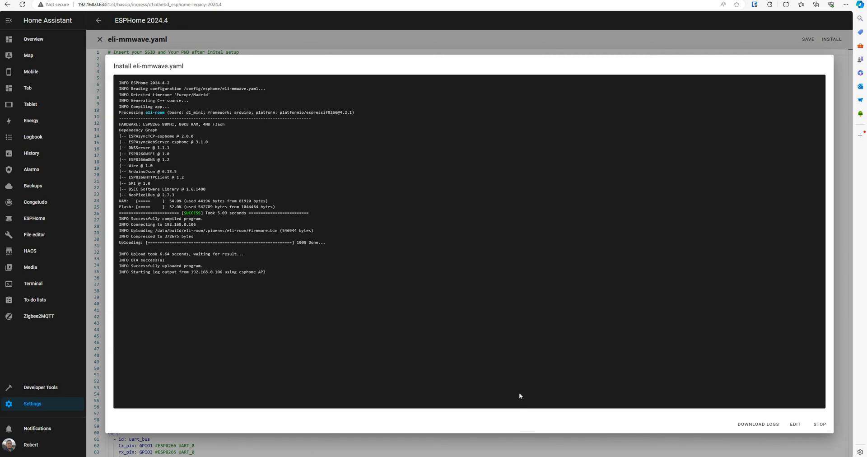
mouse_move(582, 408)
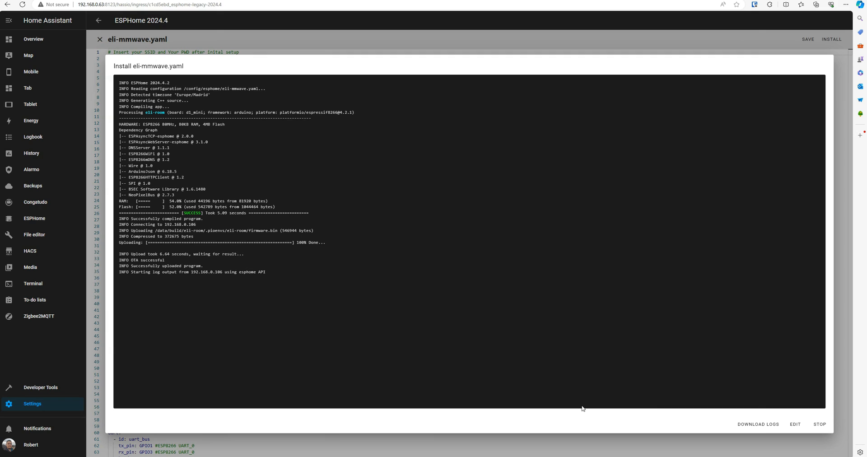
mouse_move(532, 426)
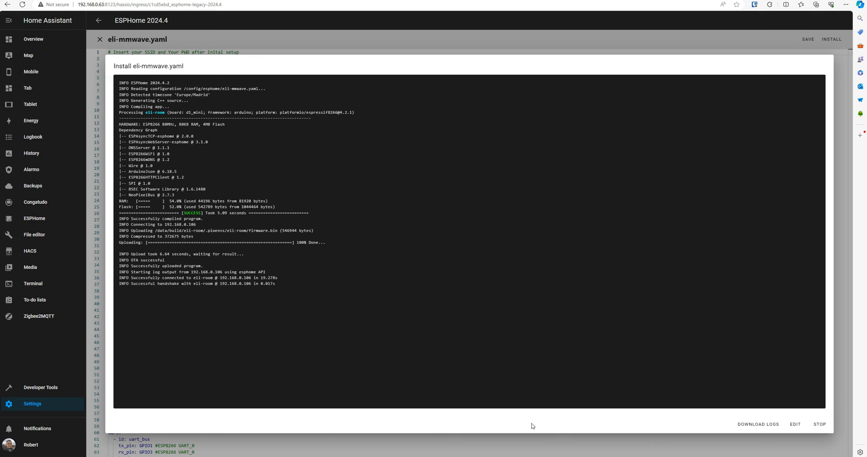
mouse_move(32, 406)
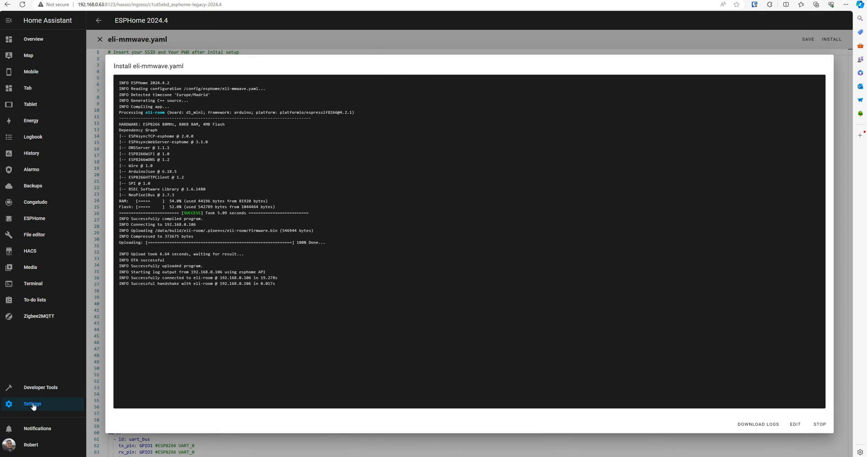
- Open the eli-room device page via Settings to check firmware 2024.4.2 and live readings
click(32, 403)
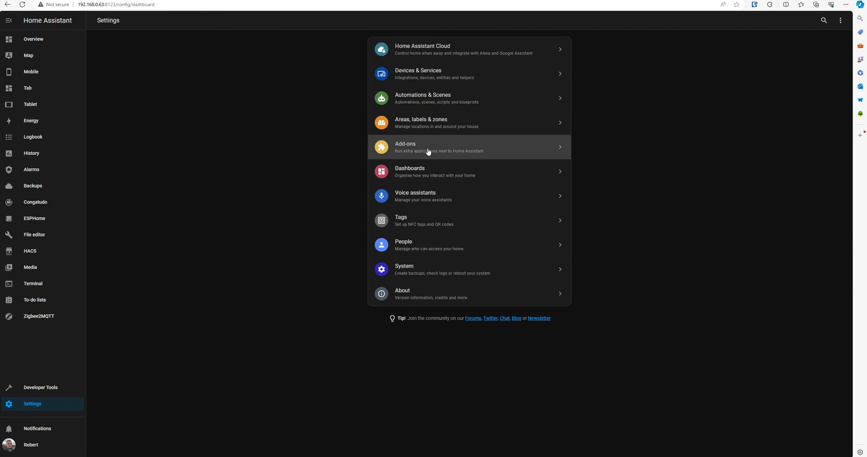
mouse_move(382, 136)
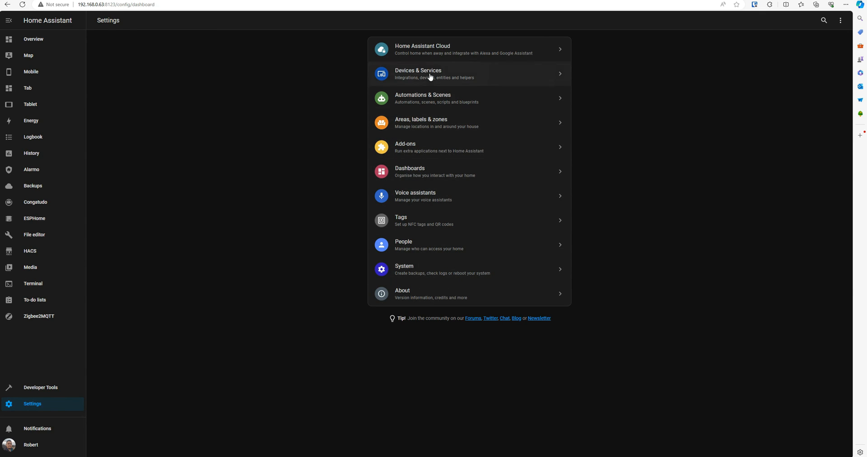
click(34, 218)
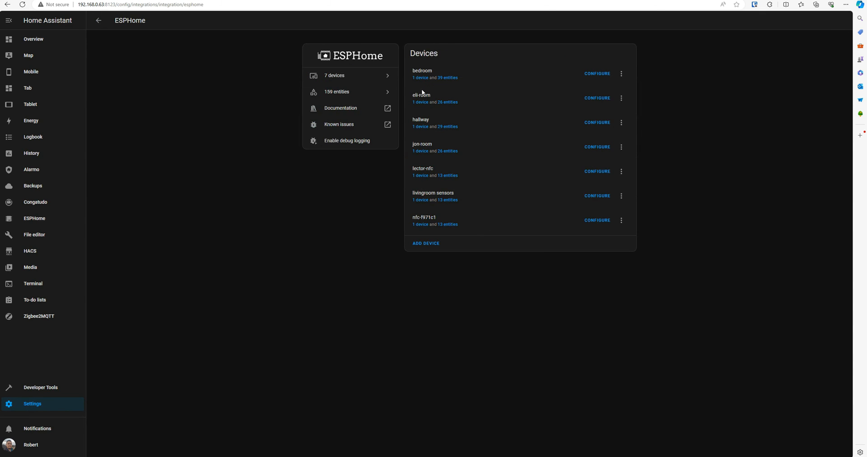
click(596, 98)
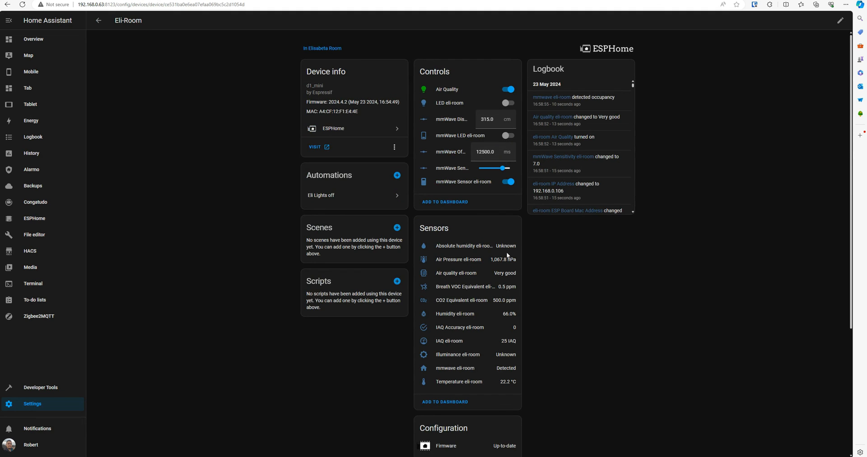
scroll(down, 3)
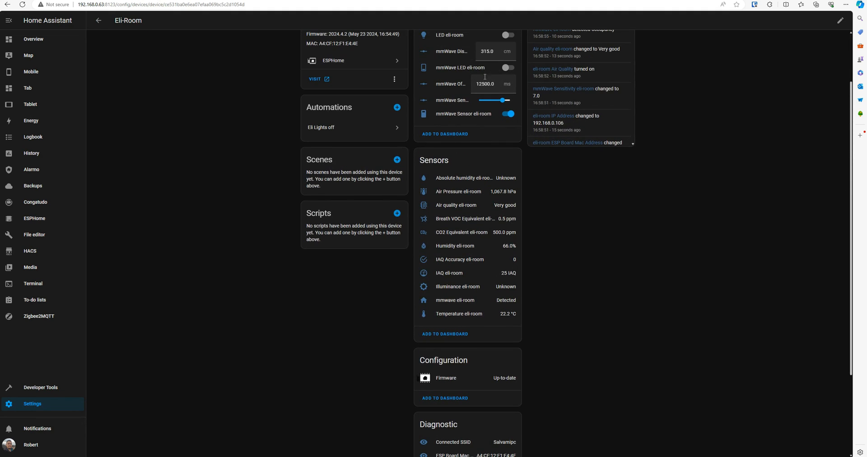
scroll(up, 3)
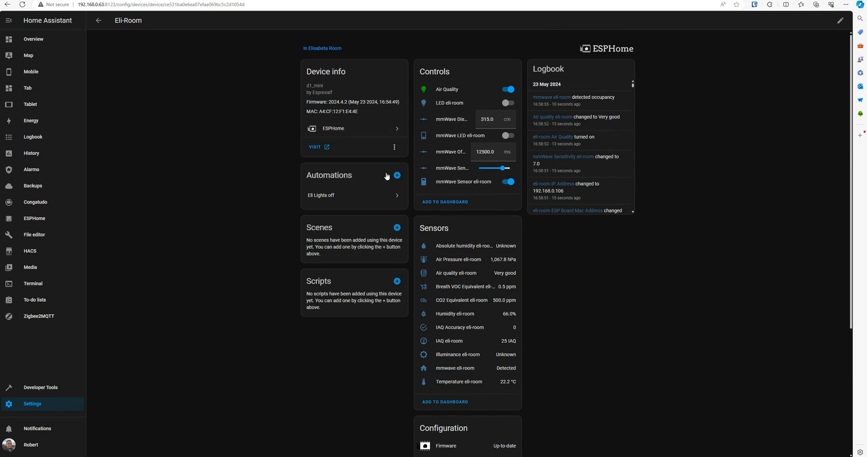
mouse_move(651, 381)
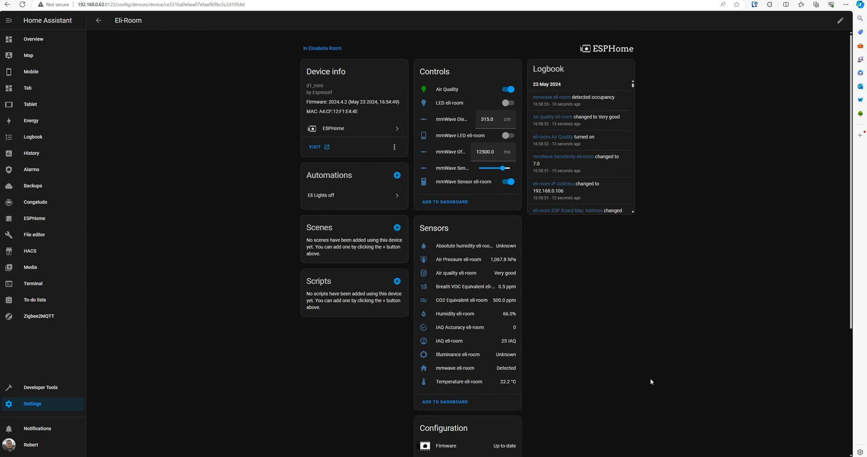
mouse_move(660, 364)
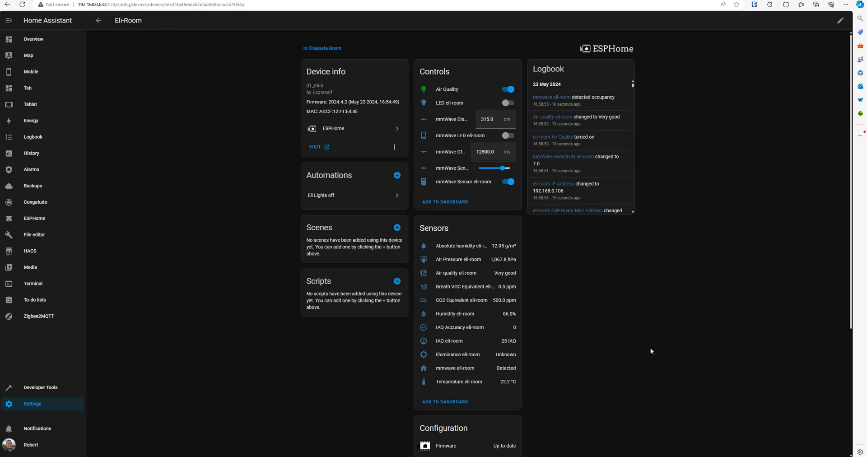
mouse_move(572, 241)
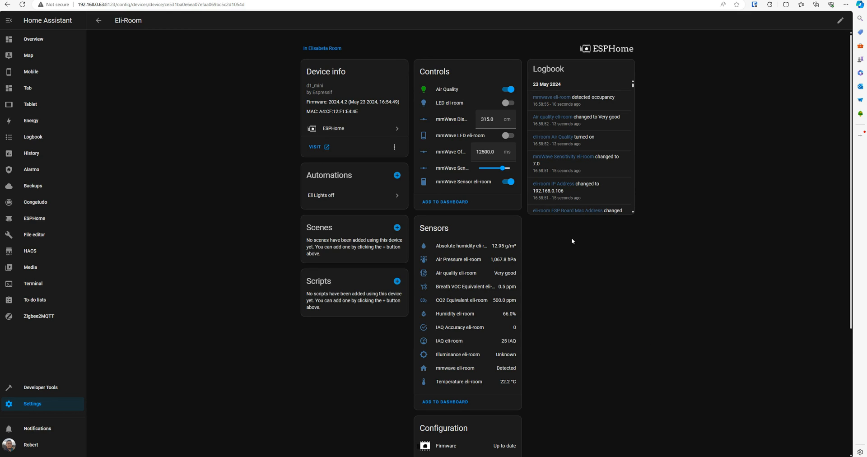
mouse_move(601, 254)
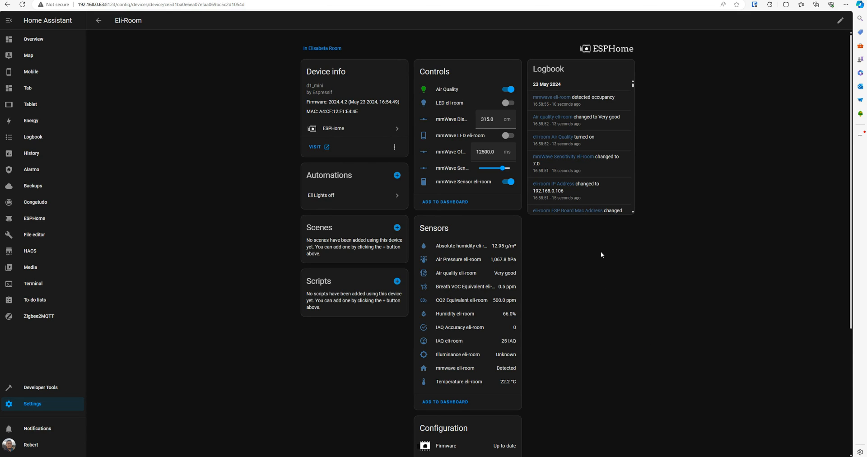
mouse_move(628, 238)
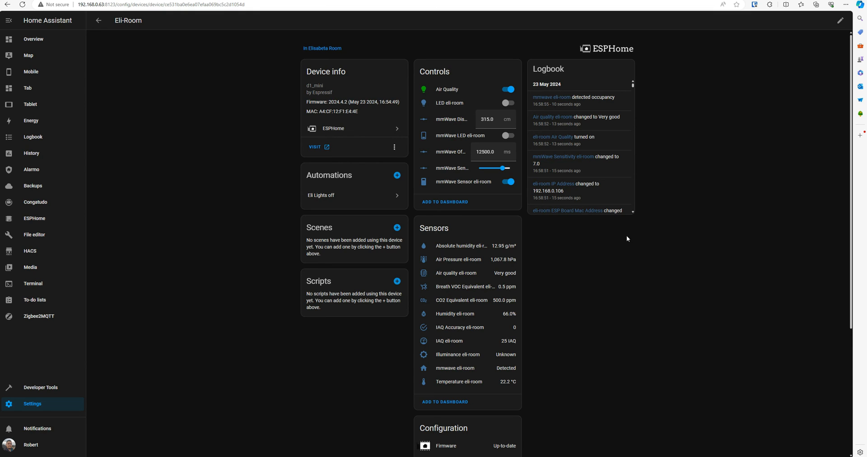